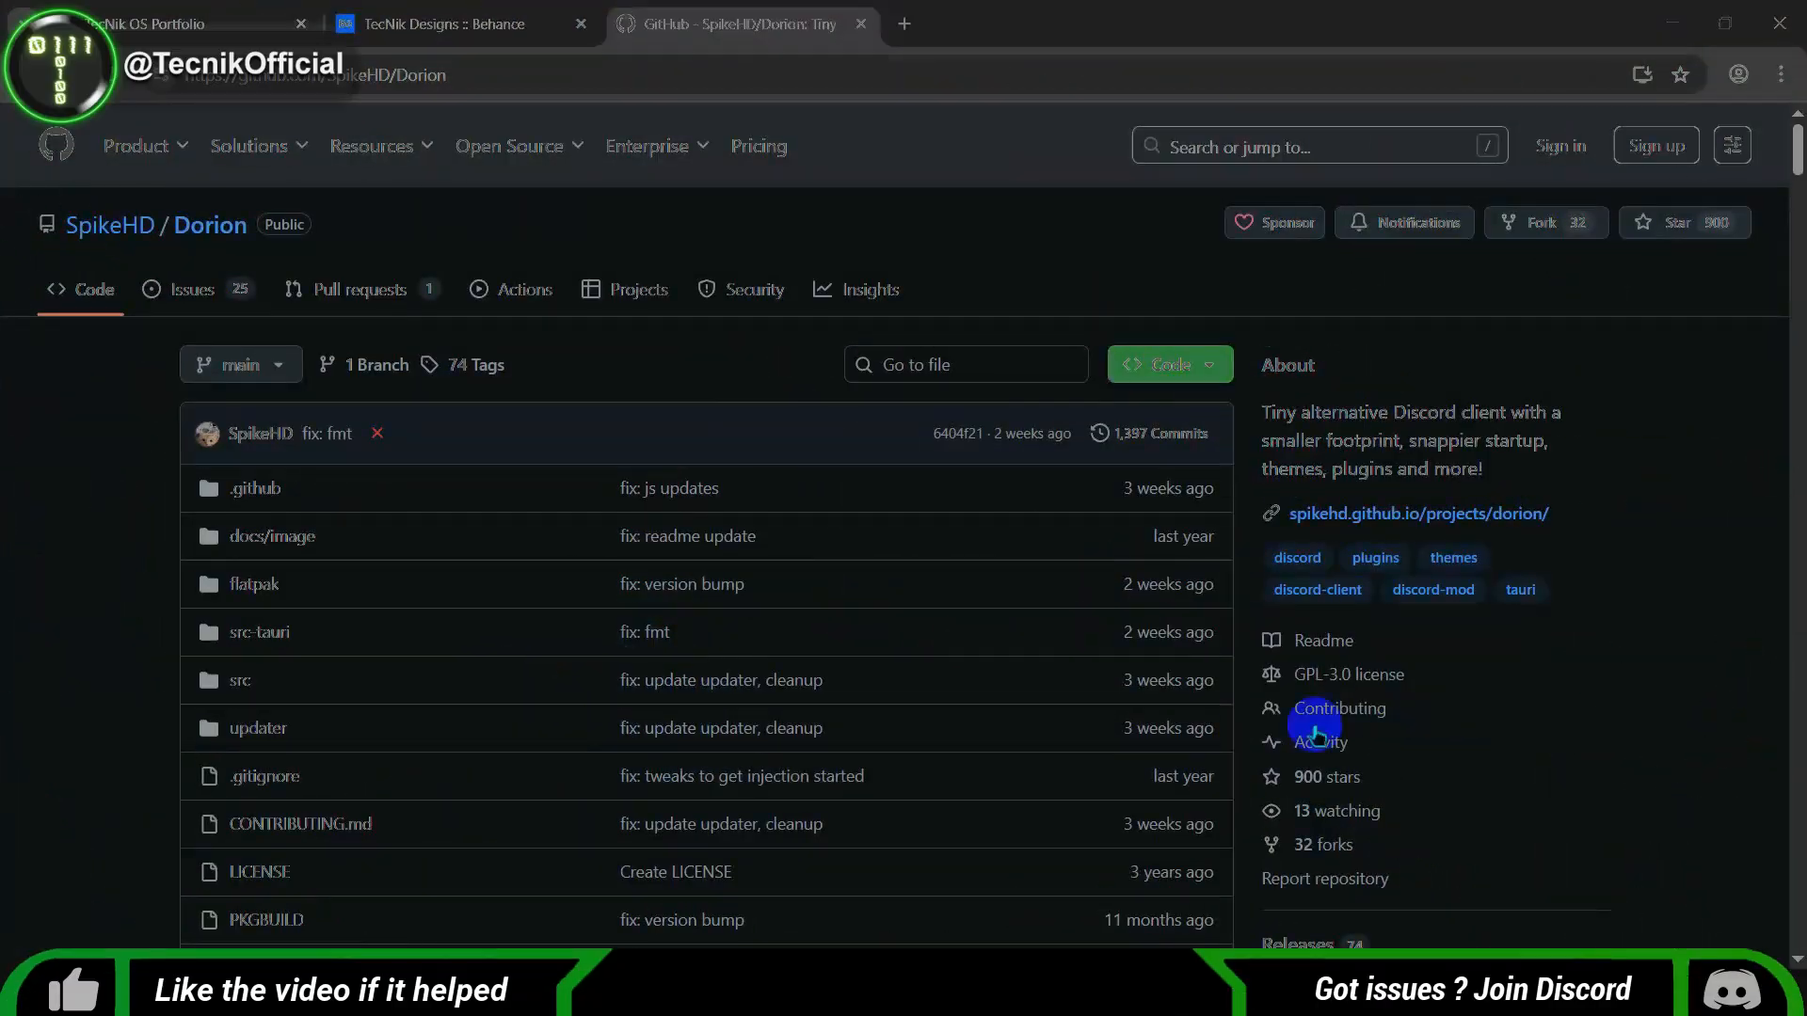
Browse the Dorion repo and website, checking Releases (v6.9.1), and return to the GitHub repo.
scroll("down", 3)
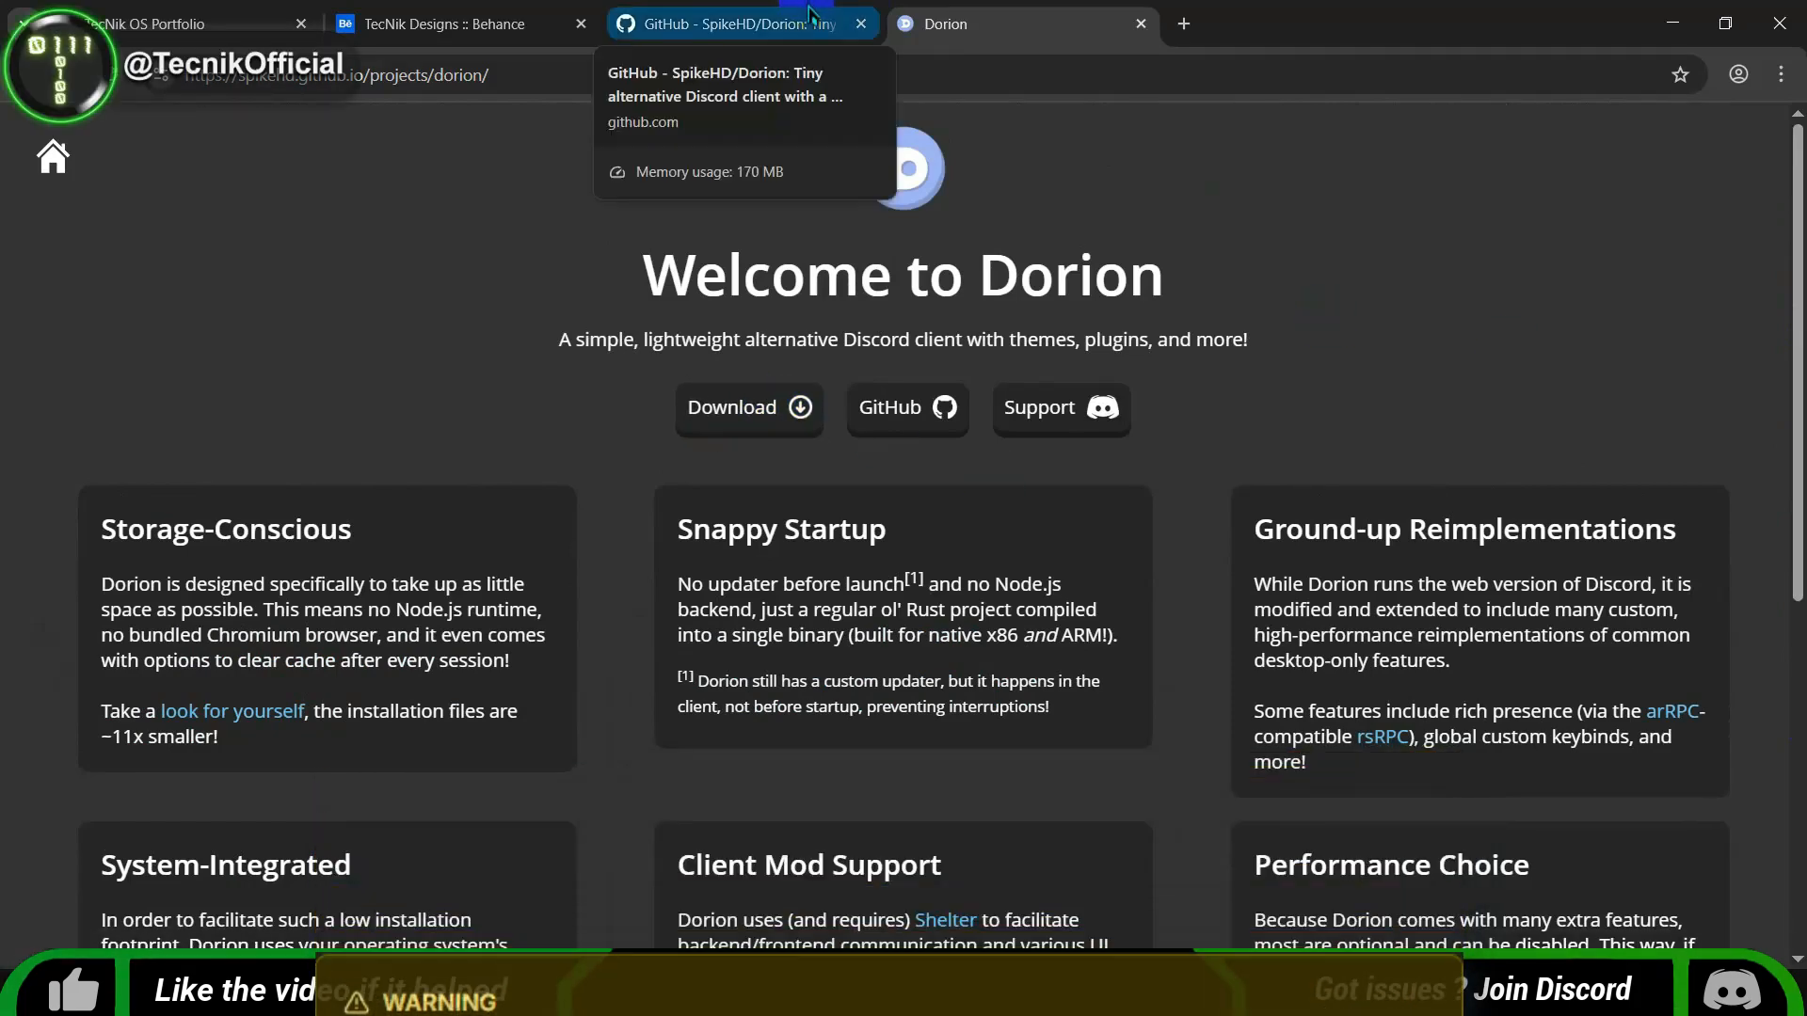
scroll("down", 3)
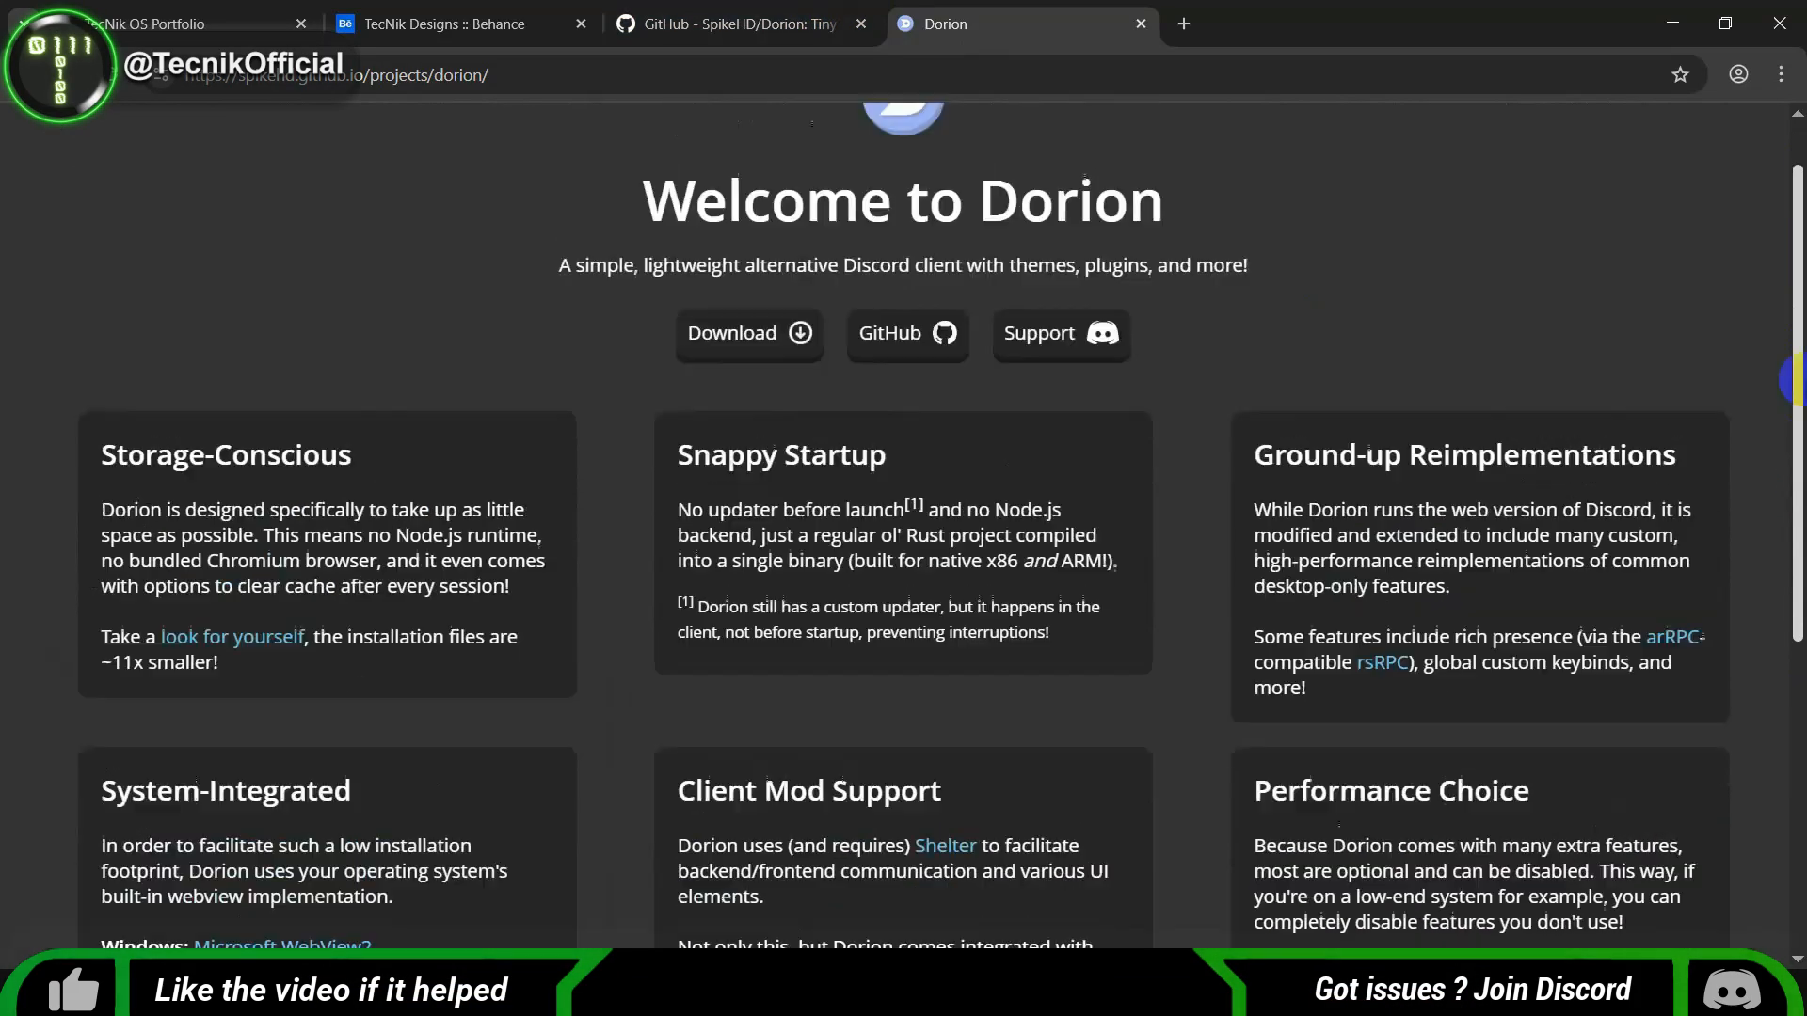
left_click(738, 23)
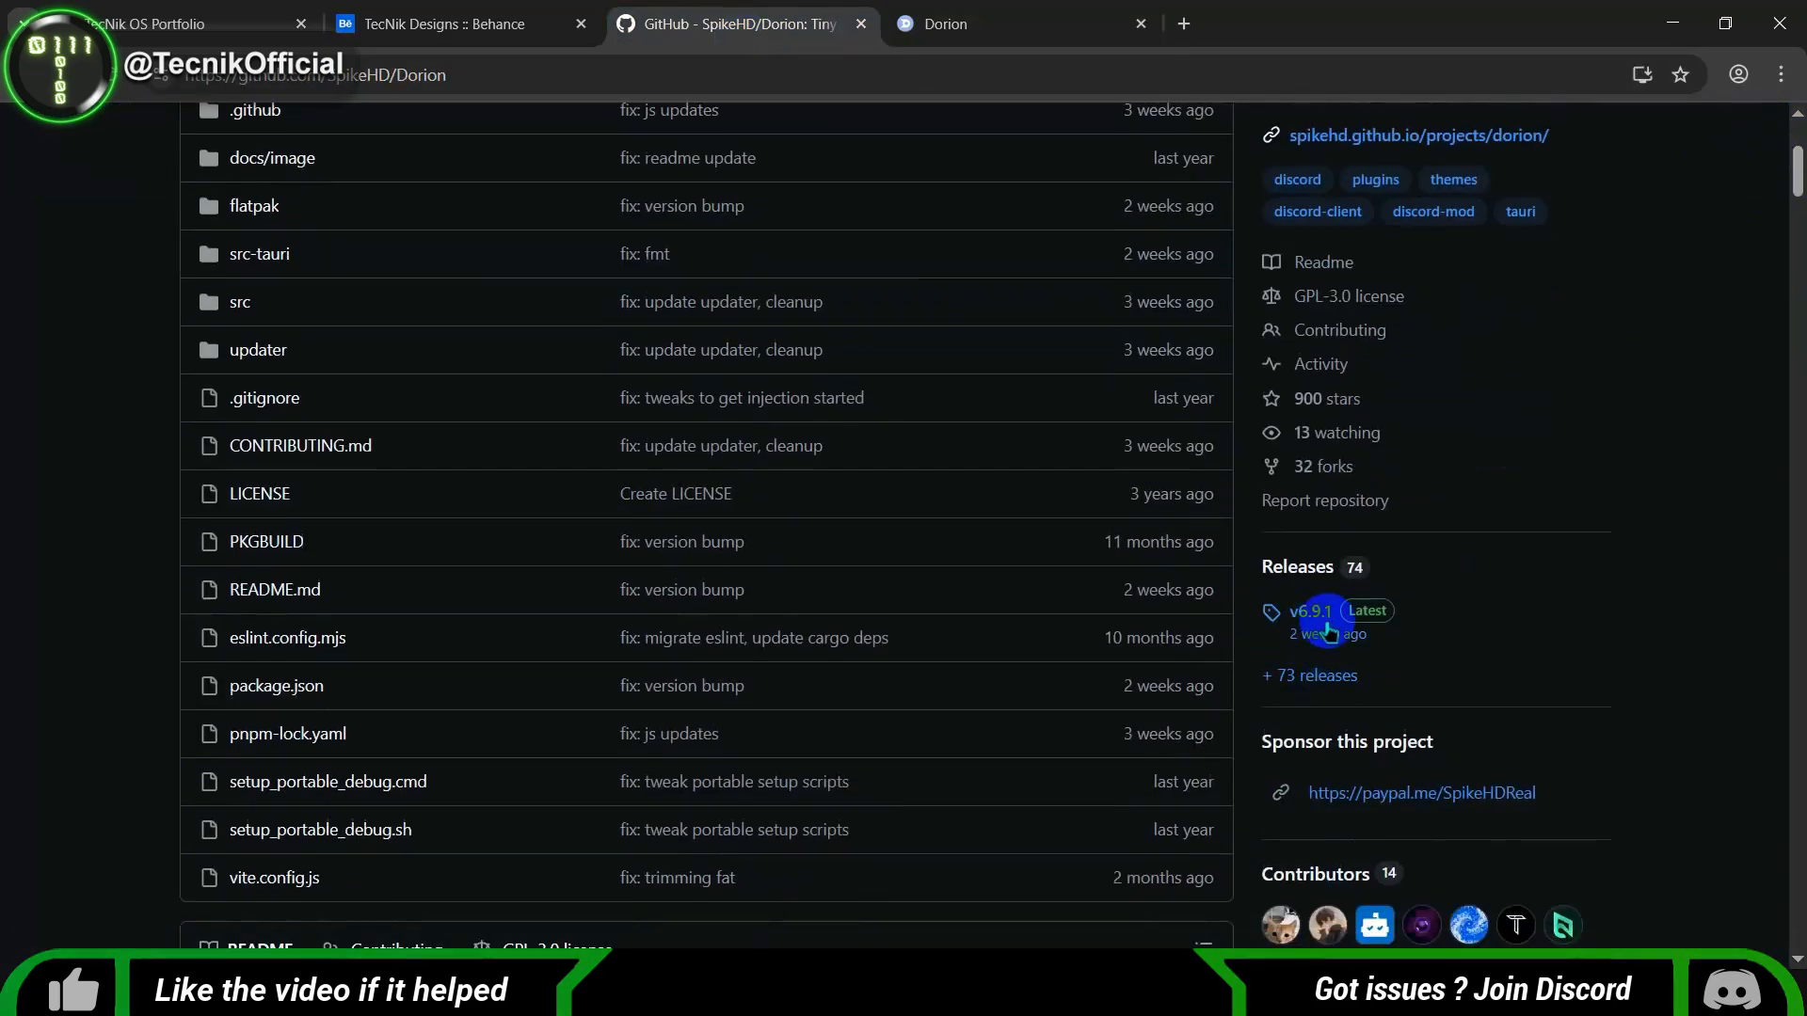
scroll("down", 3)
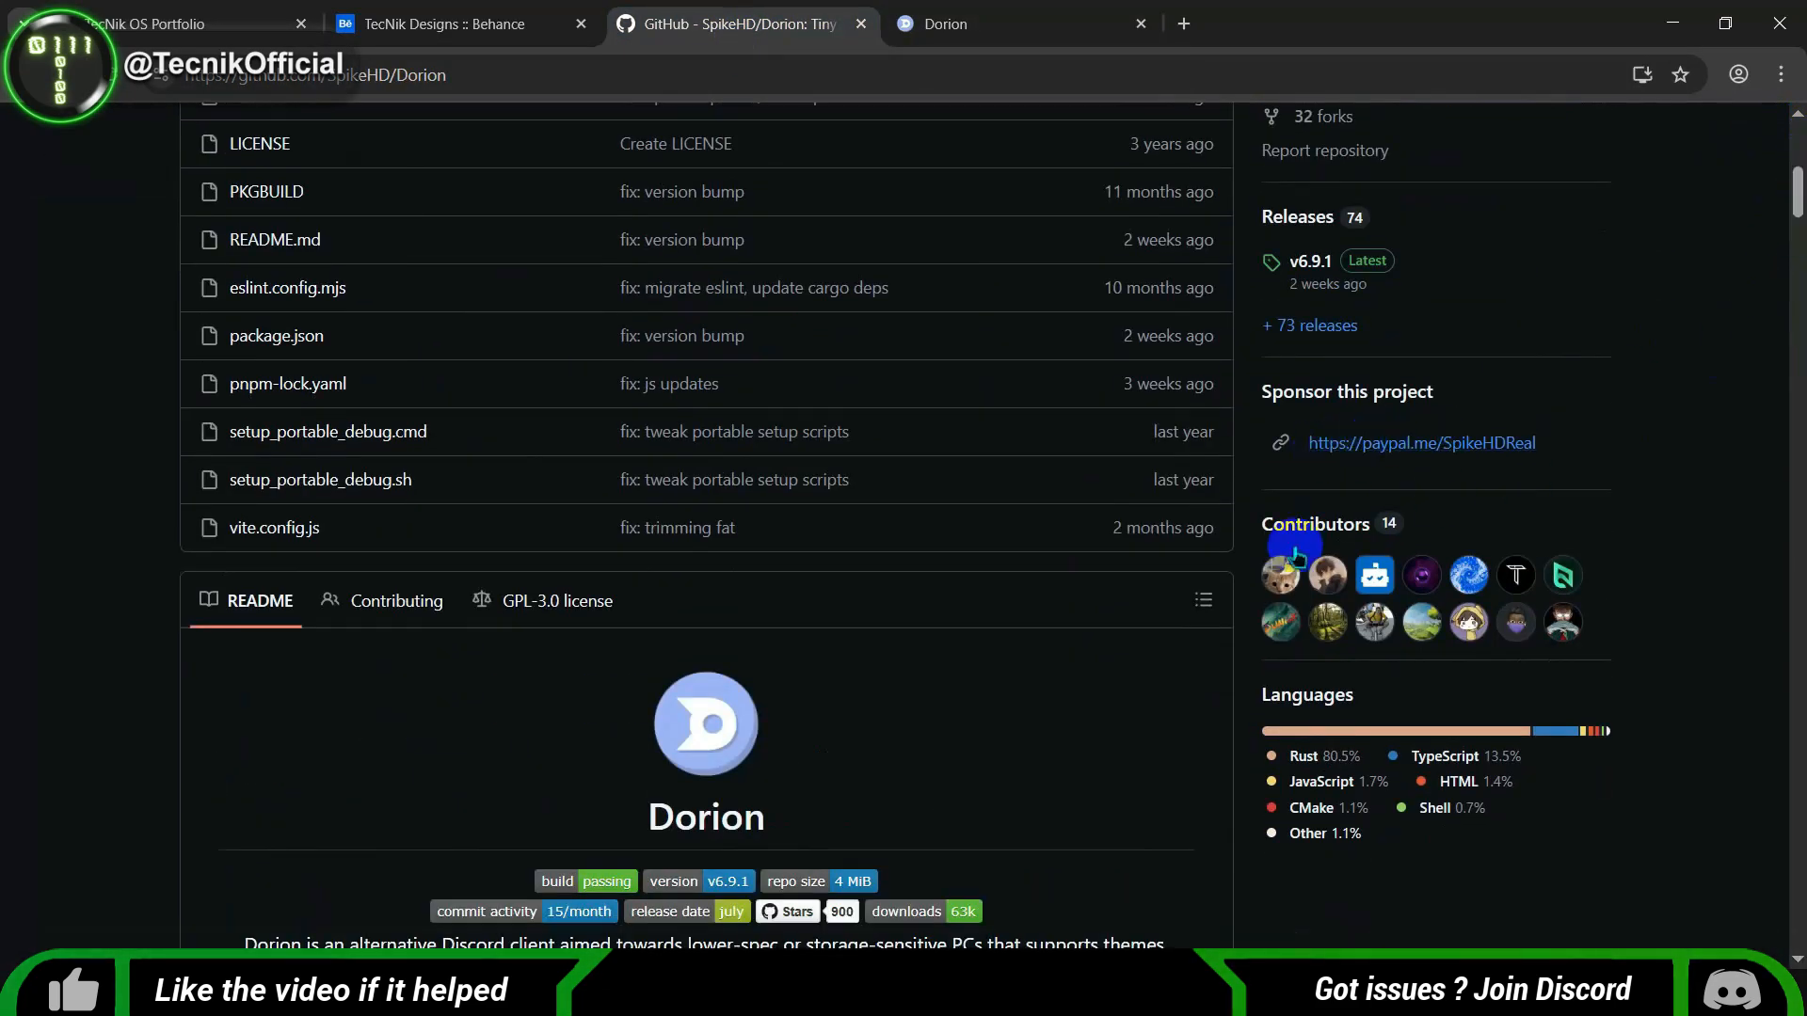
scroll("down", 3)
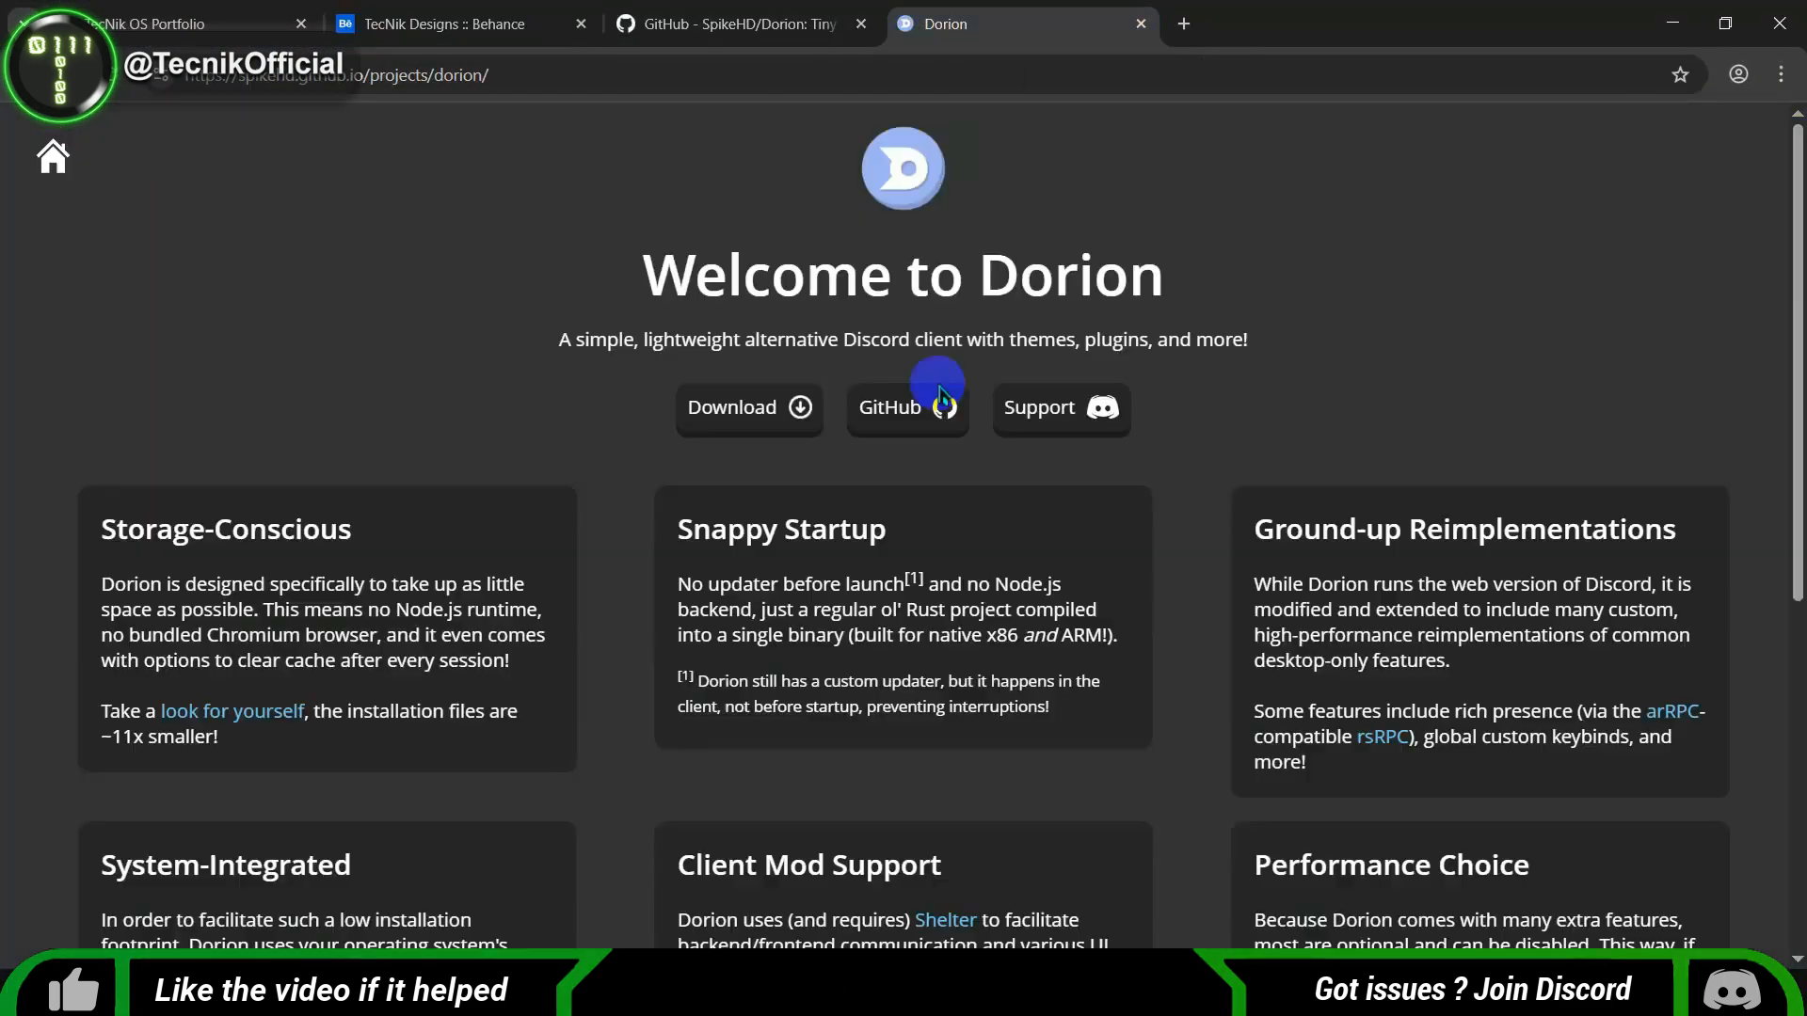
left_click(906, 407)
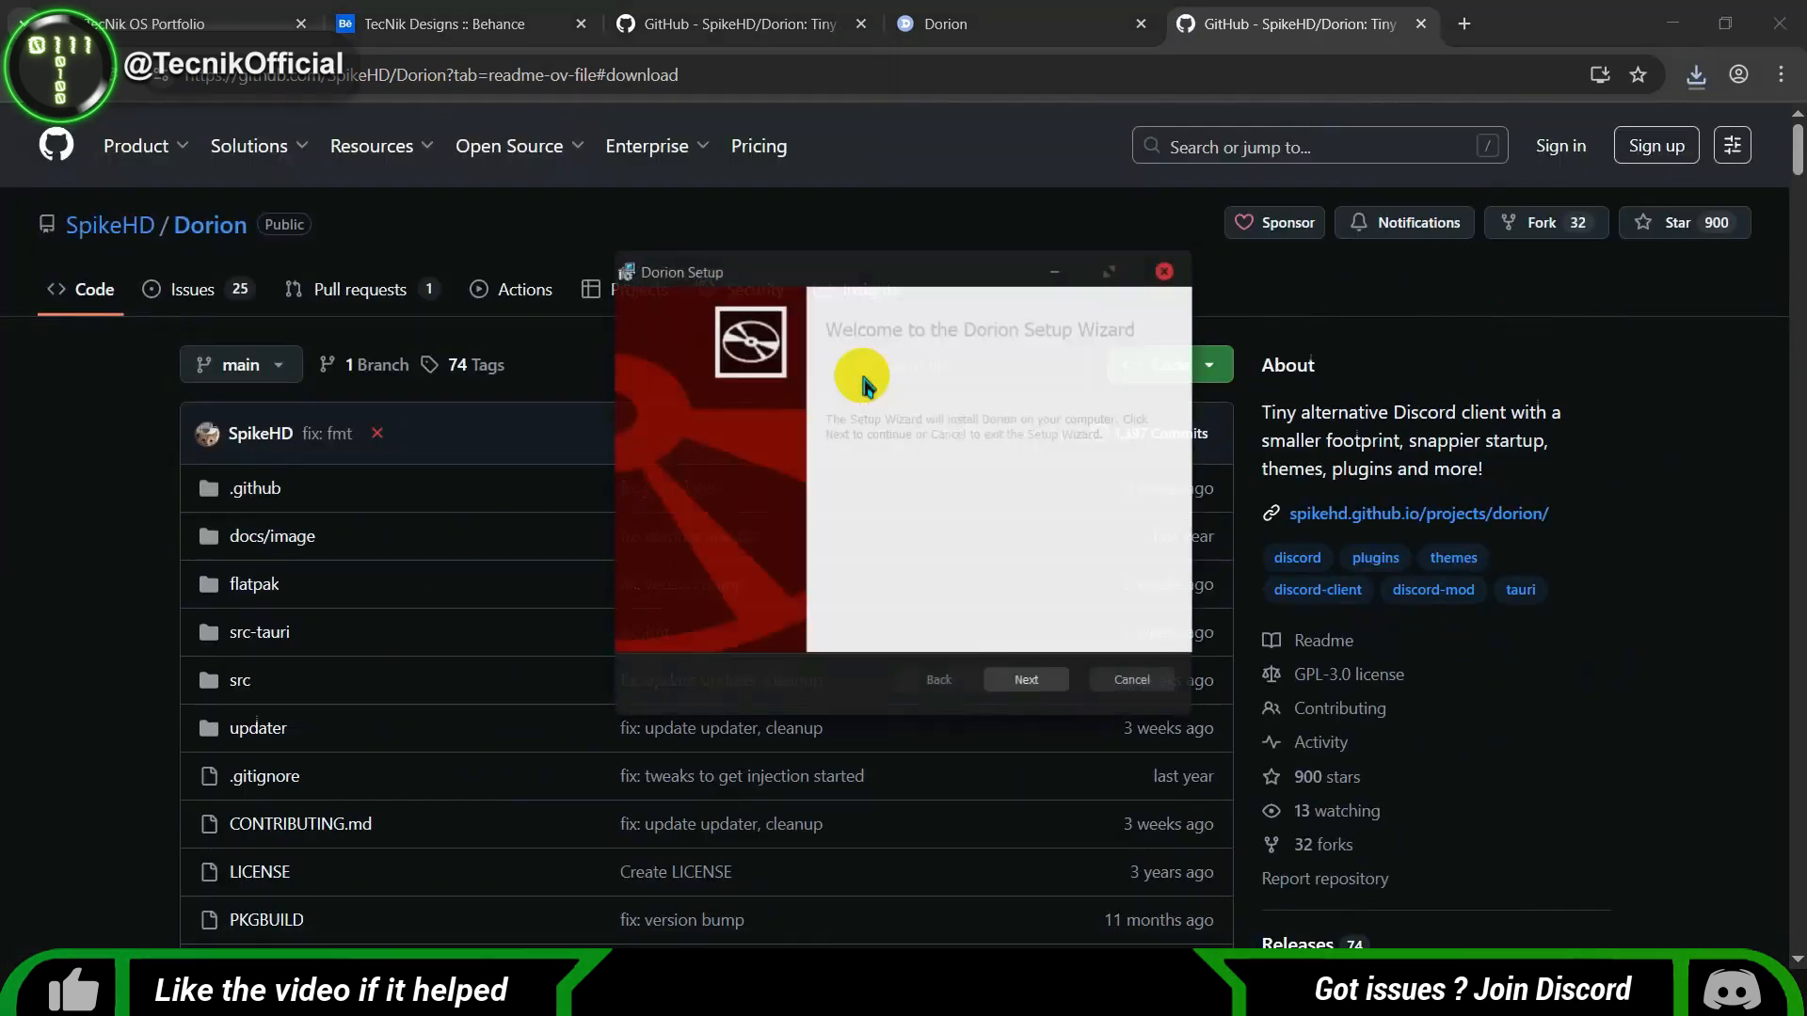
Advance past the setup welcome page and start installing Dorion.
left_click(1023, 679)
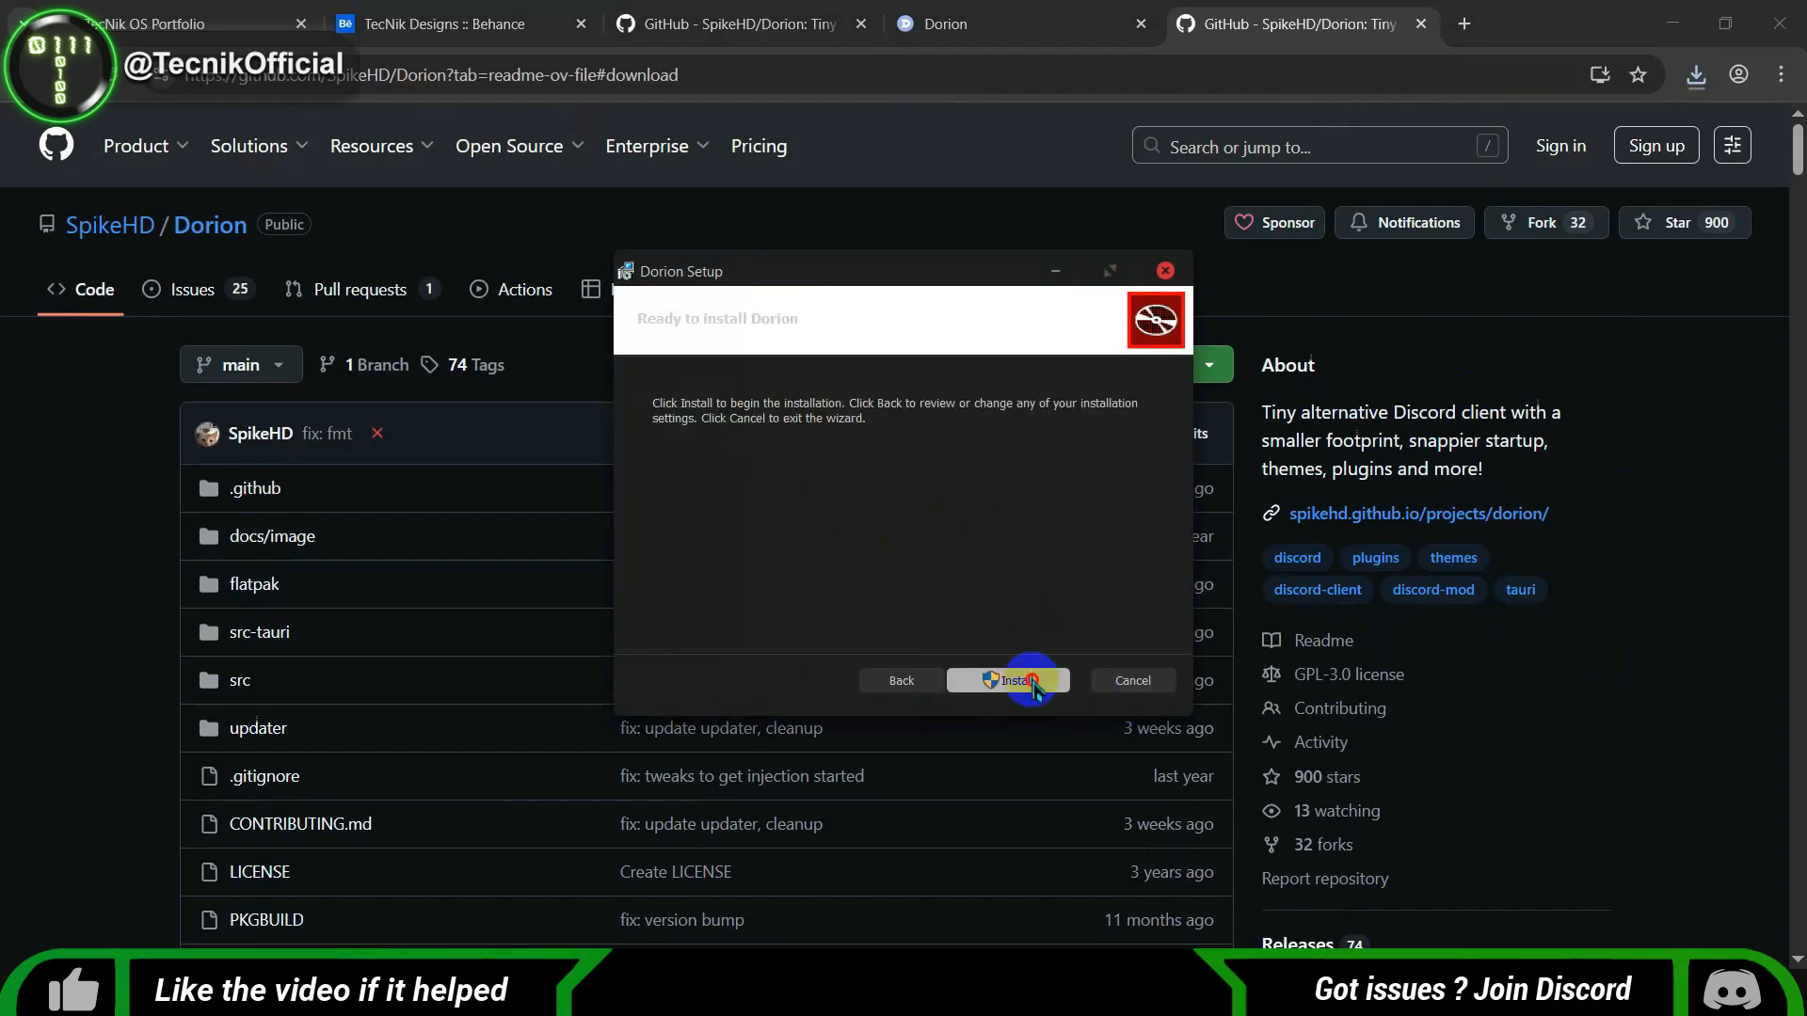
left_click(1009, 680)
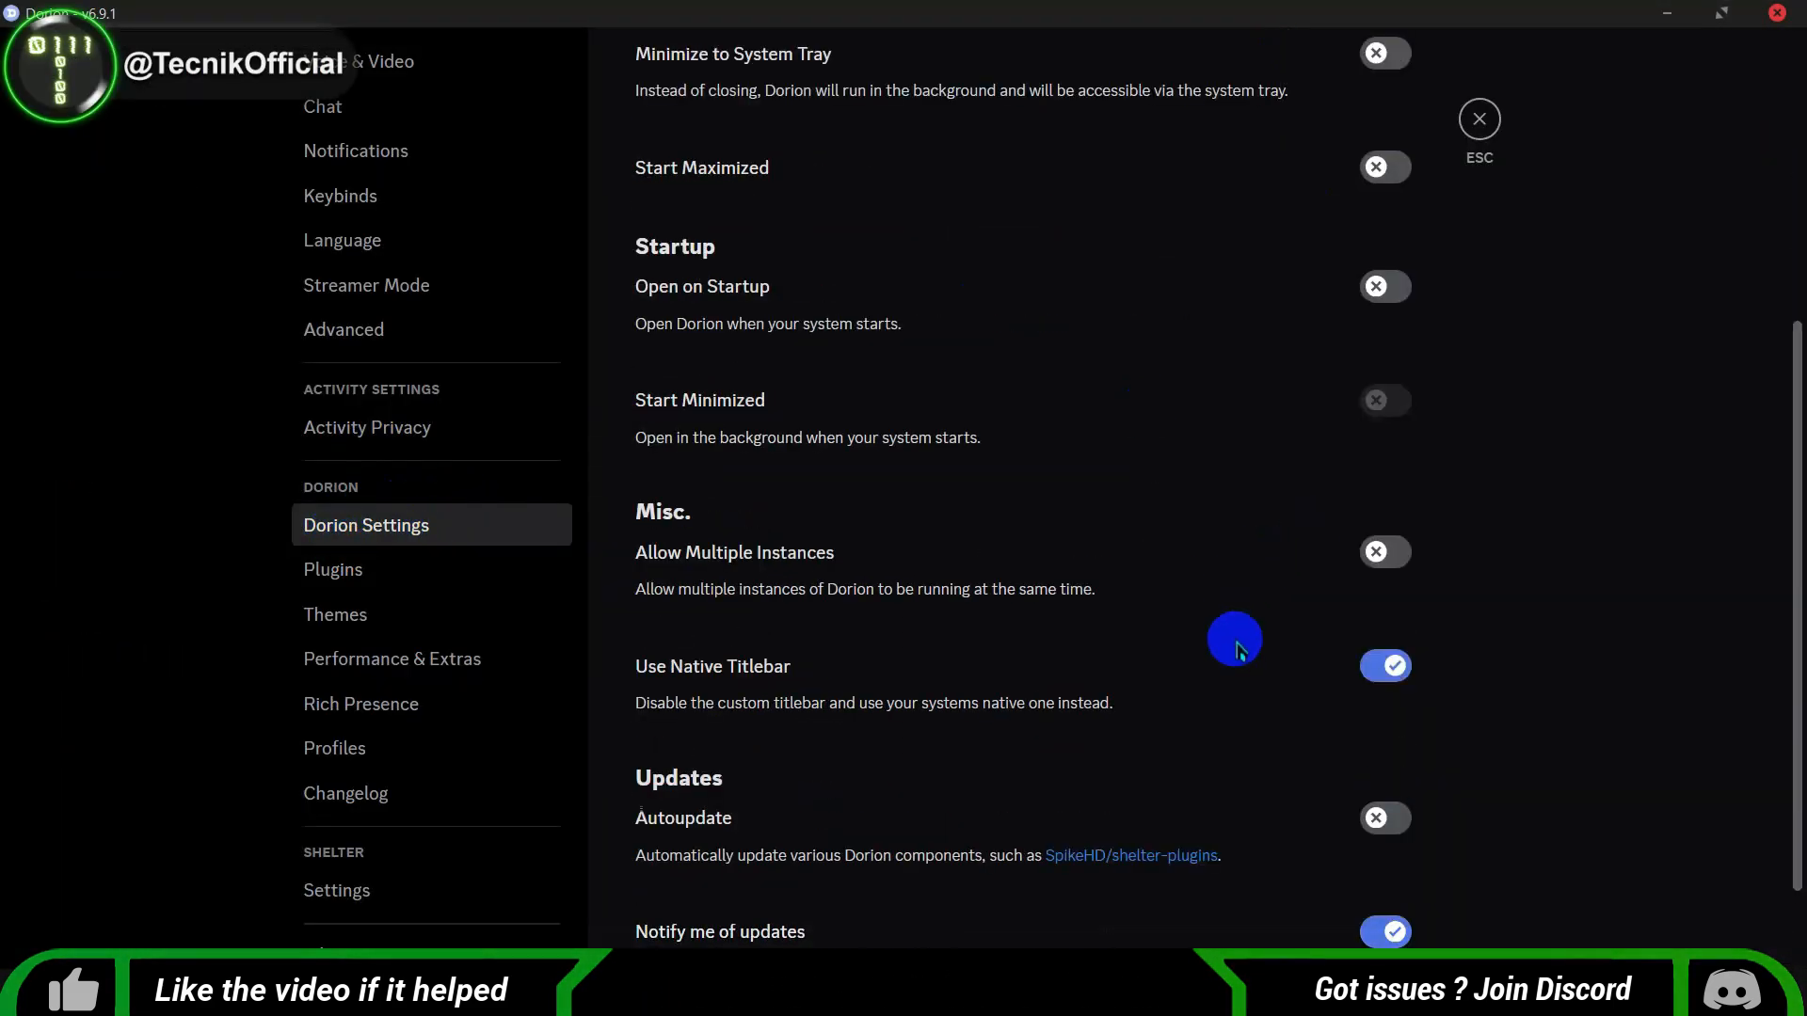
Review Dorion's Plugins, Themes, Performance & Extras and Rich Presence settings pages.
scroll("down", 3)
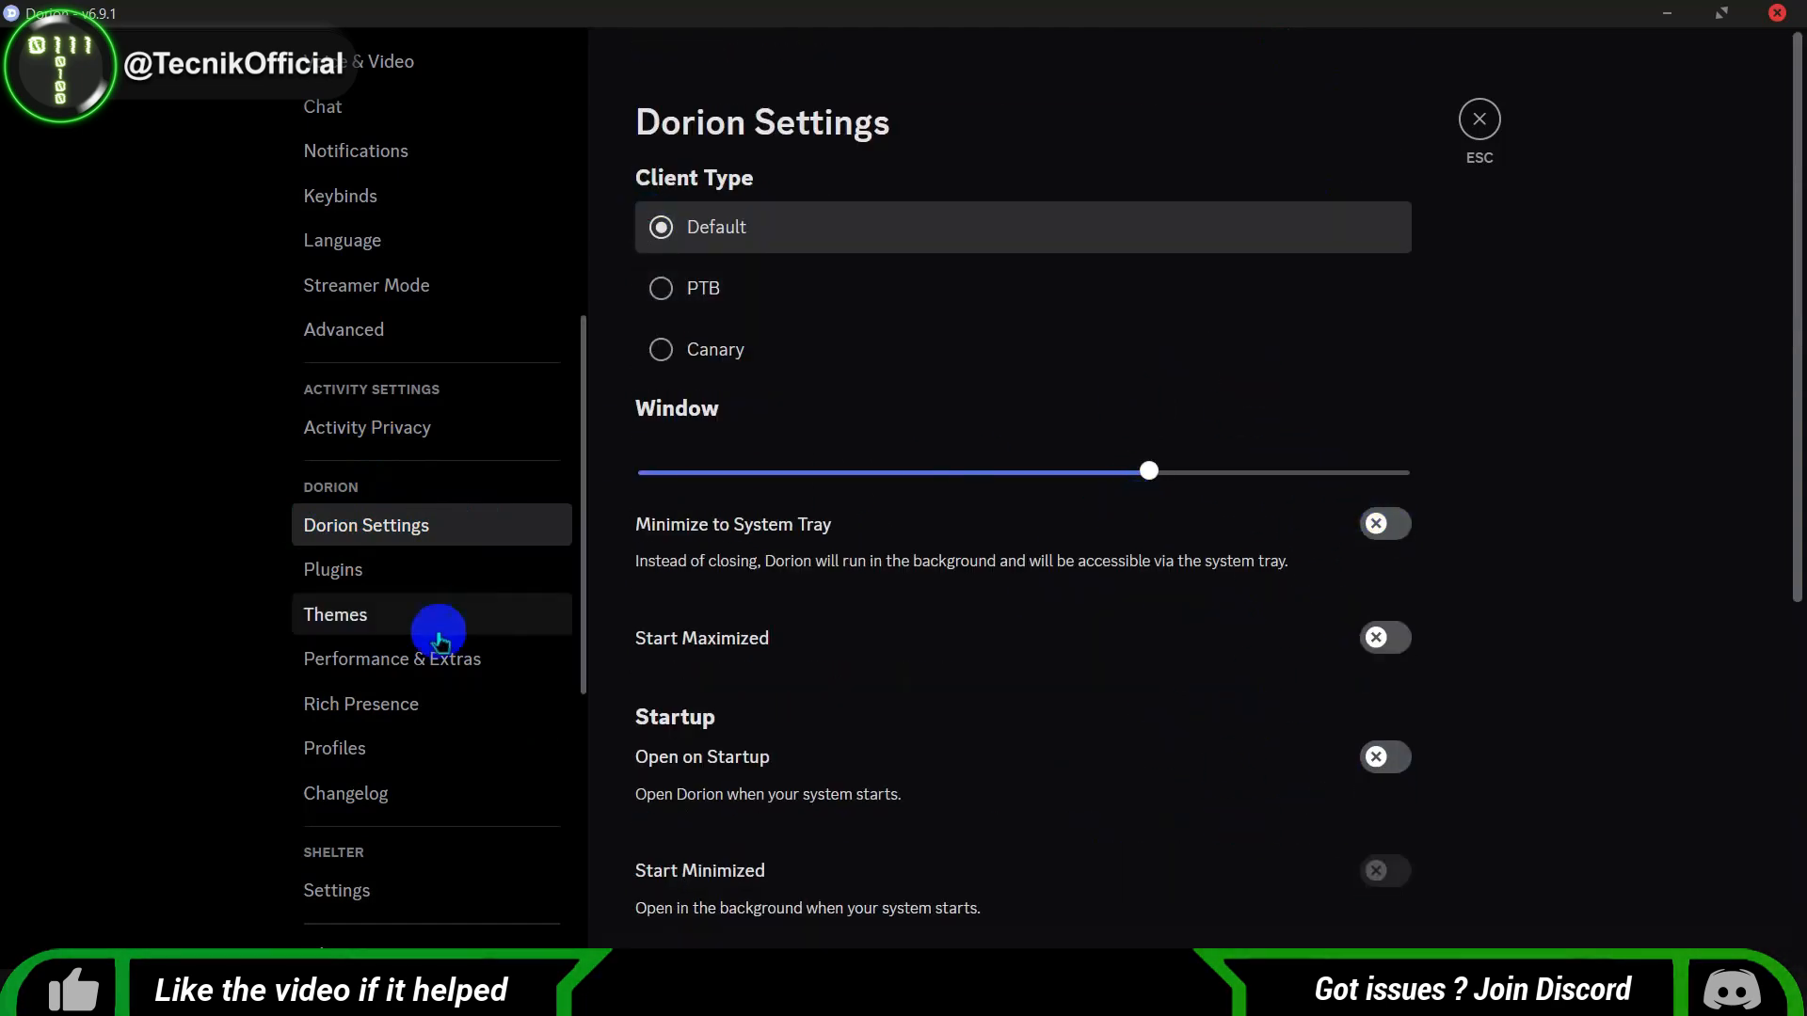
left_click(333, 569)
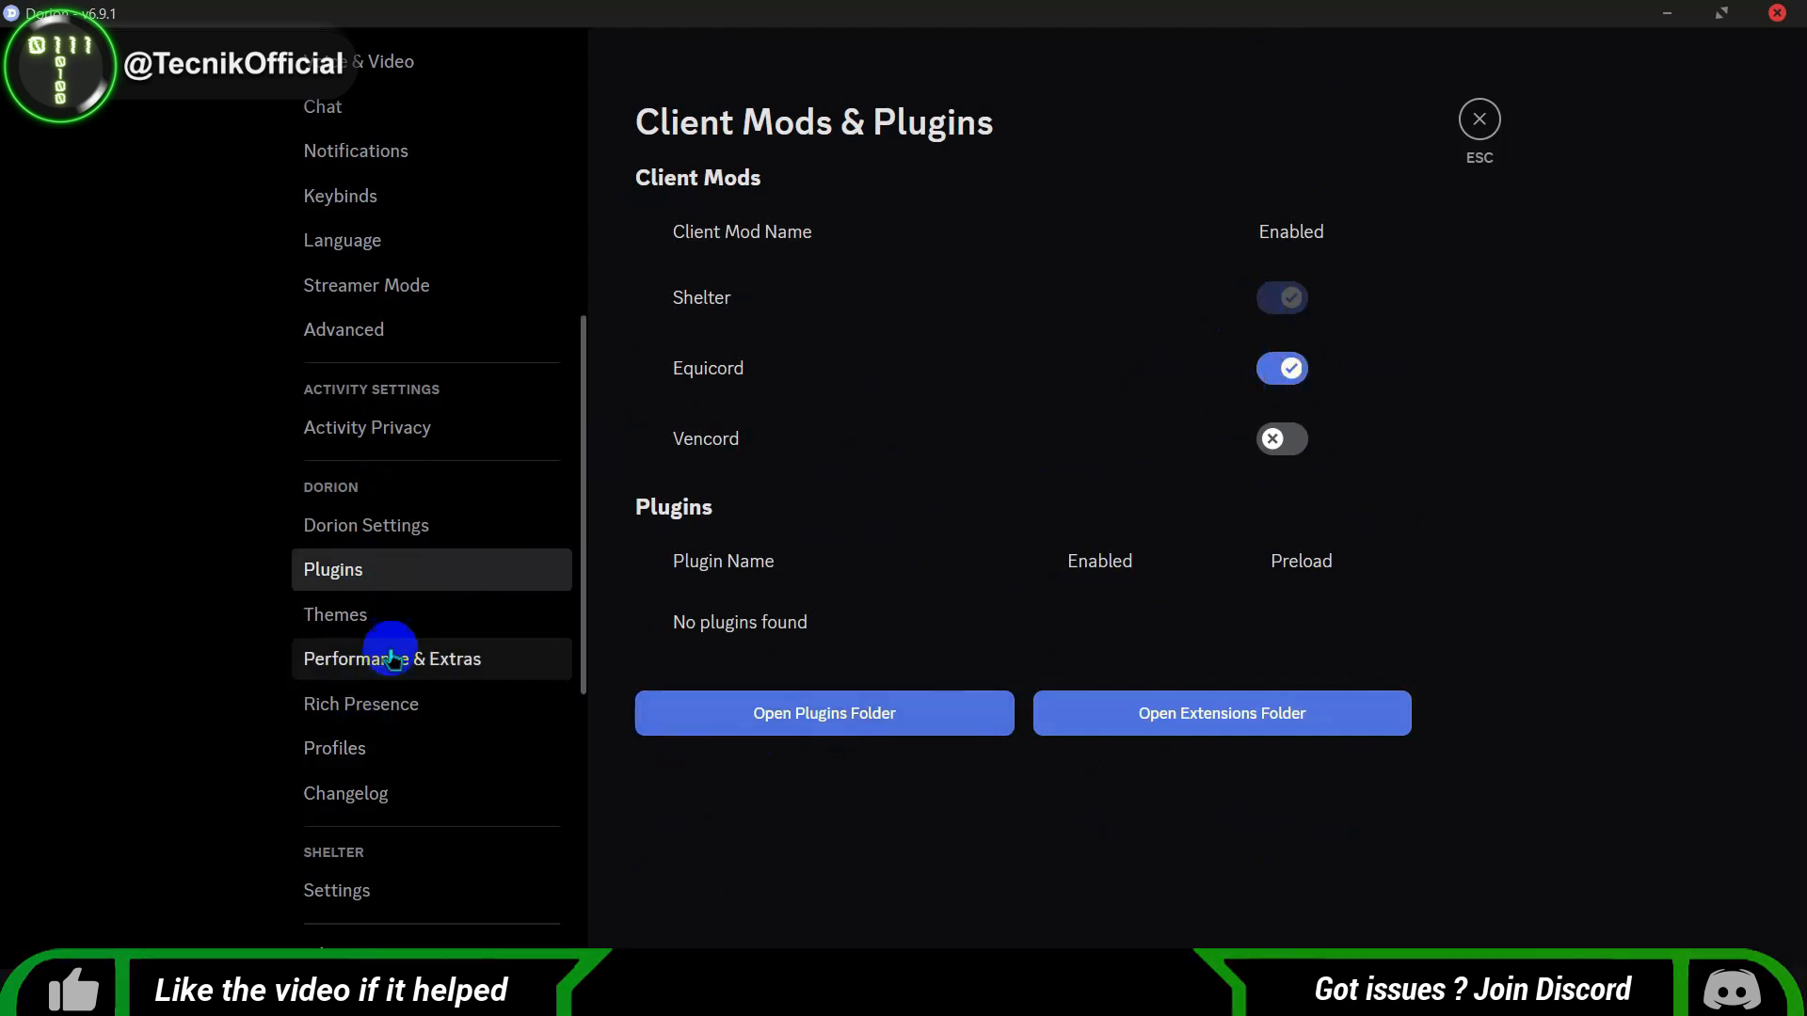
left_click(335, 614)
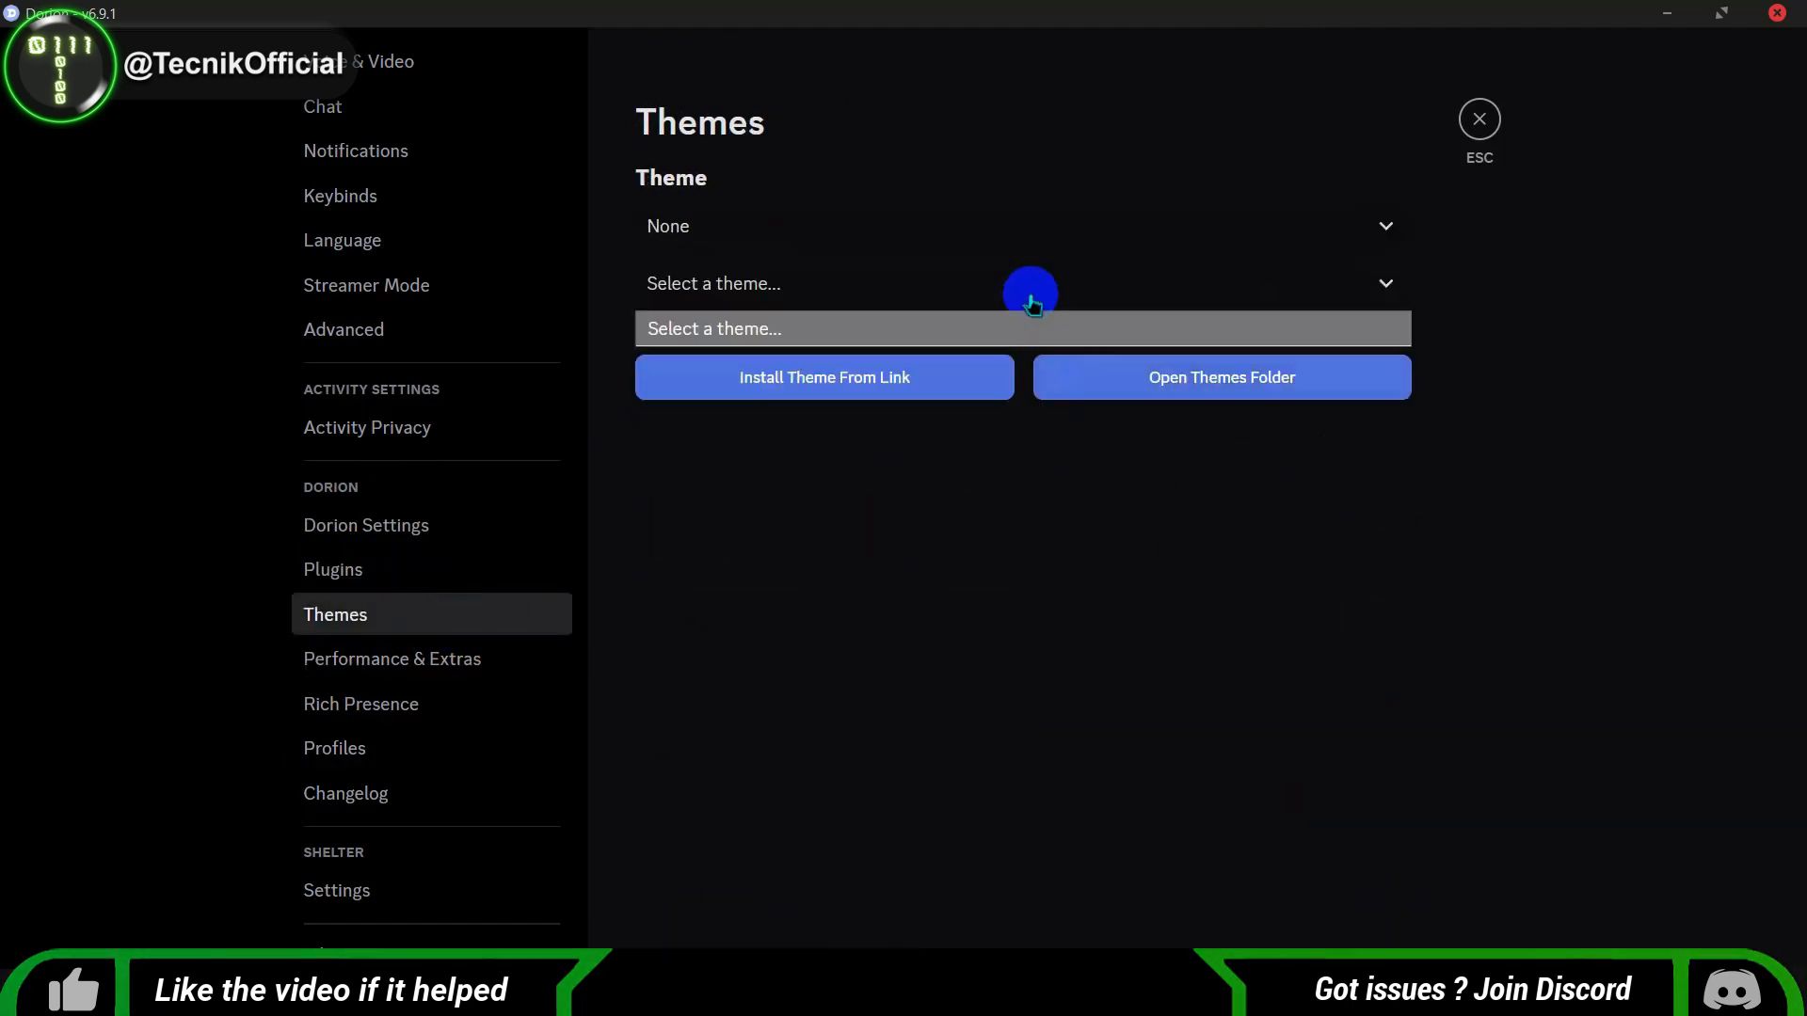
left_click(1026, 284)
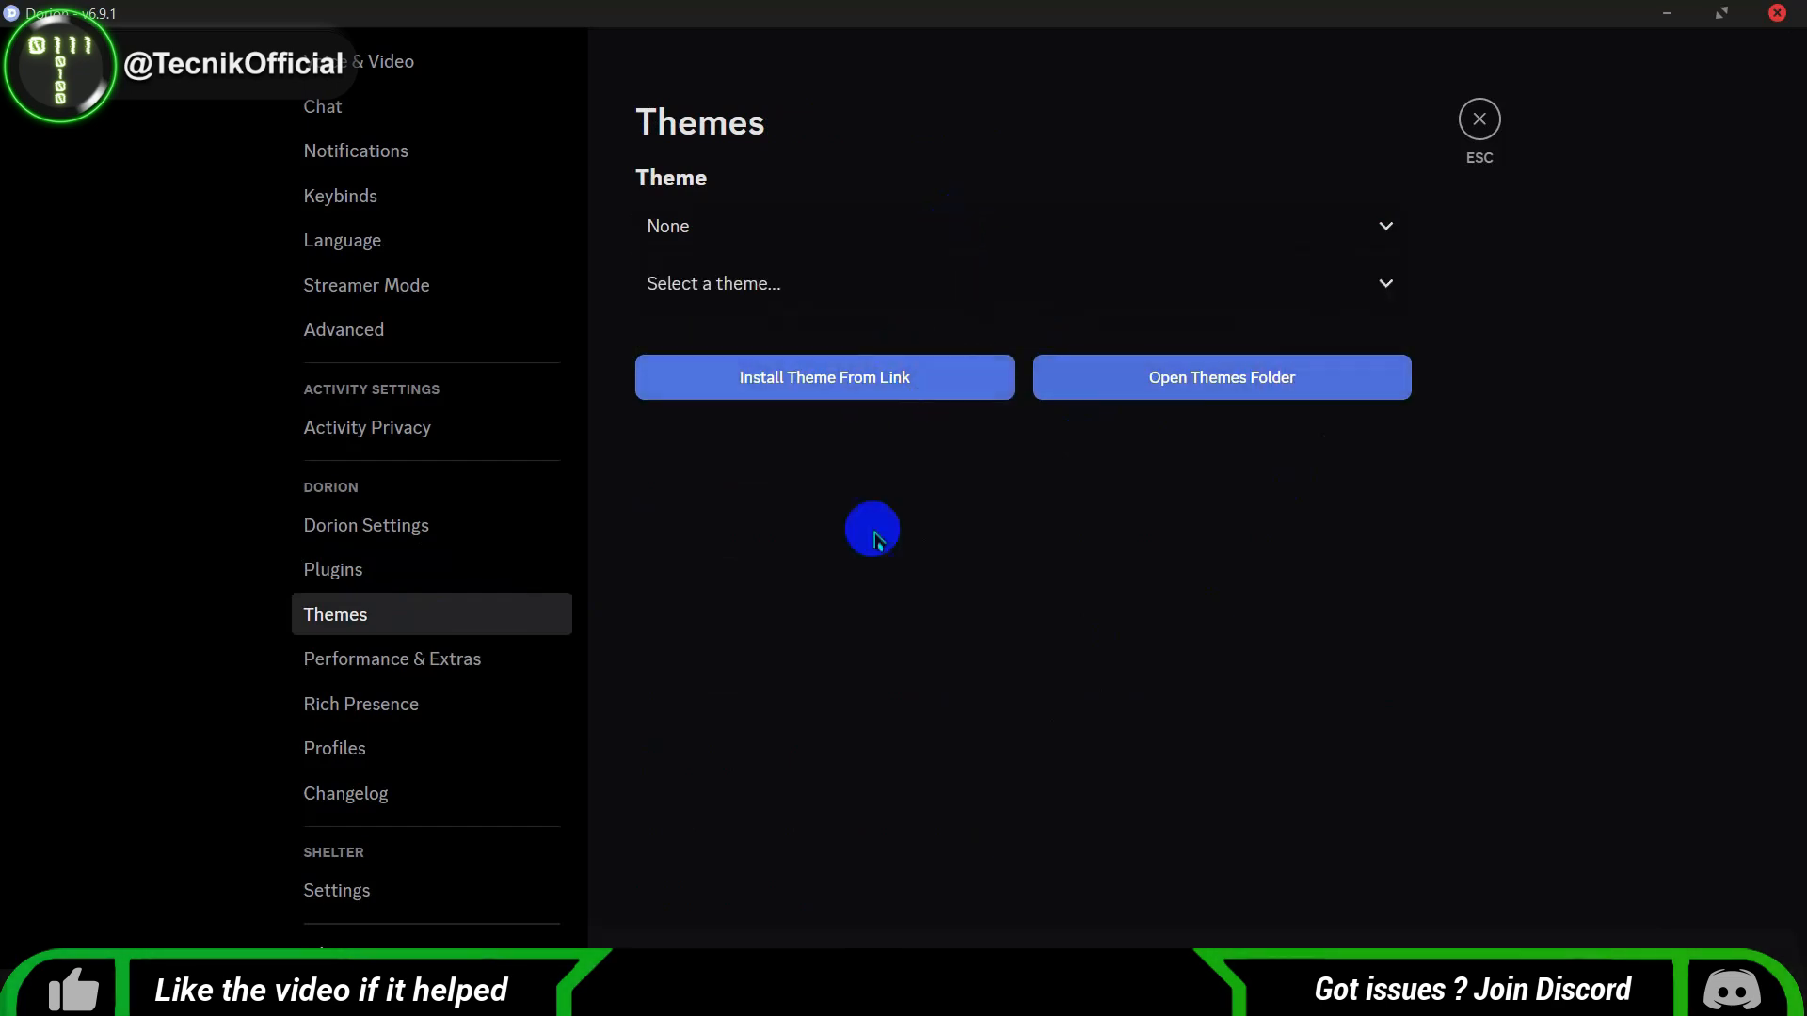
left_click(391, 659)
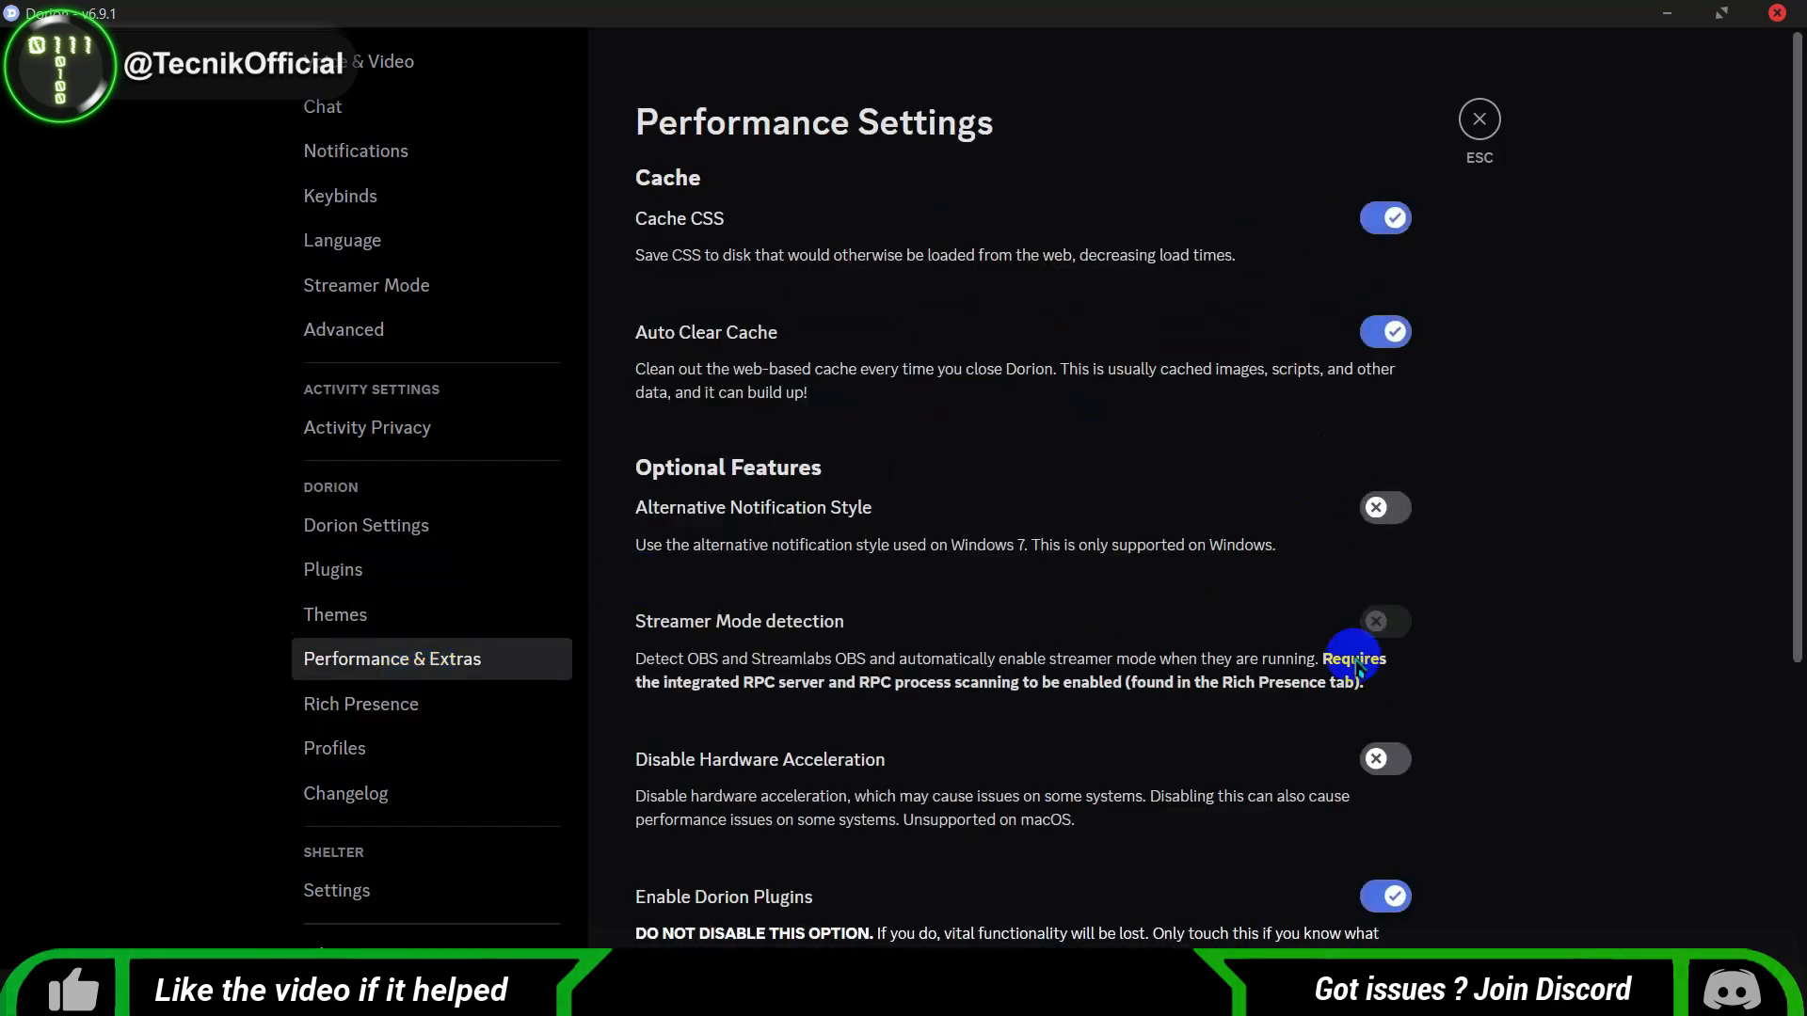
scroll("down", 3)
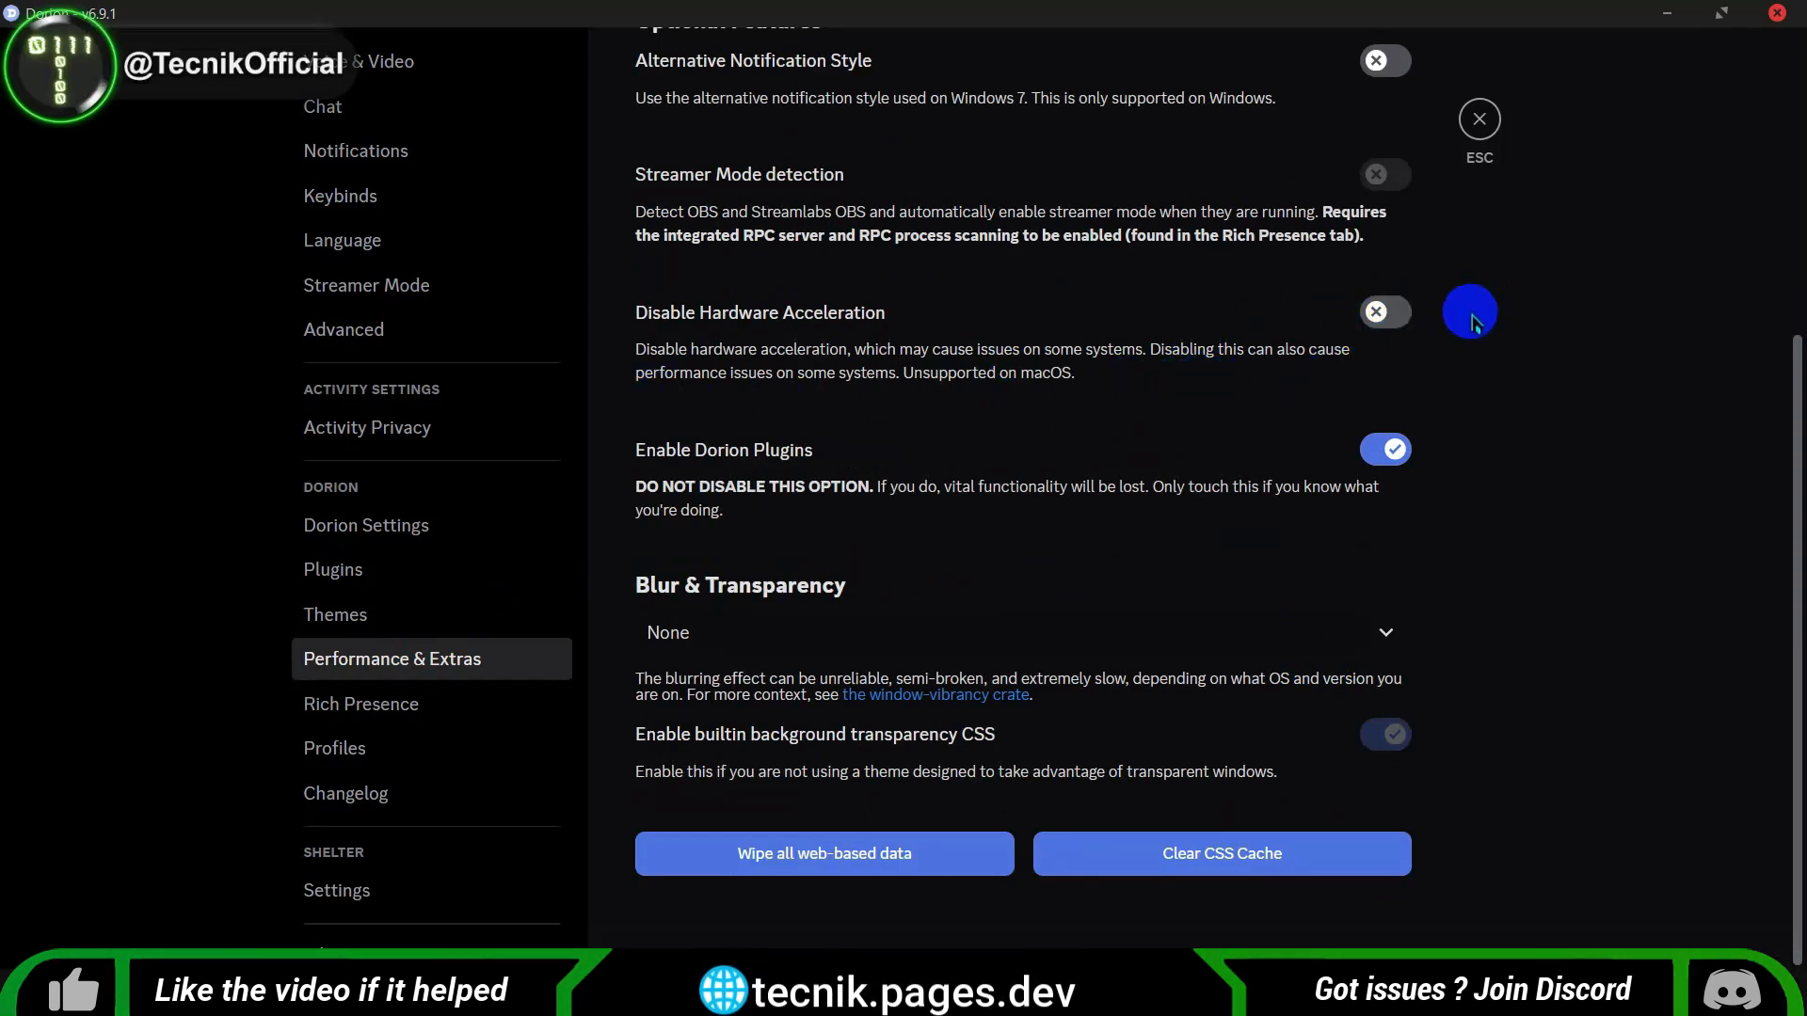
mouse_move(1552, 661)
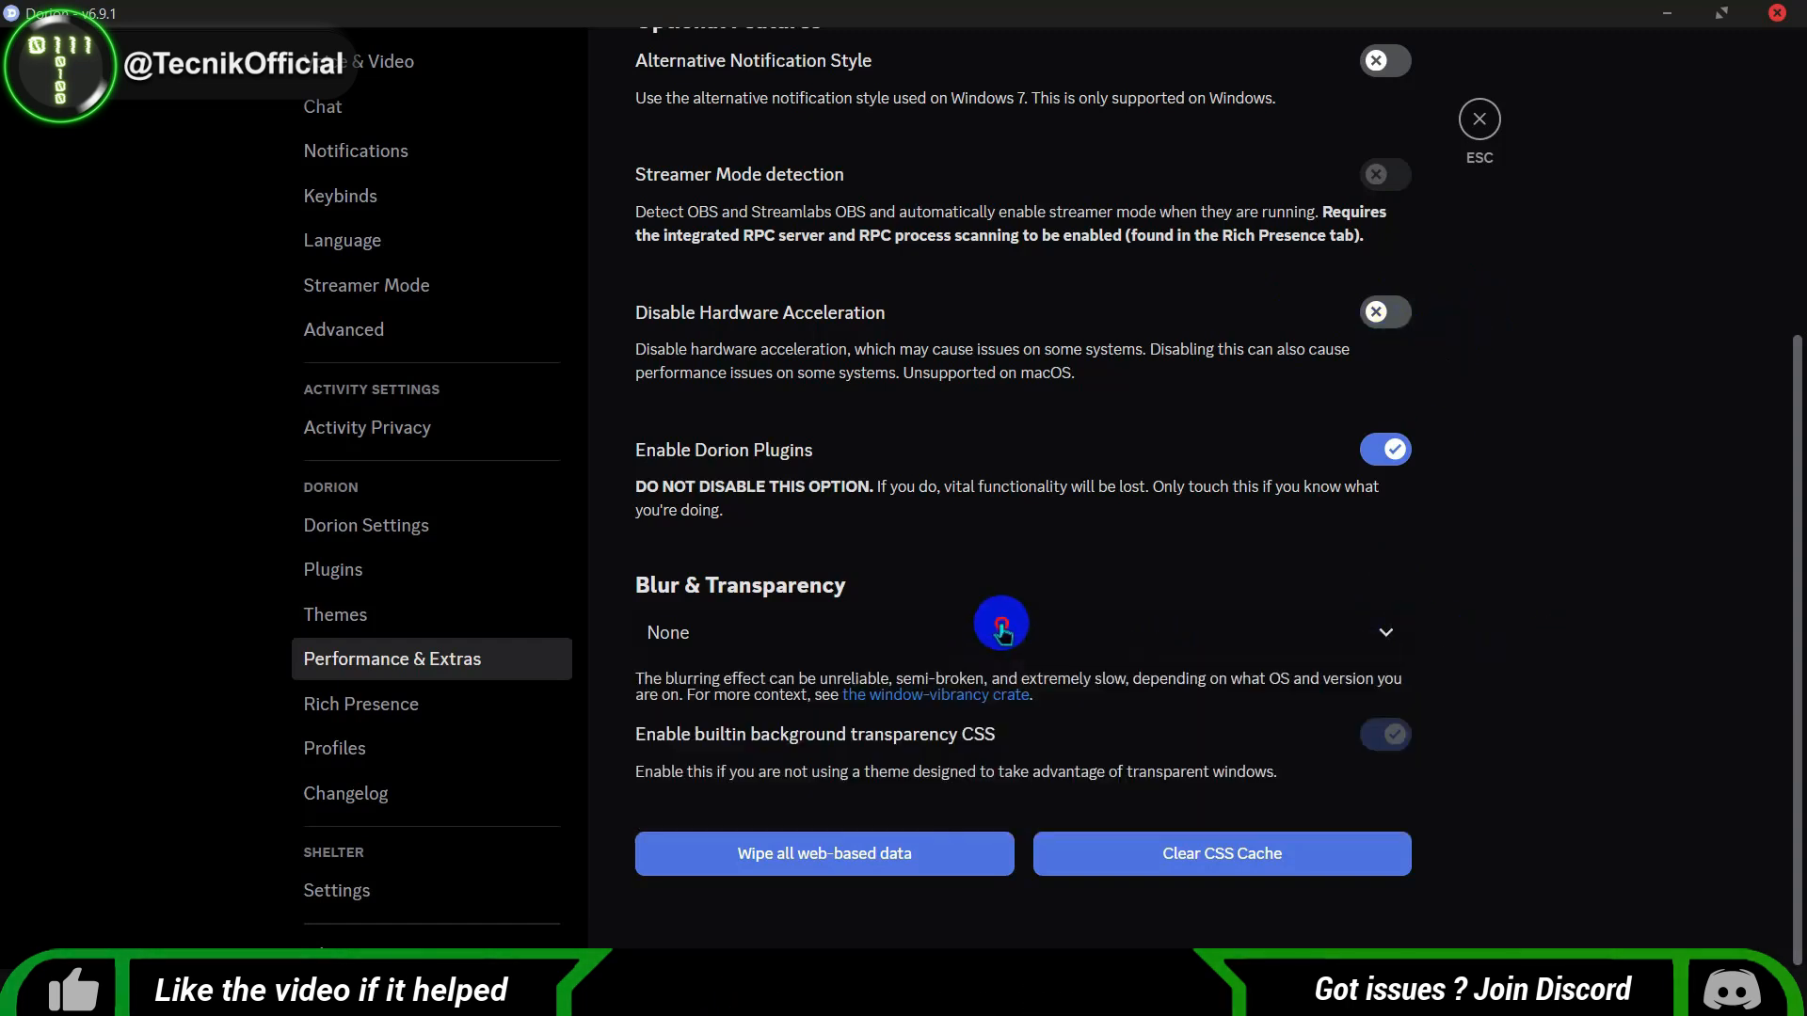
mouse_move(1615, 591)
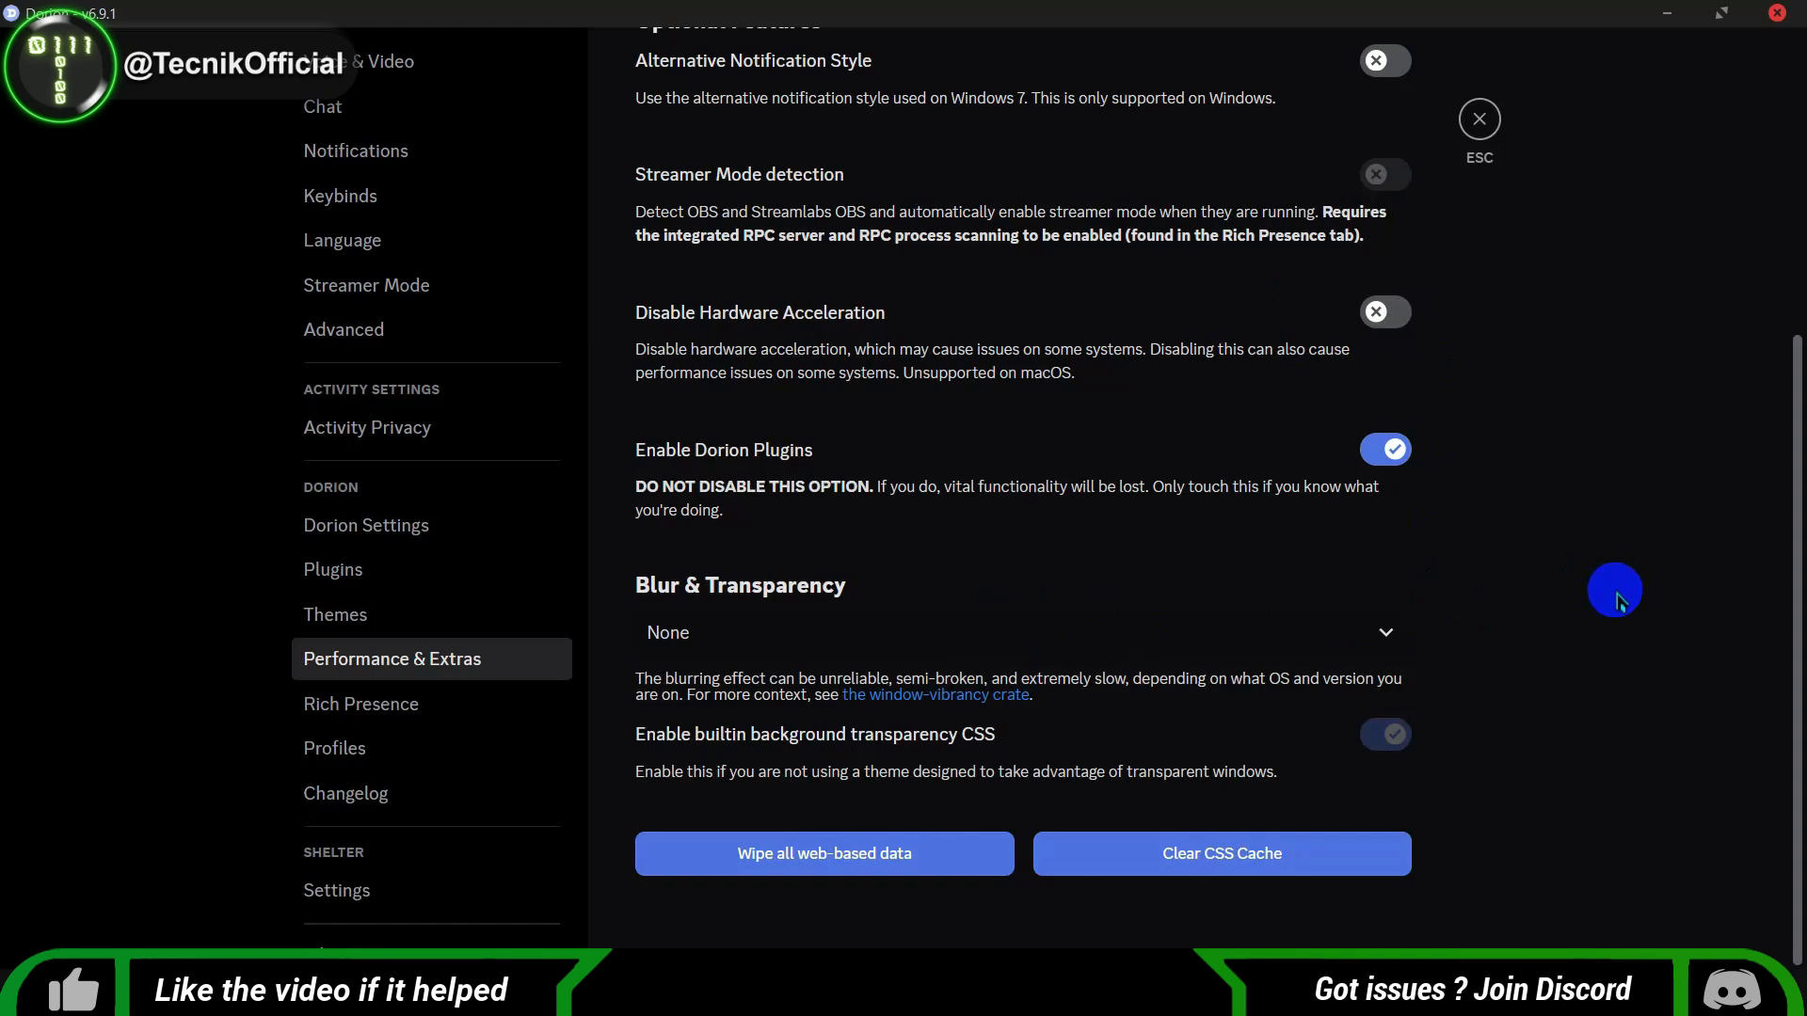
left_click(360, 703)
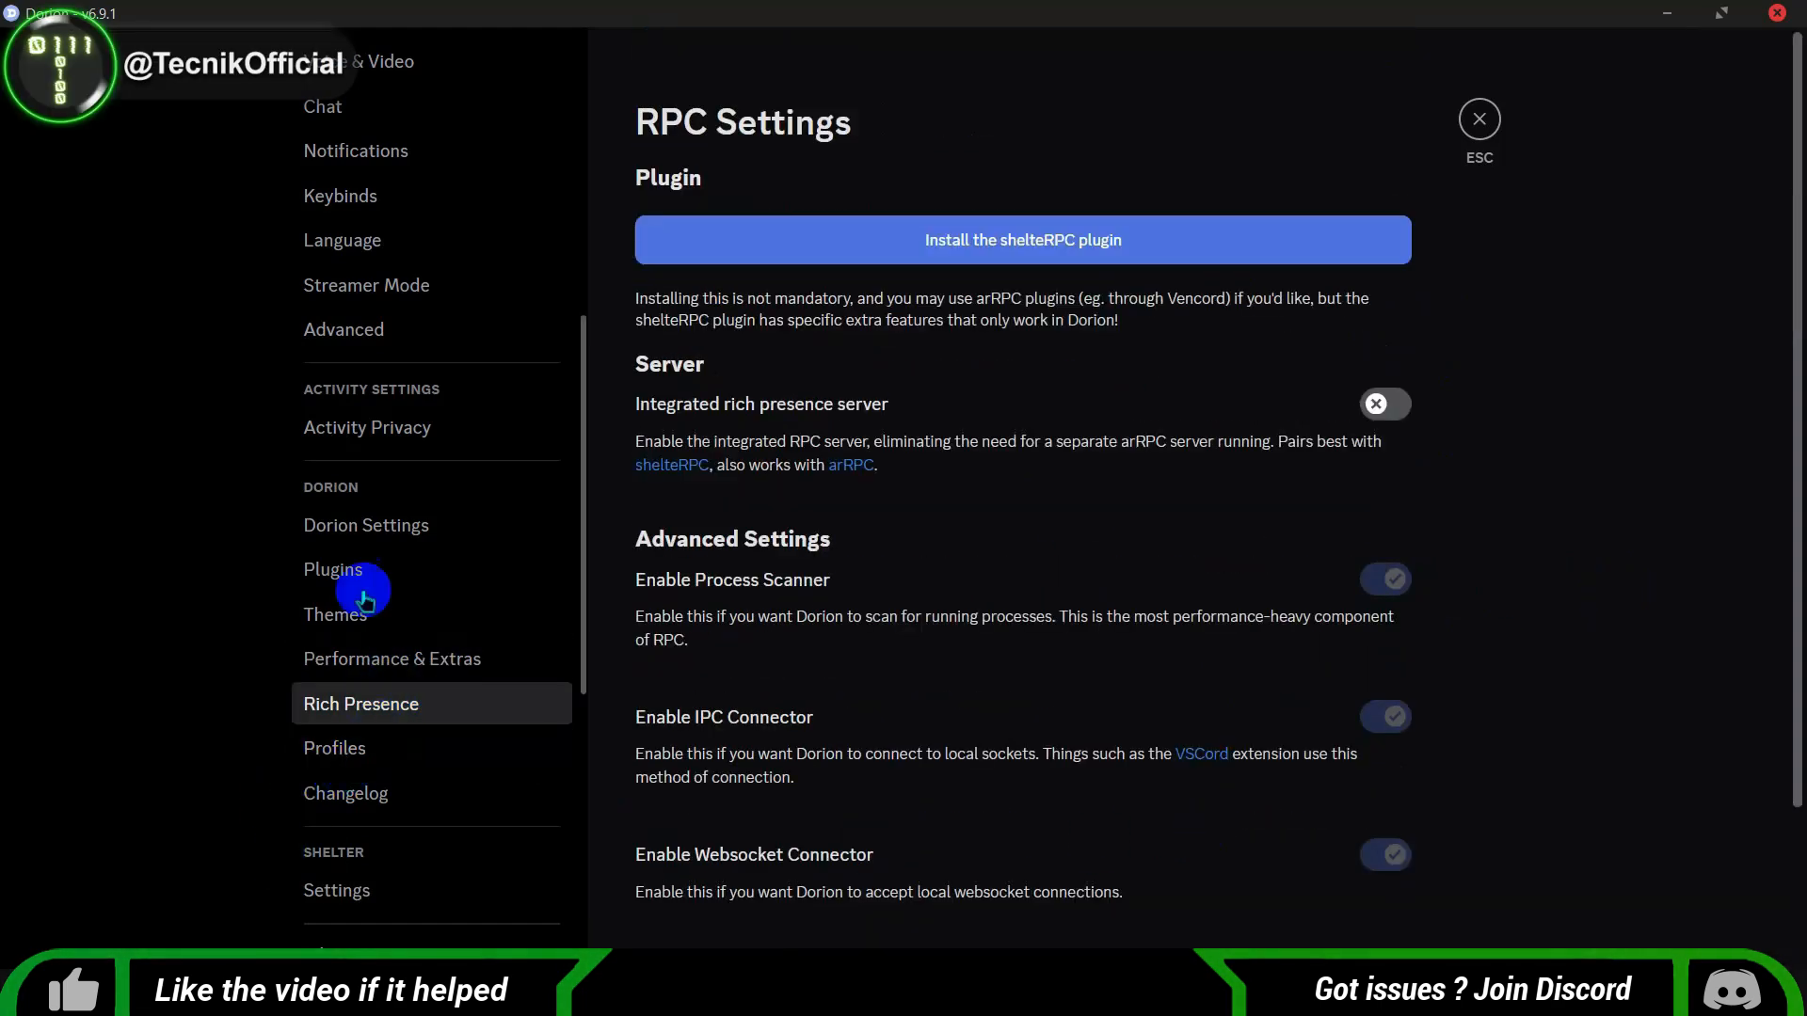
Navigate from Plugins down the sidebar to the Equicord settings page with Custom CSS enabled.
left_click(339, 553)
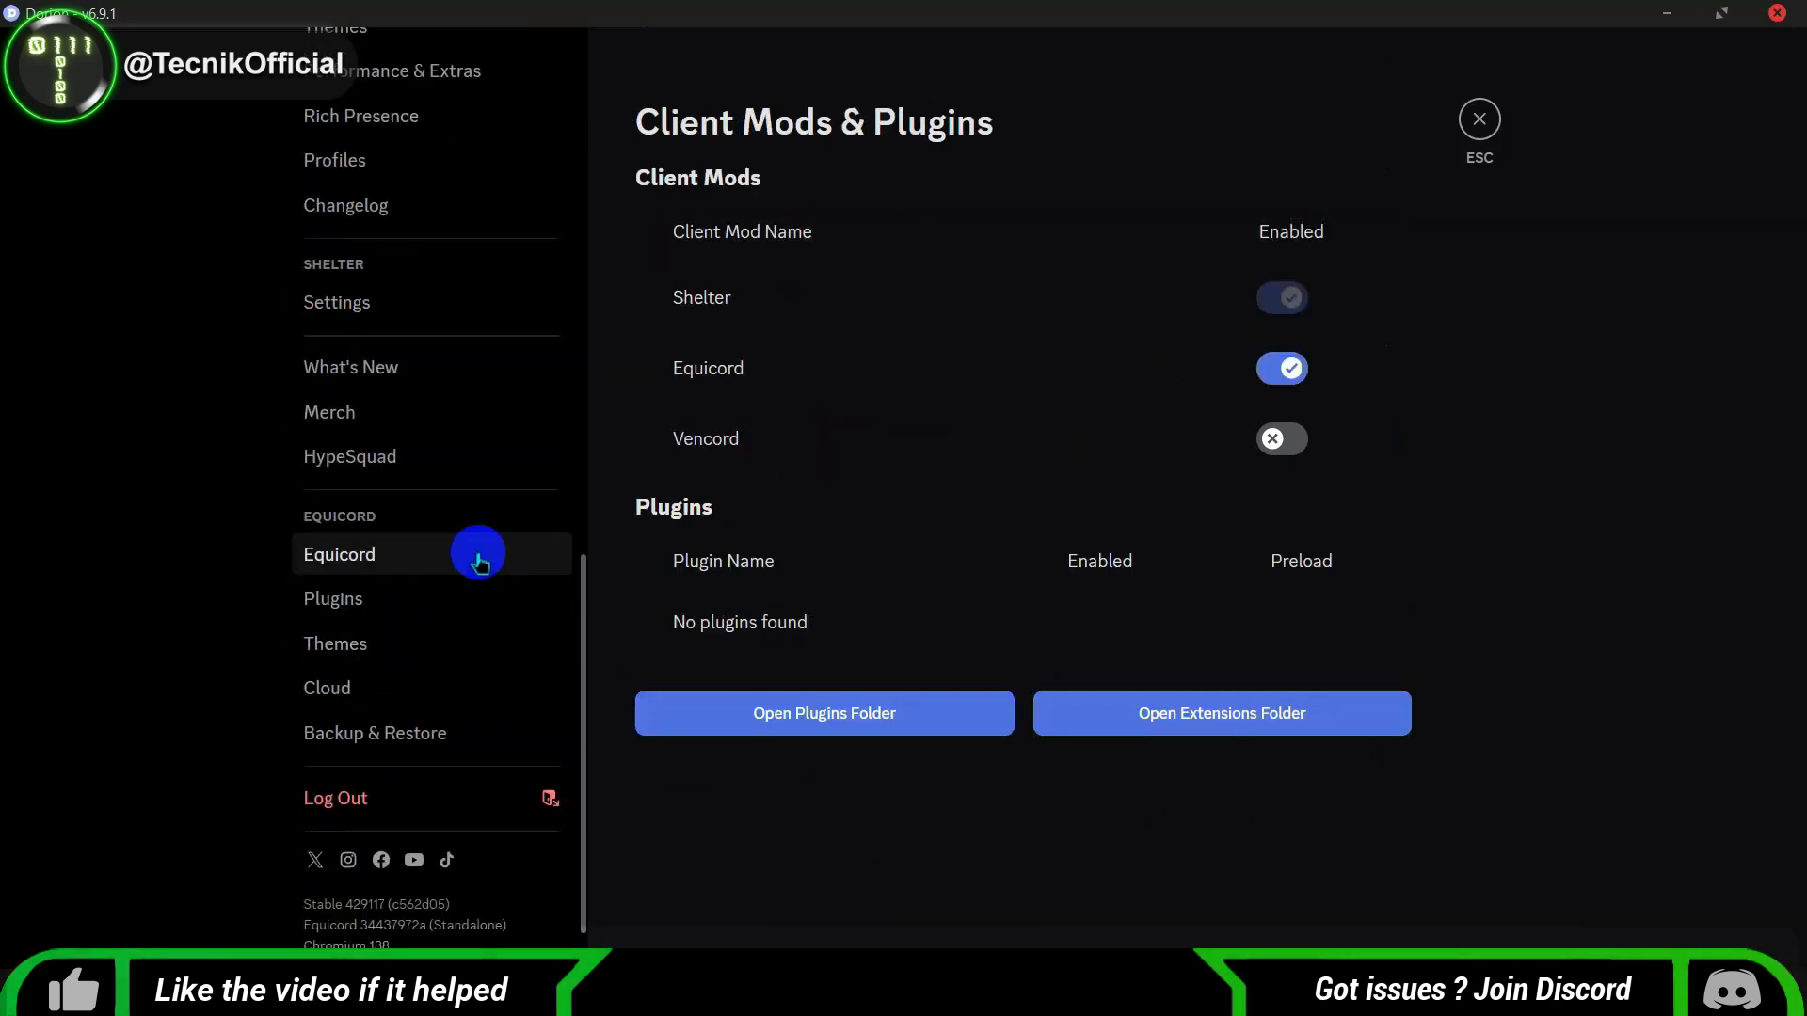
left_click(391, 540)
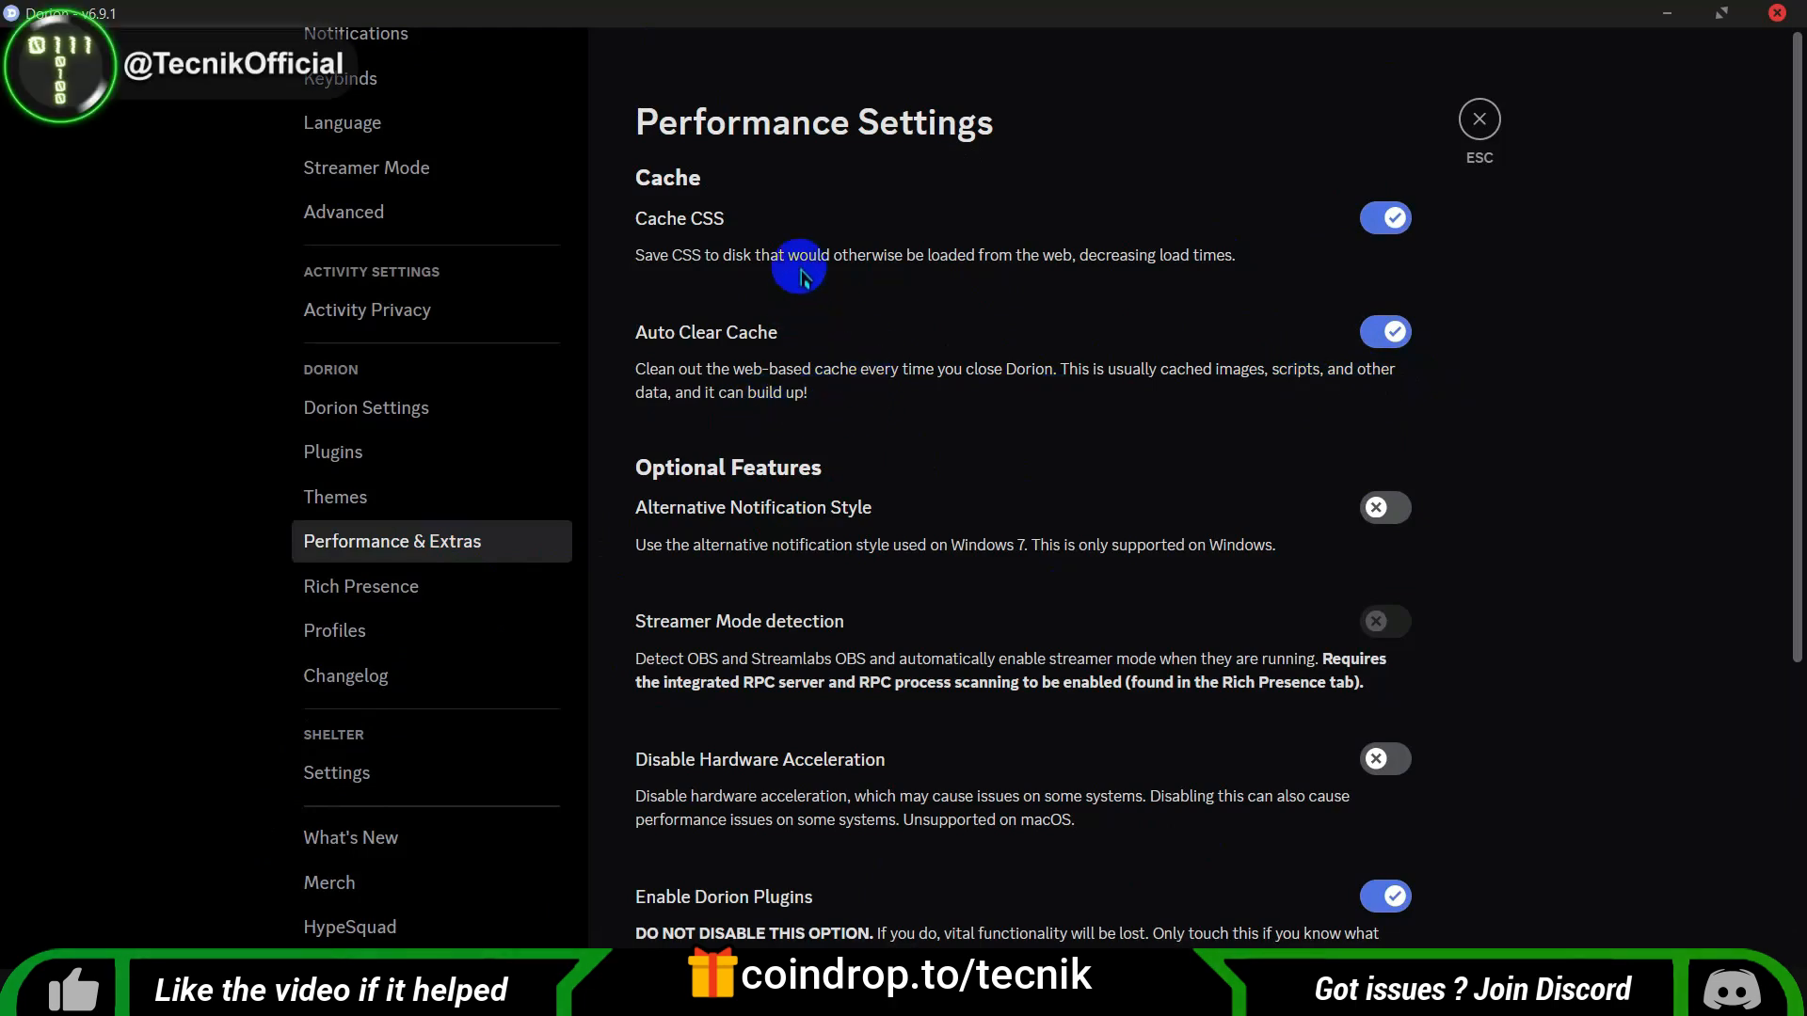
mouse_move(915, 475)
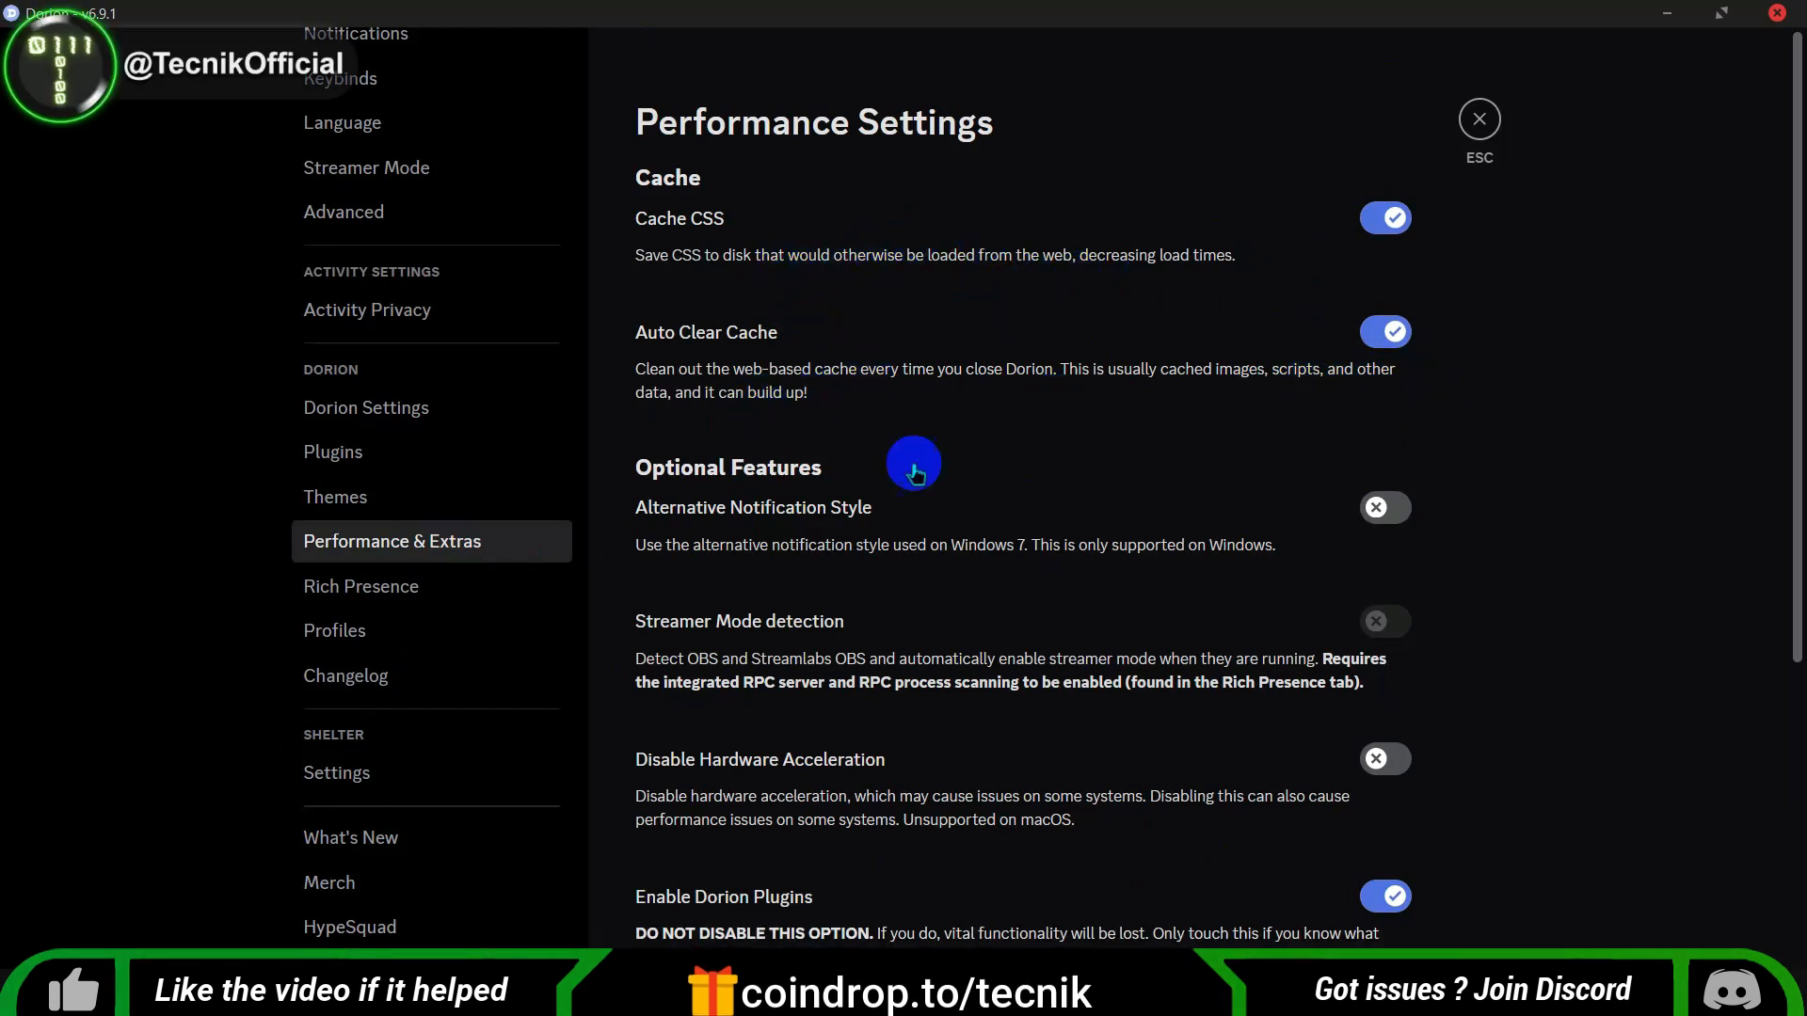
scroll("down", 3)
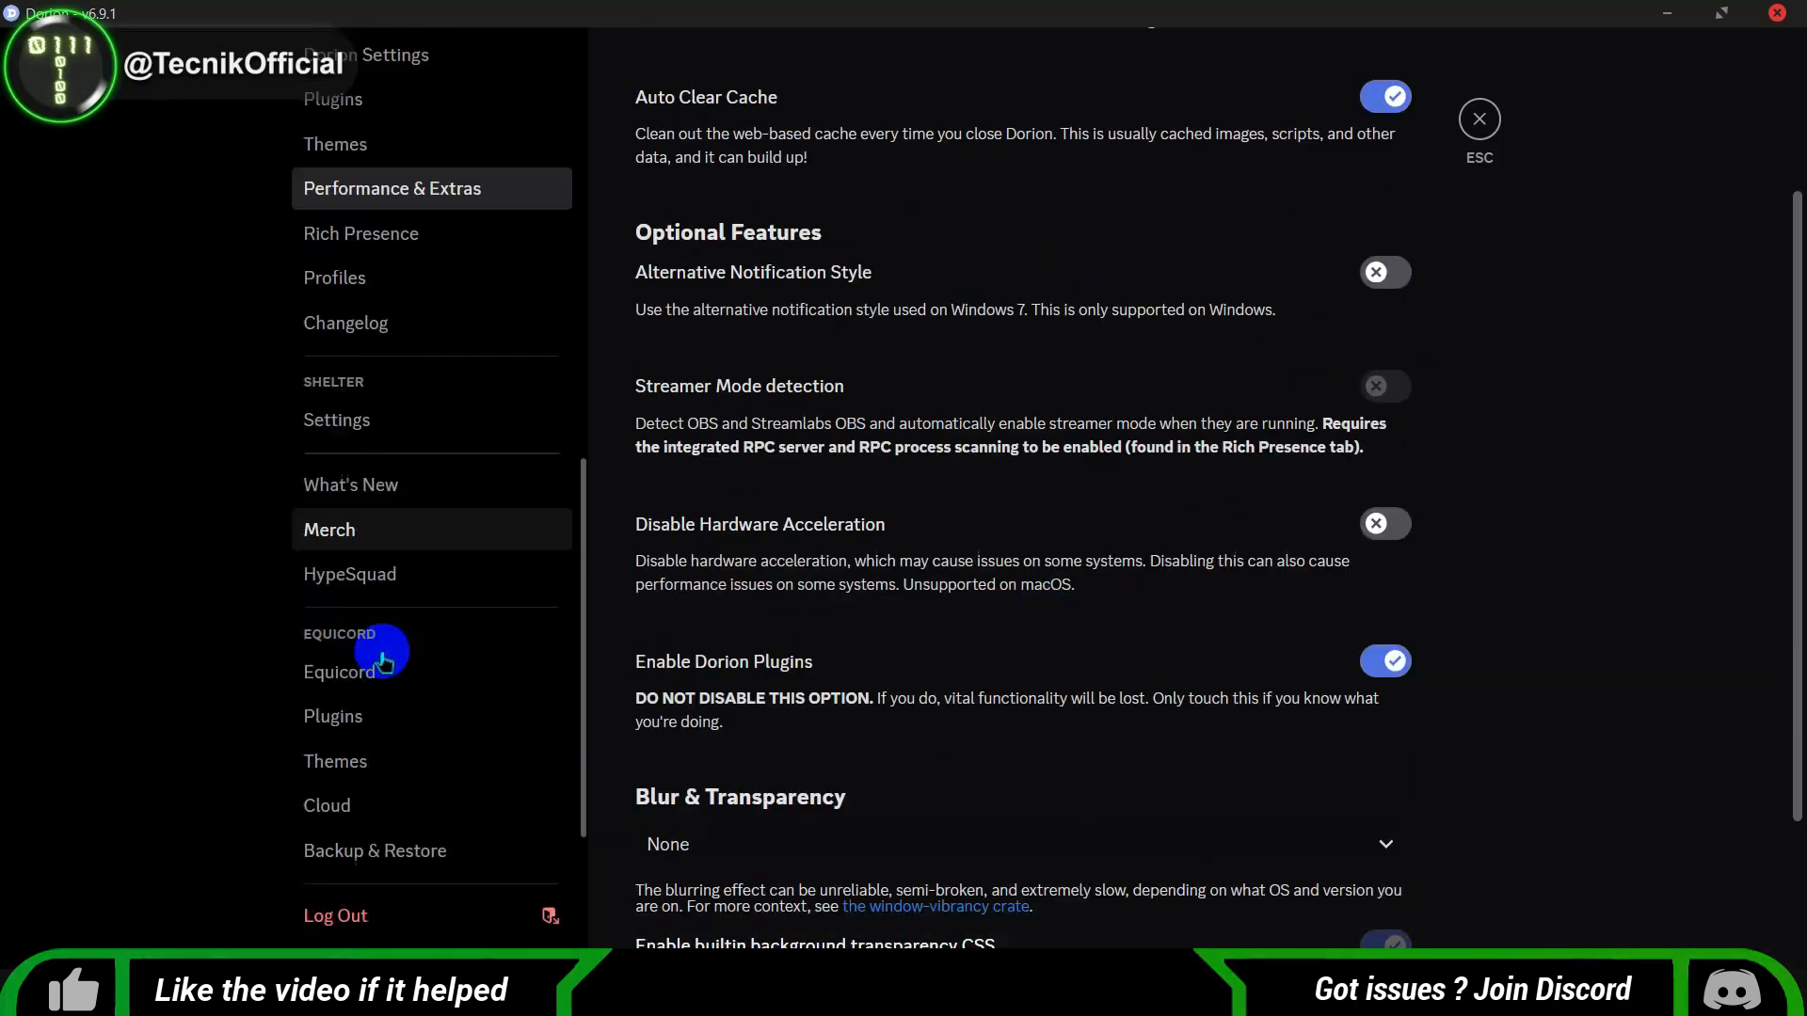
left_click(340, 670)
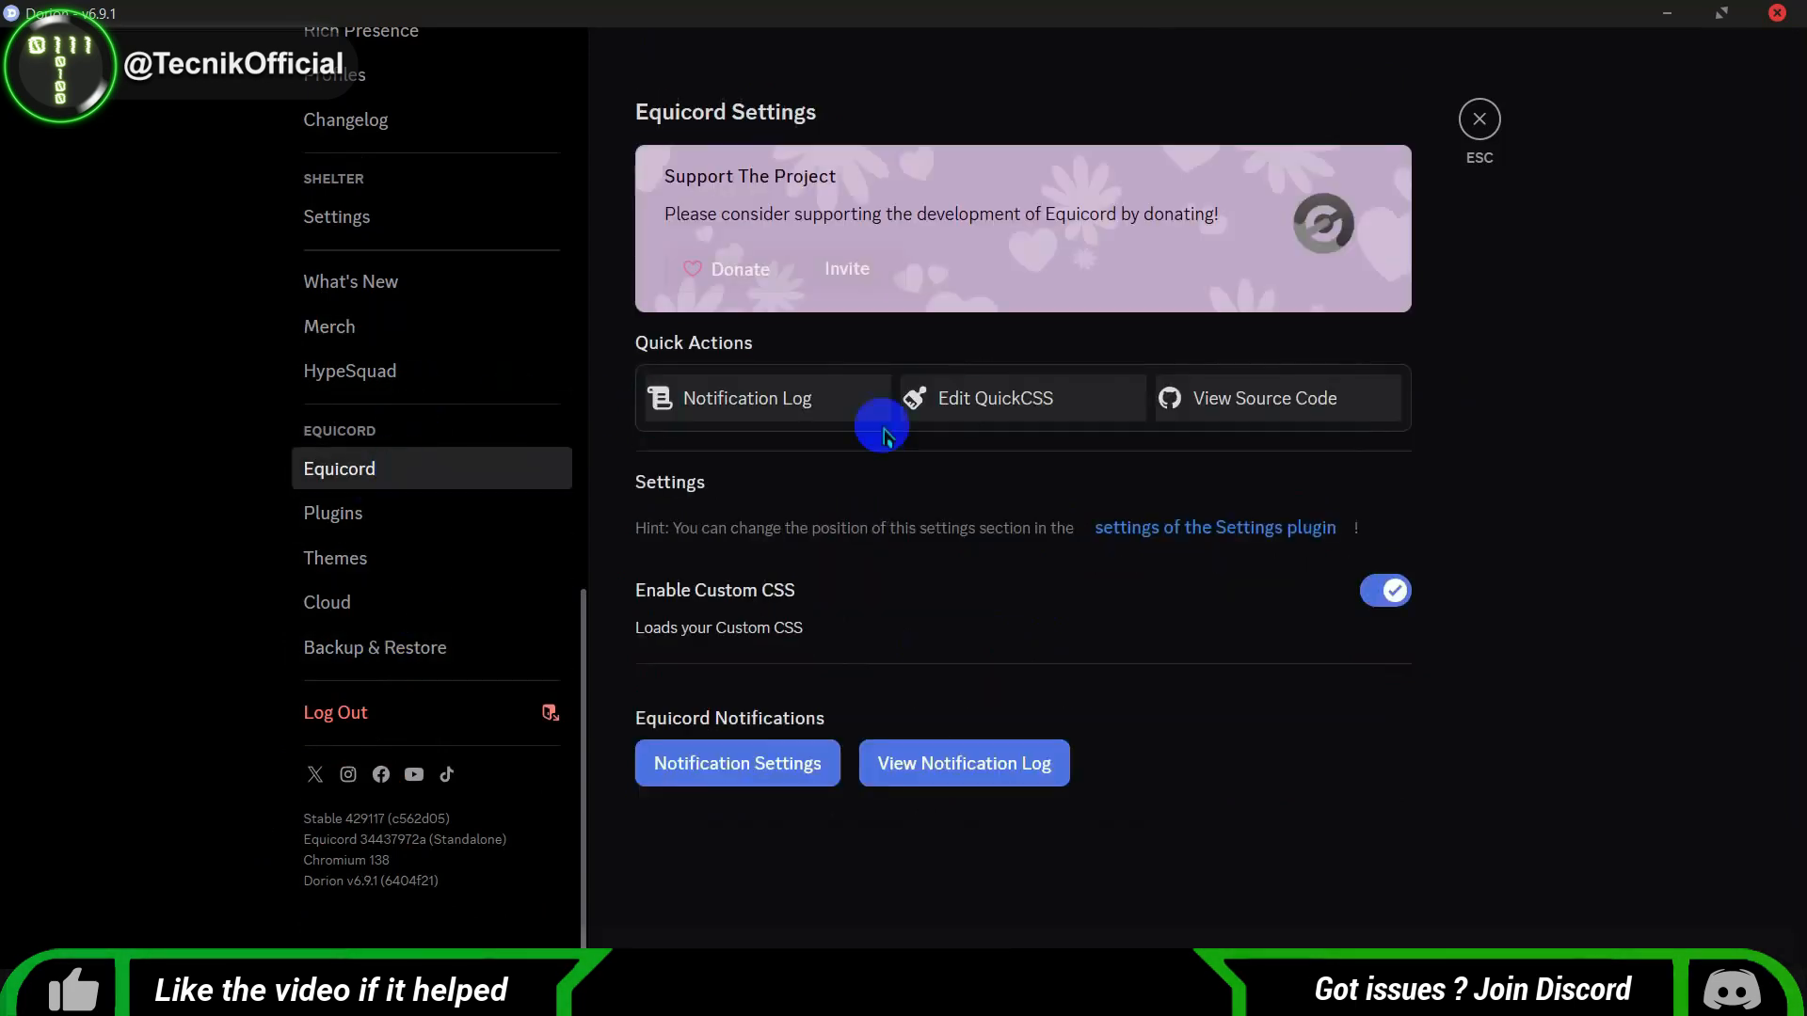
Browse the Equicord plugin list (17 of 344 enabled), searching 'notrackin'.
left_click(333, 512)
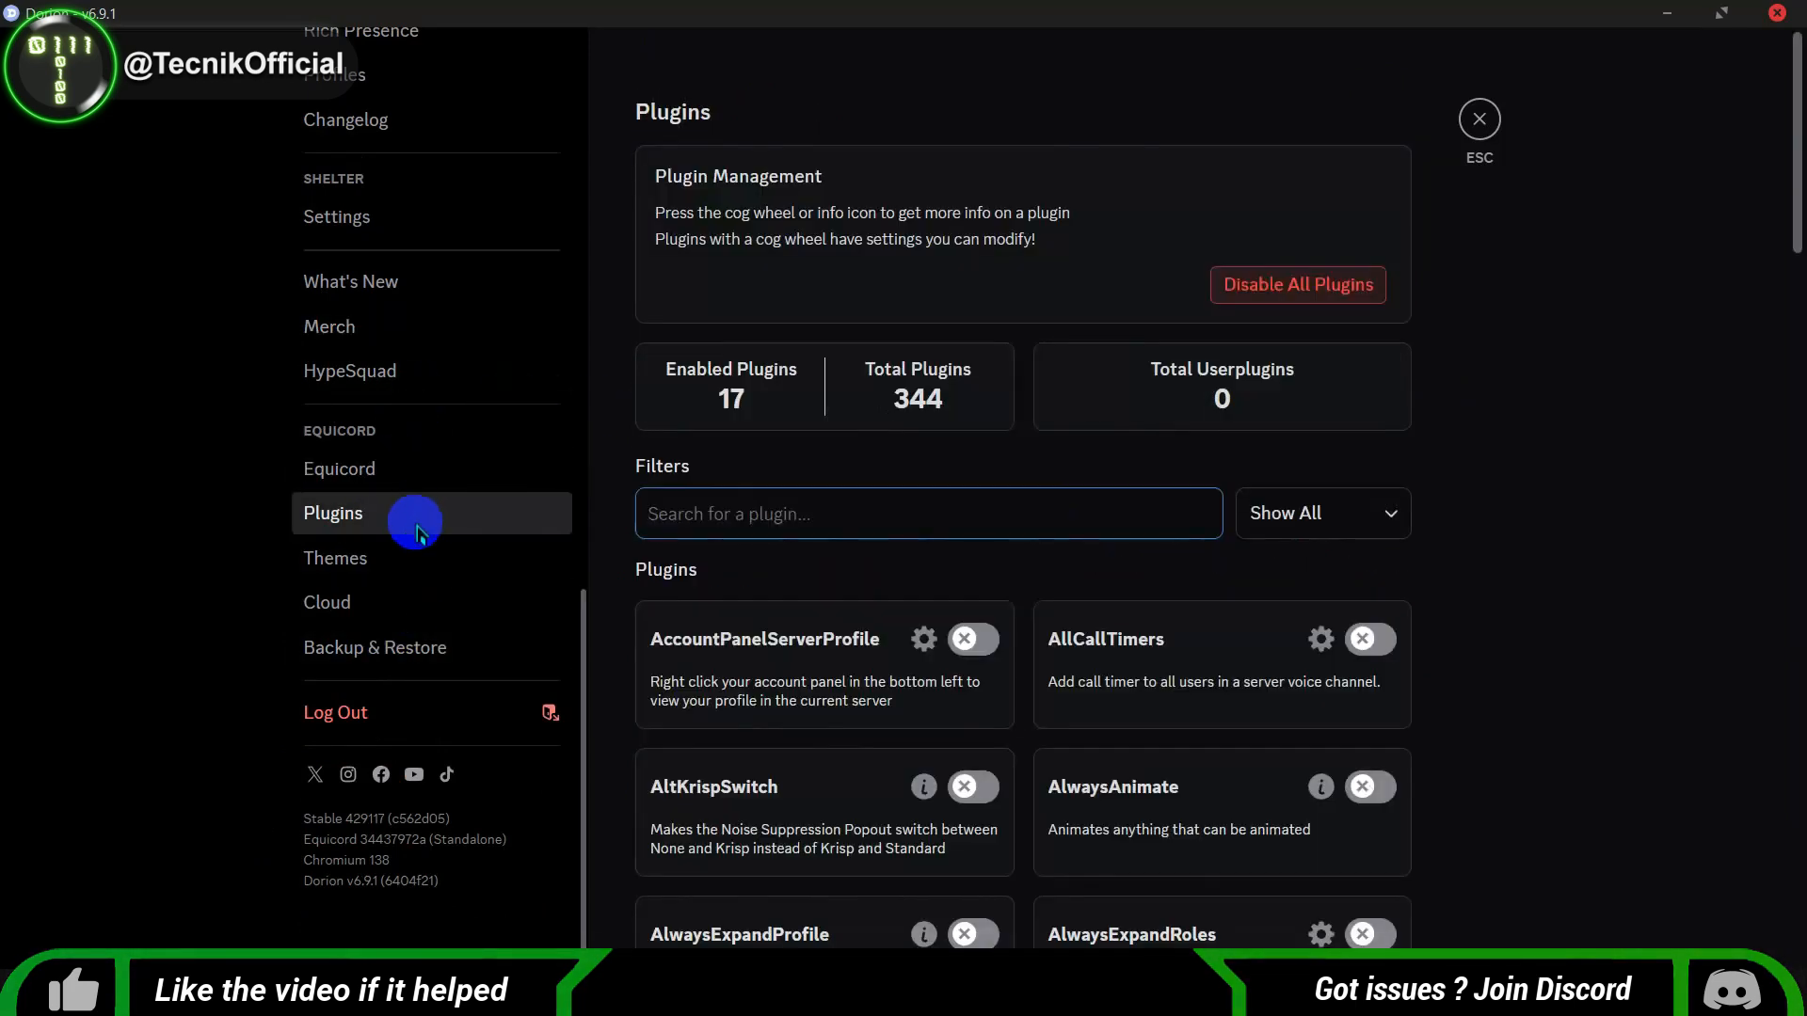
scroll("down", 3)
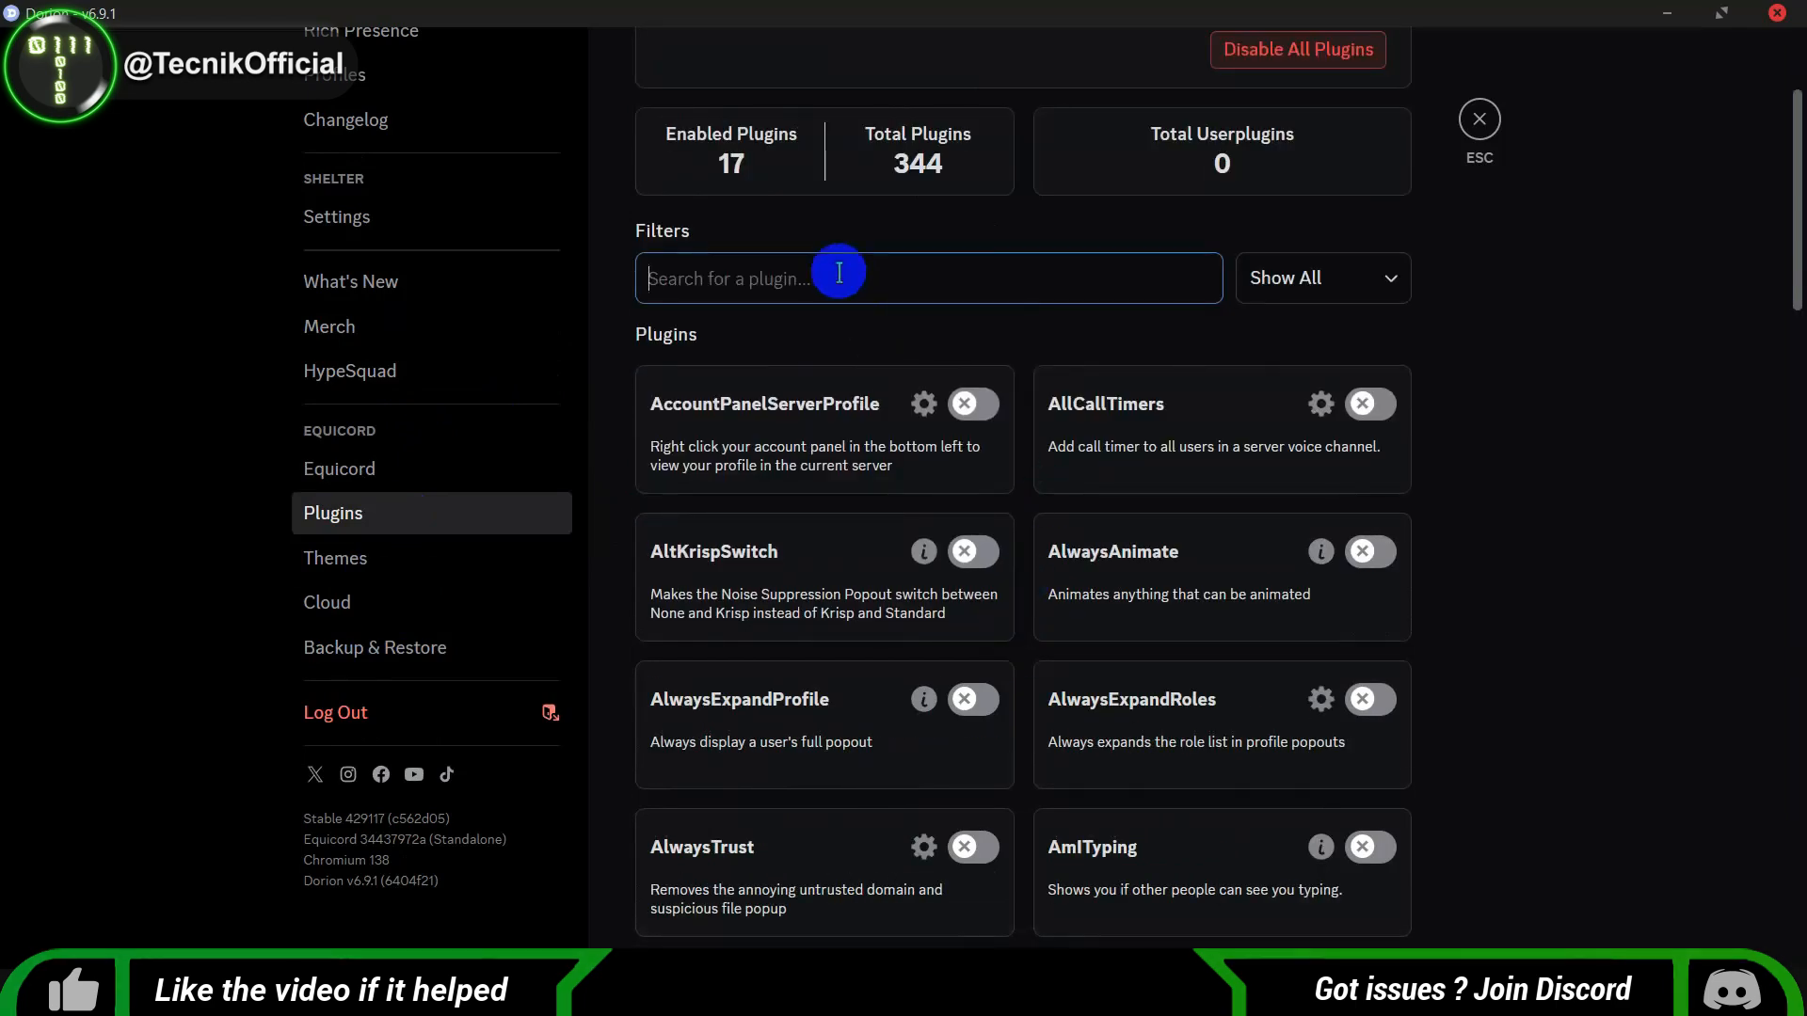
type("notrackin")
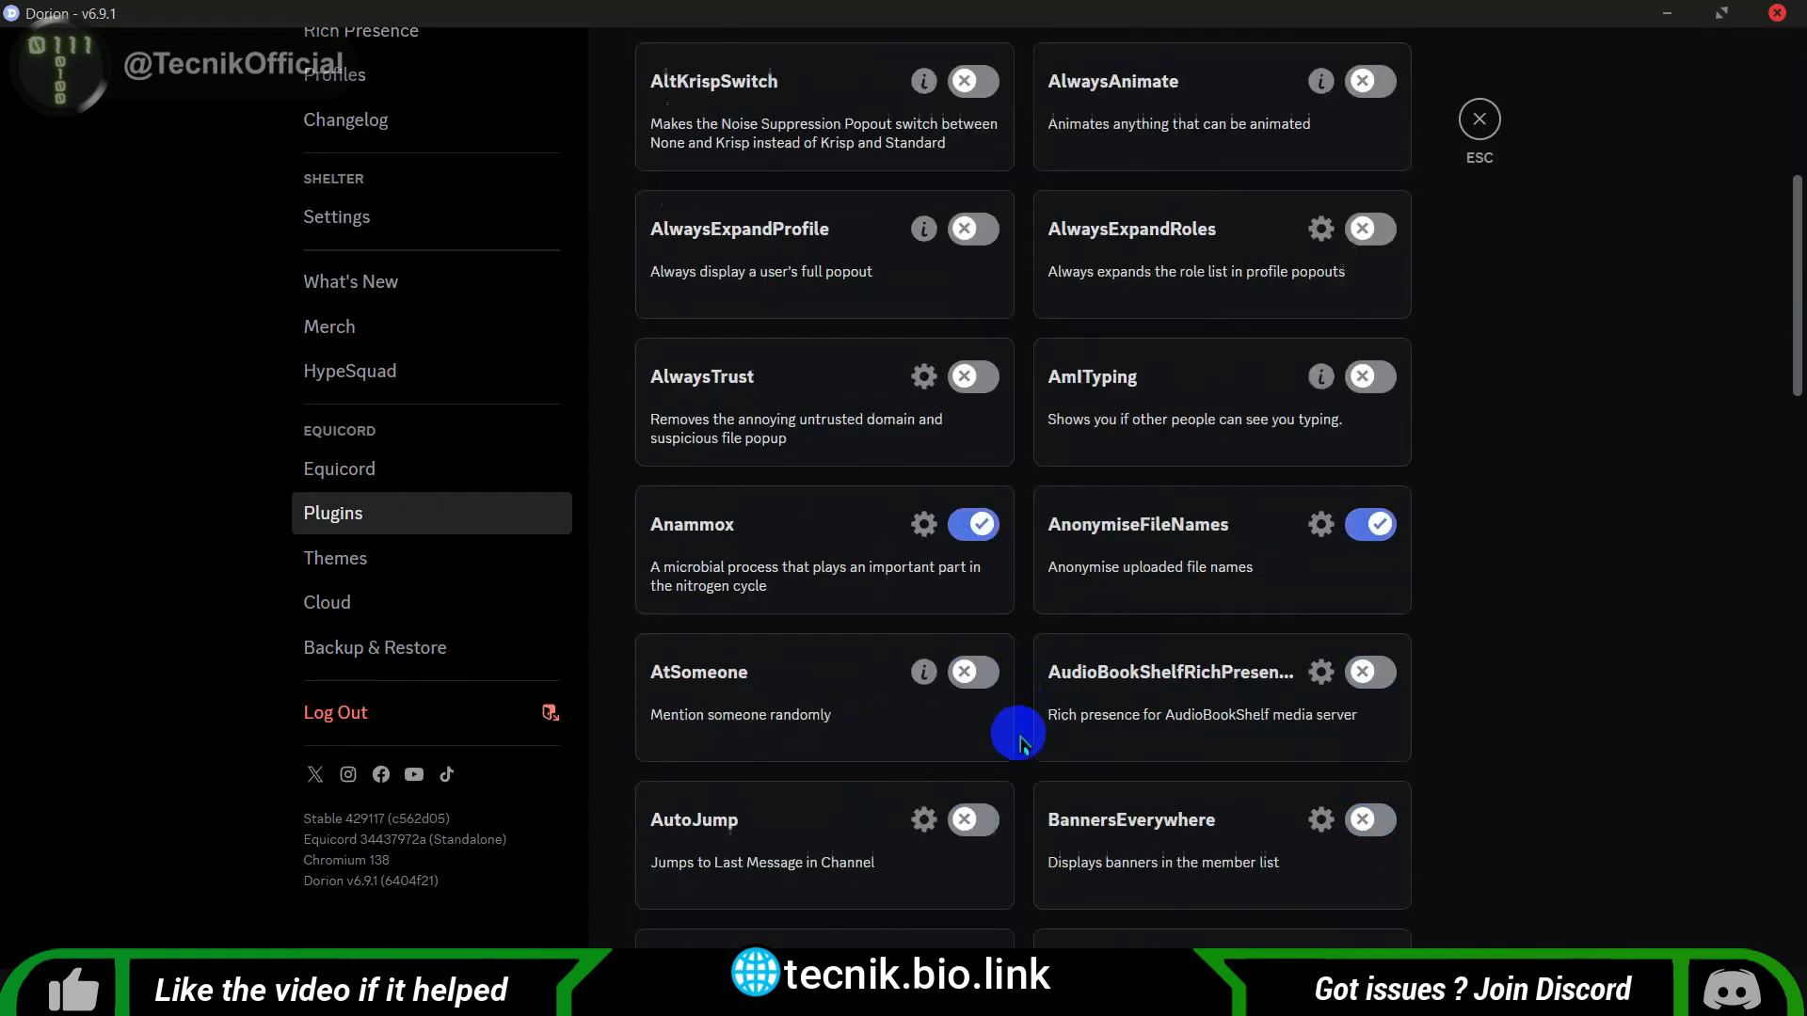
scroll("down", 3)
type("read")
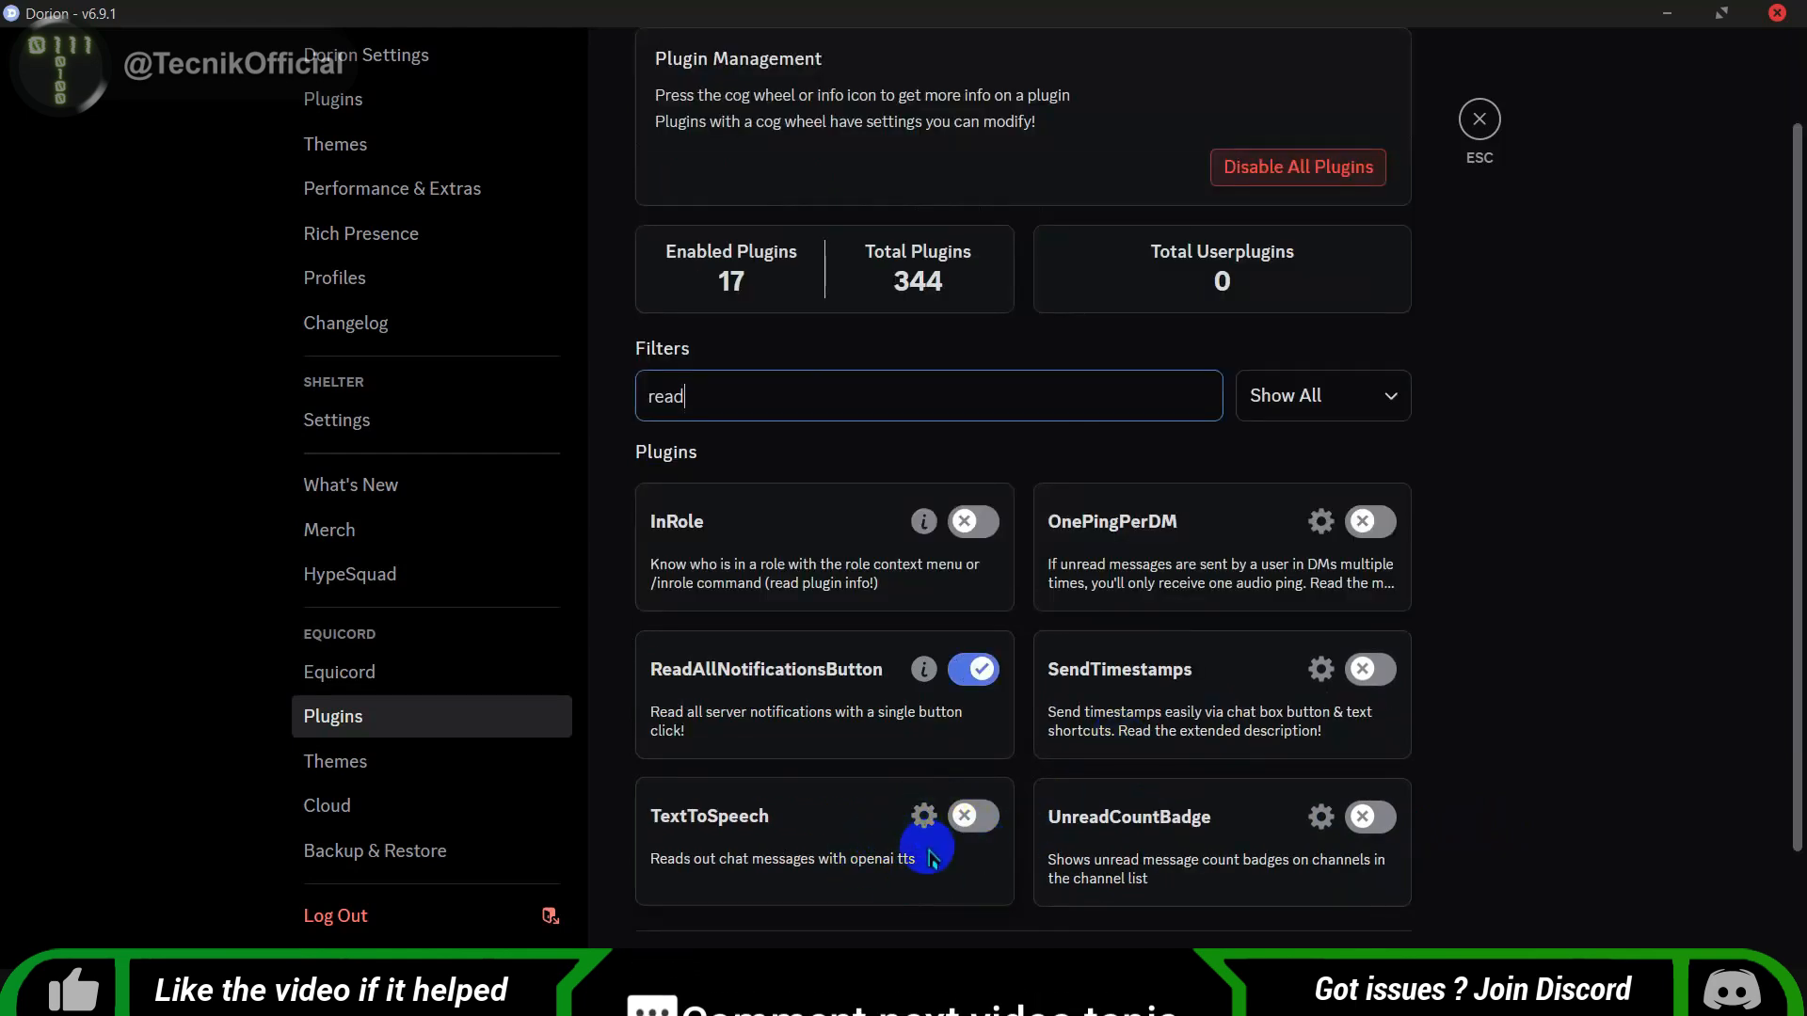
scroll("down", 3)
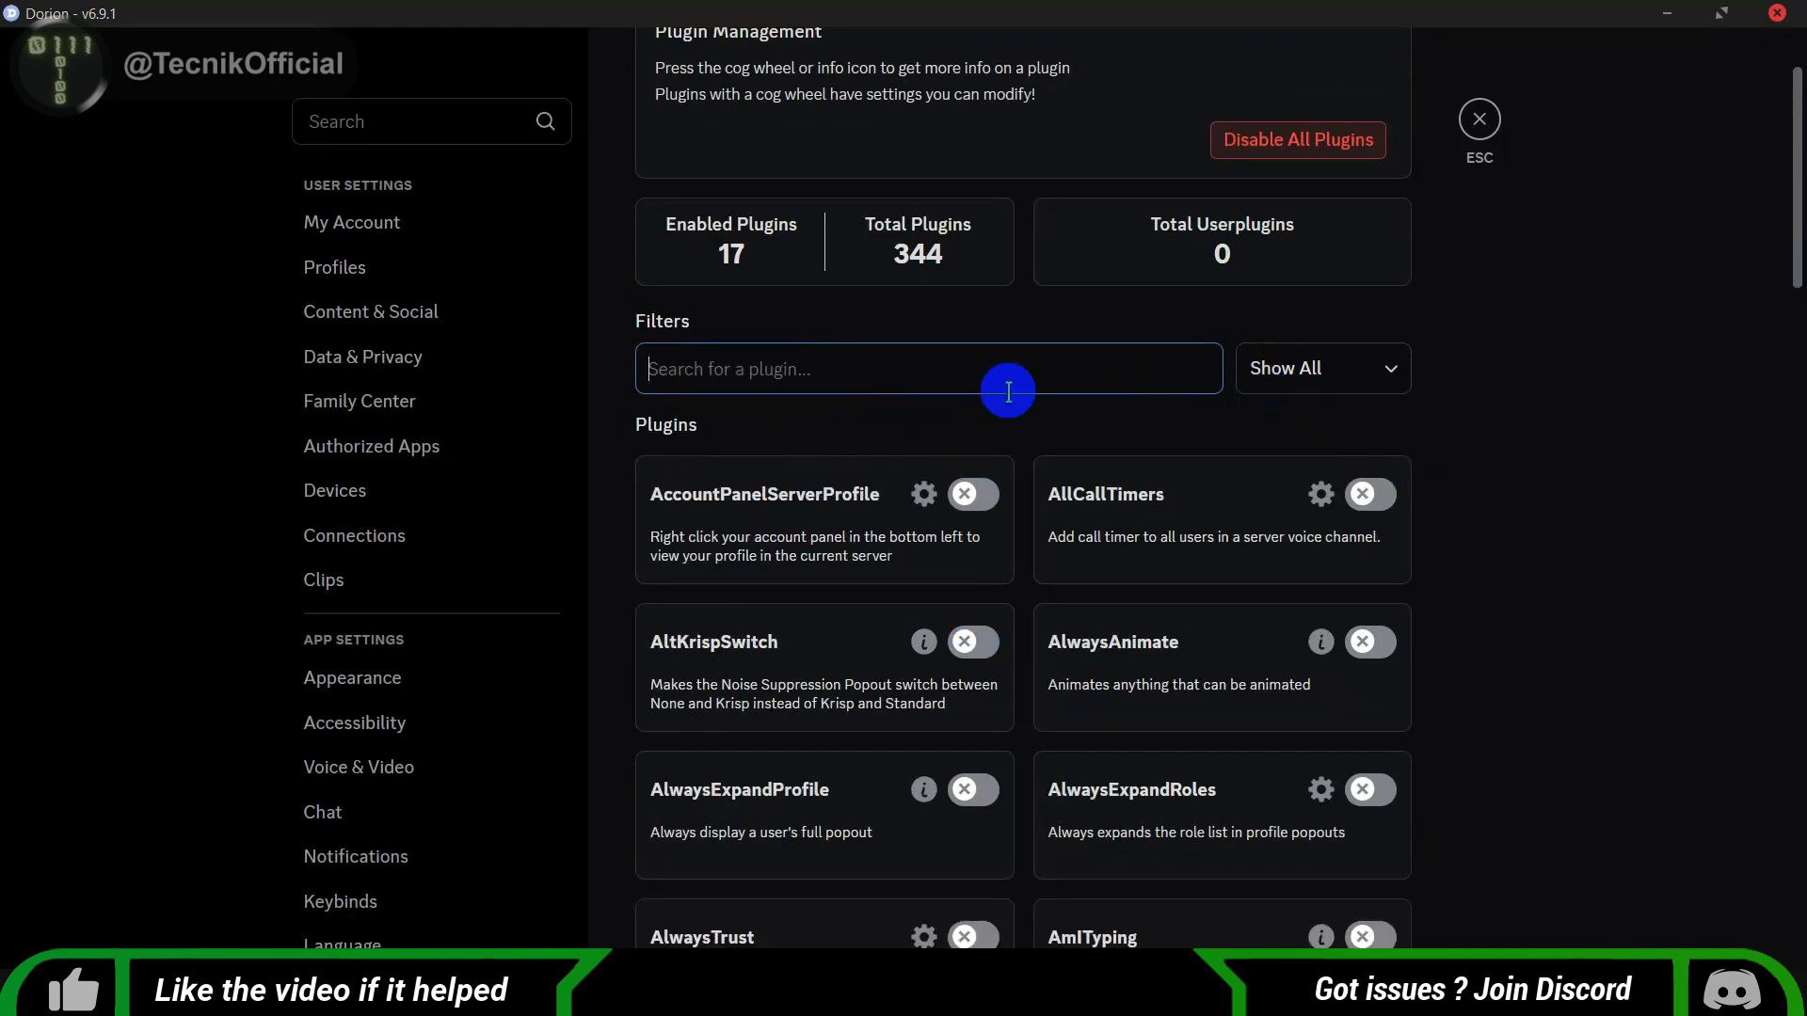
Filter the plugin list to Show Enabled, searching 'tab' and 'friend'.
type("tab")
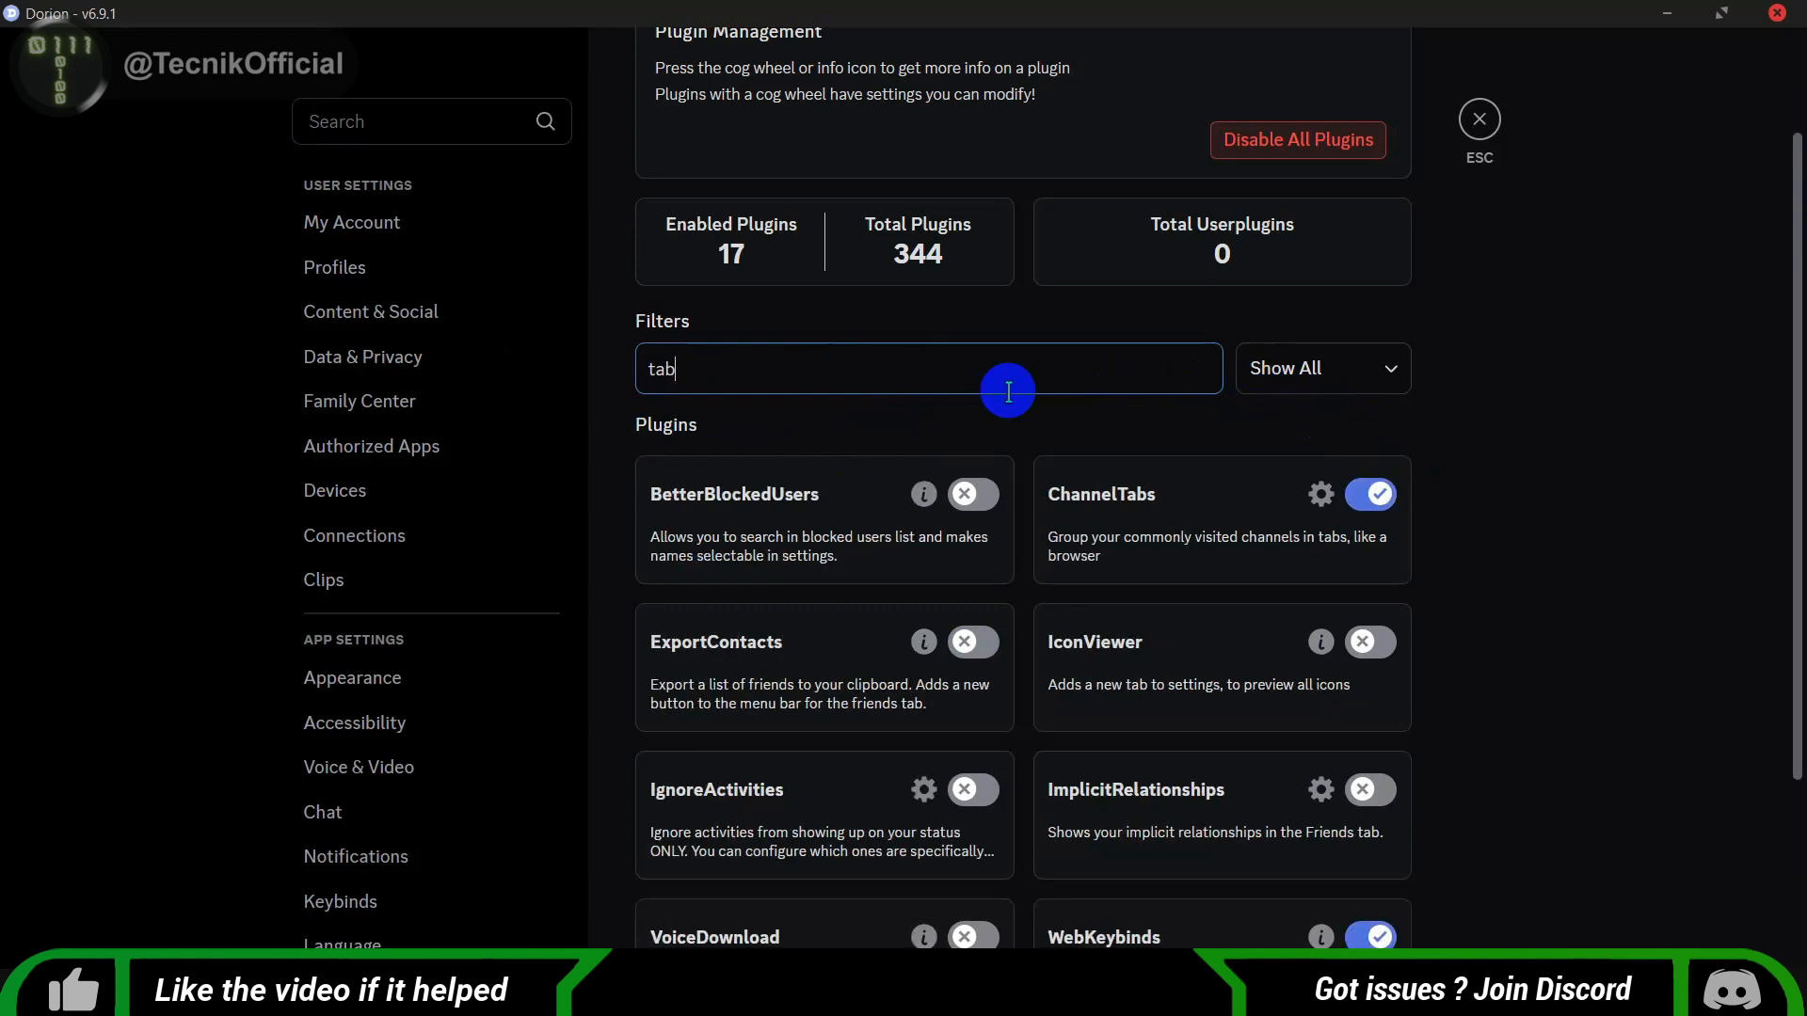
mouse_move(1220, 495)
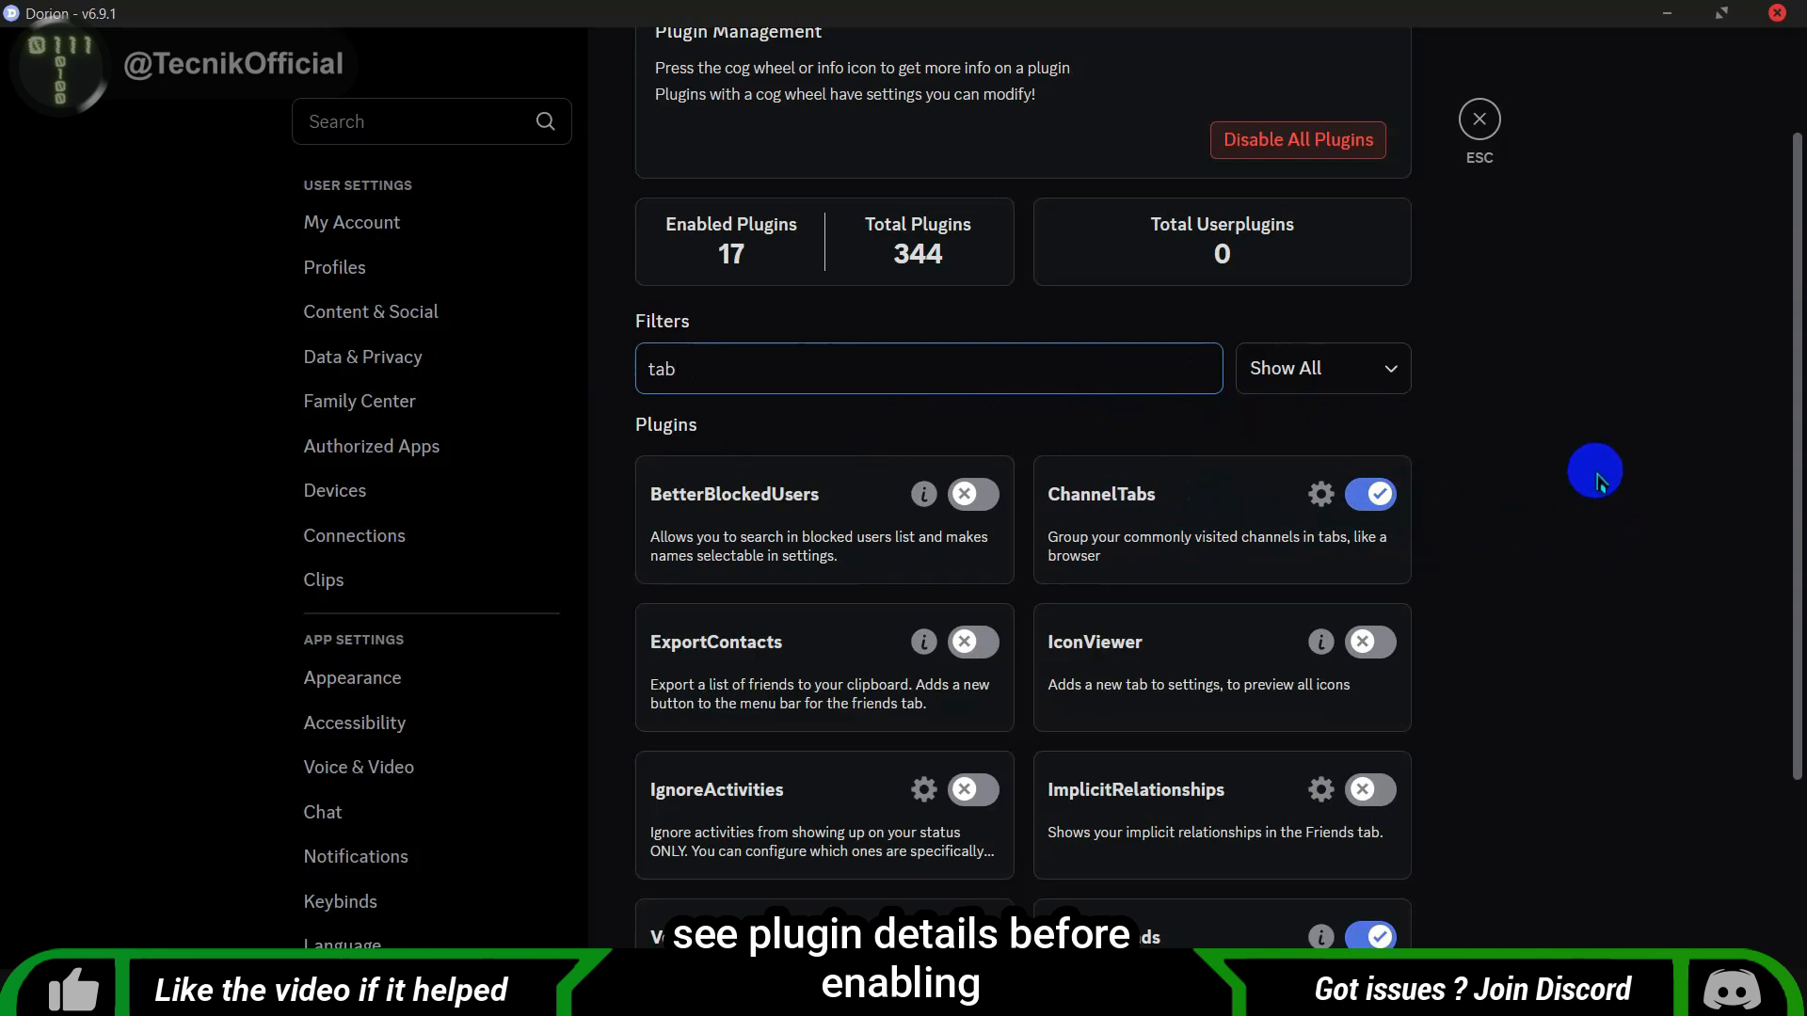
left_click(1321, 367)
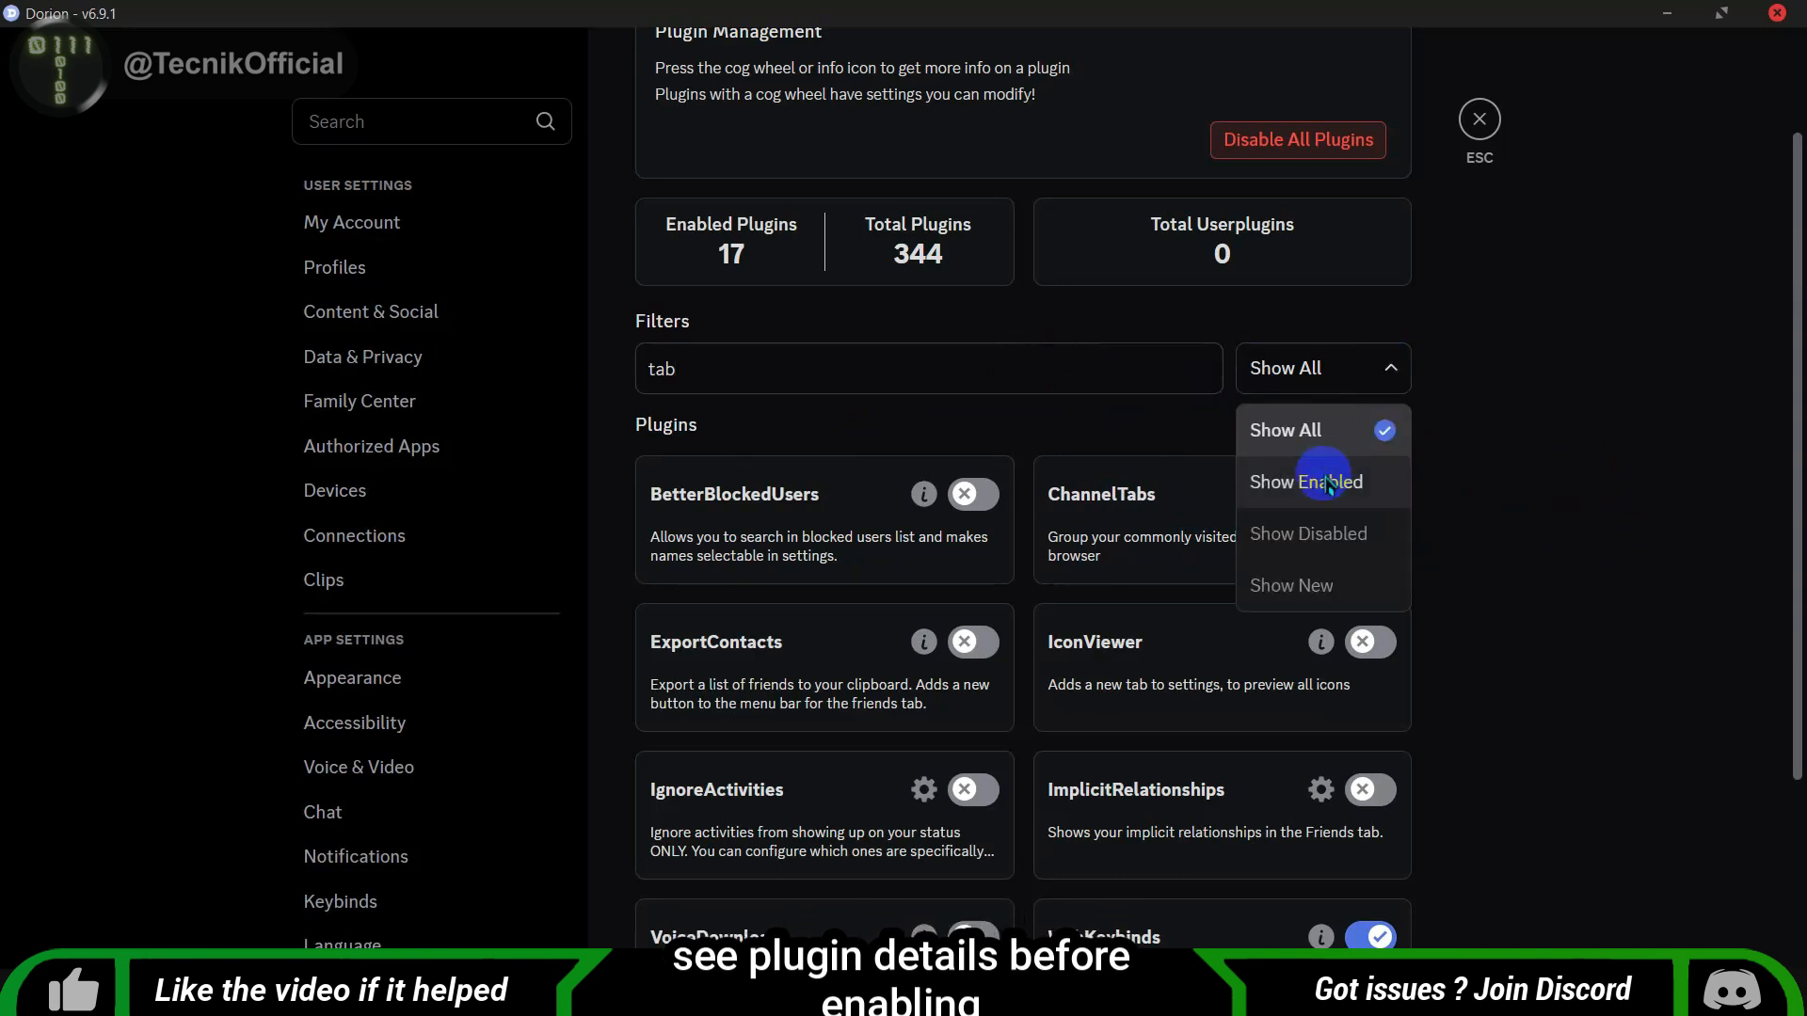
left_click(1306, 482)
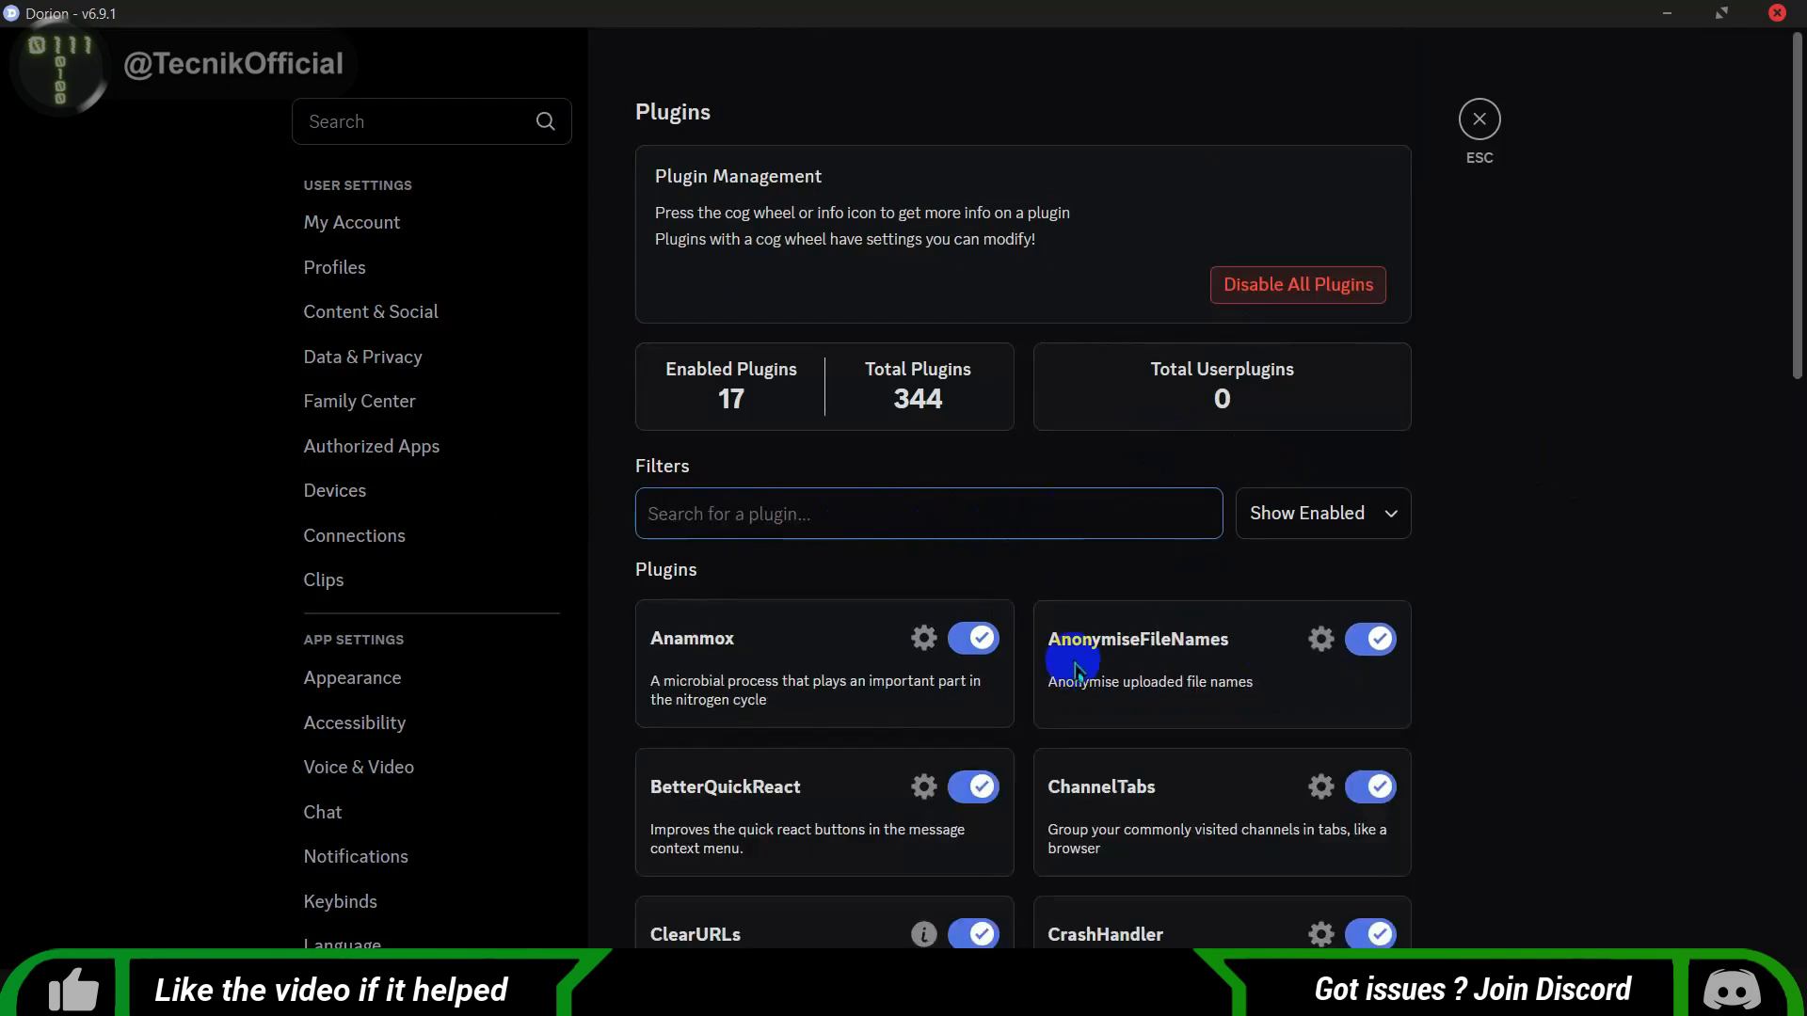
type("friend")
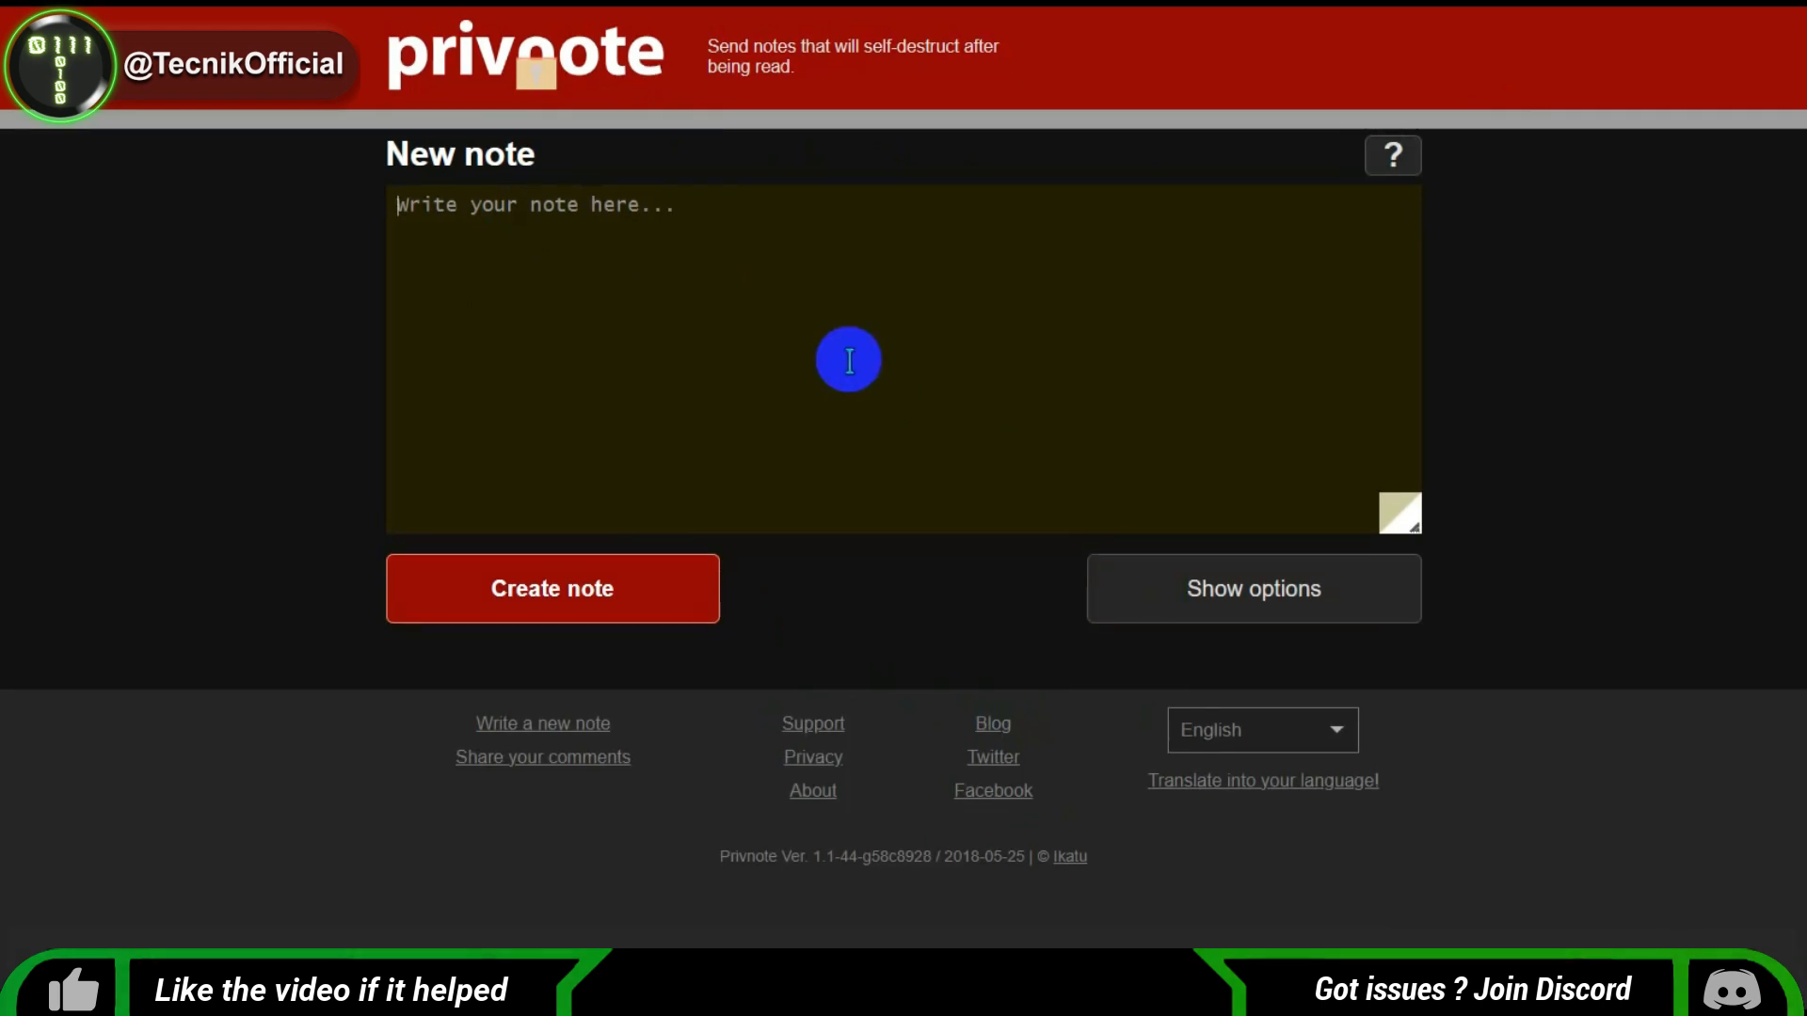
Write the note 'hi this msg will be deleted after u see it :)'.
type("hi this msg will")
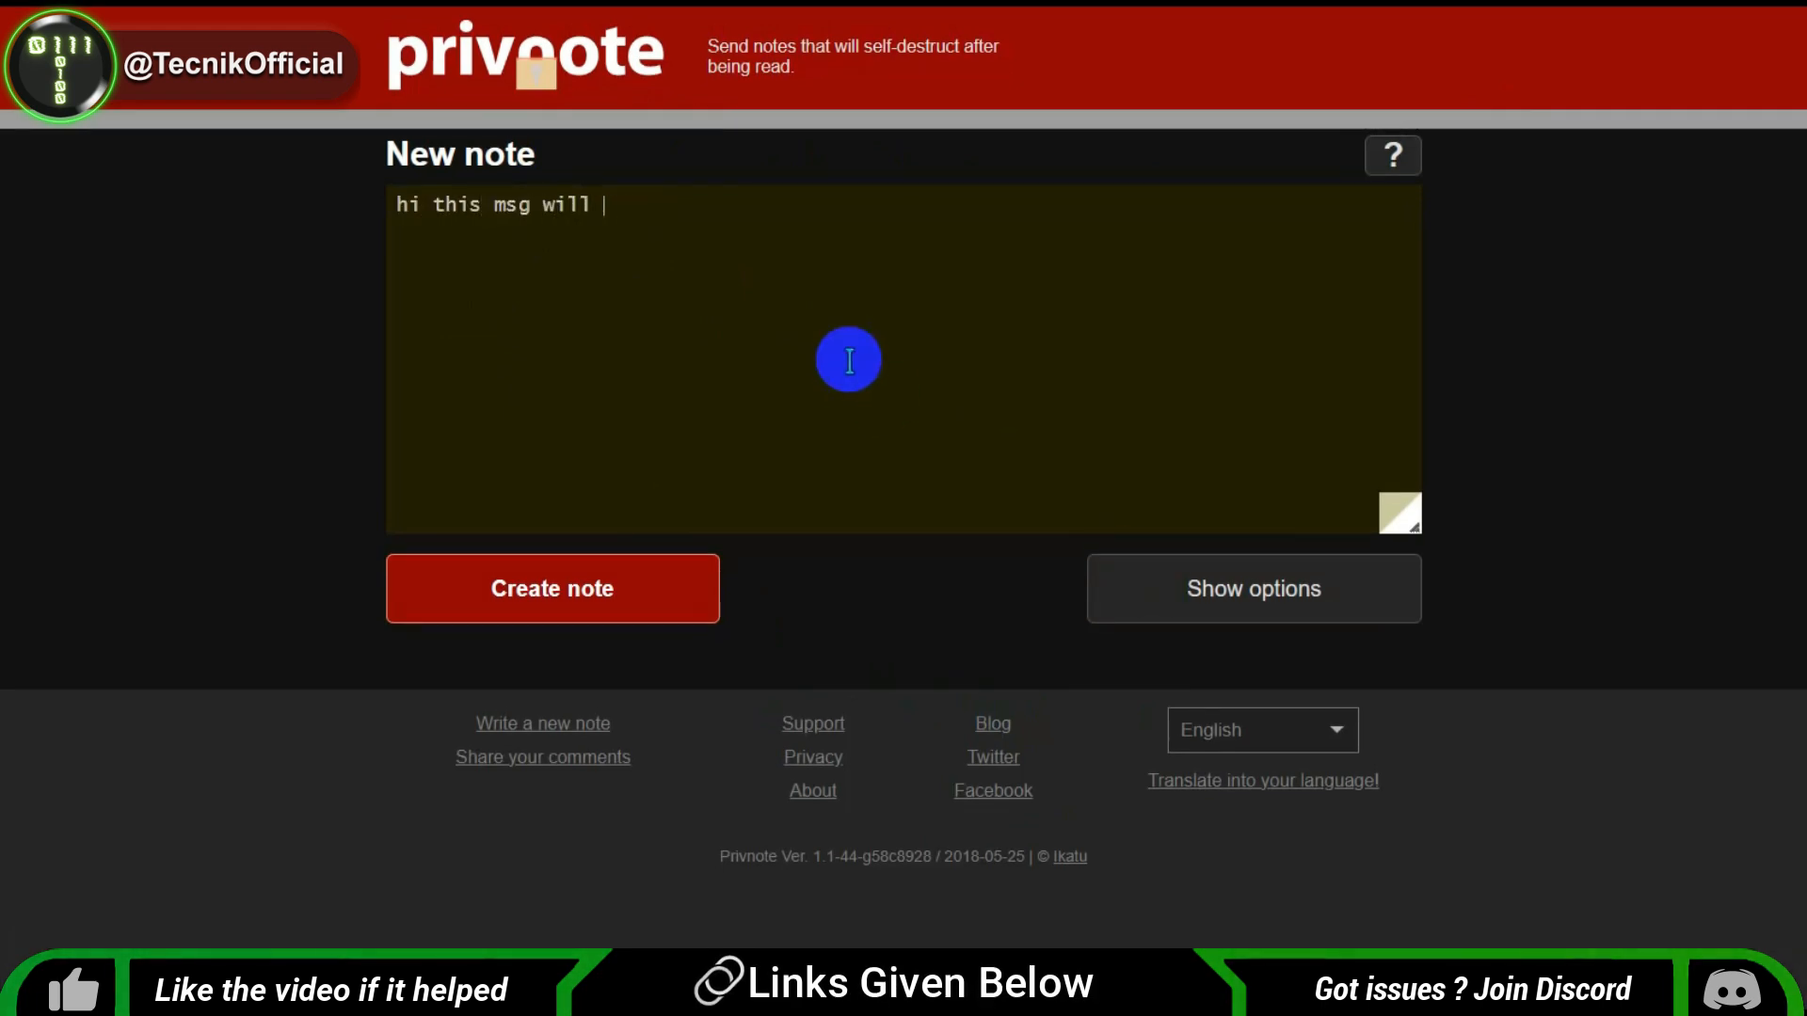
type("be deleted afte")
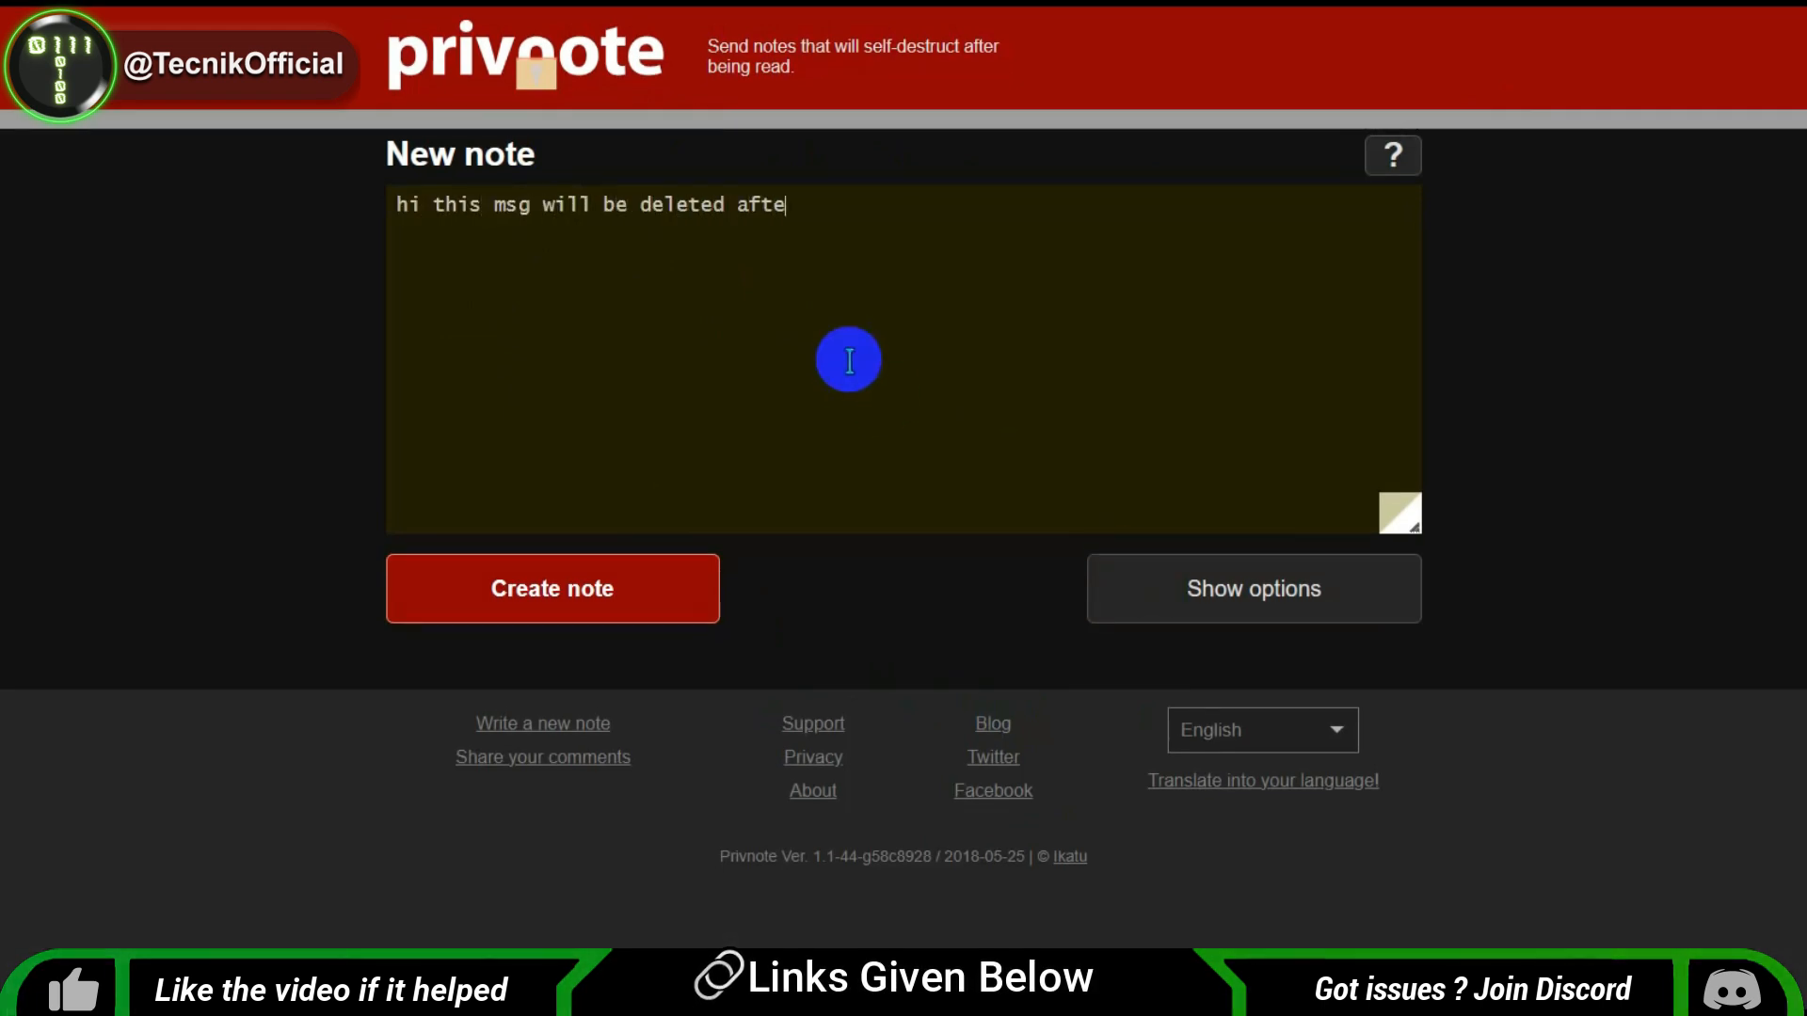
type("r u see it")
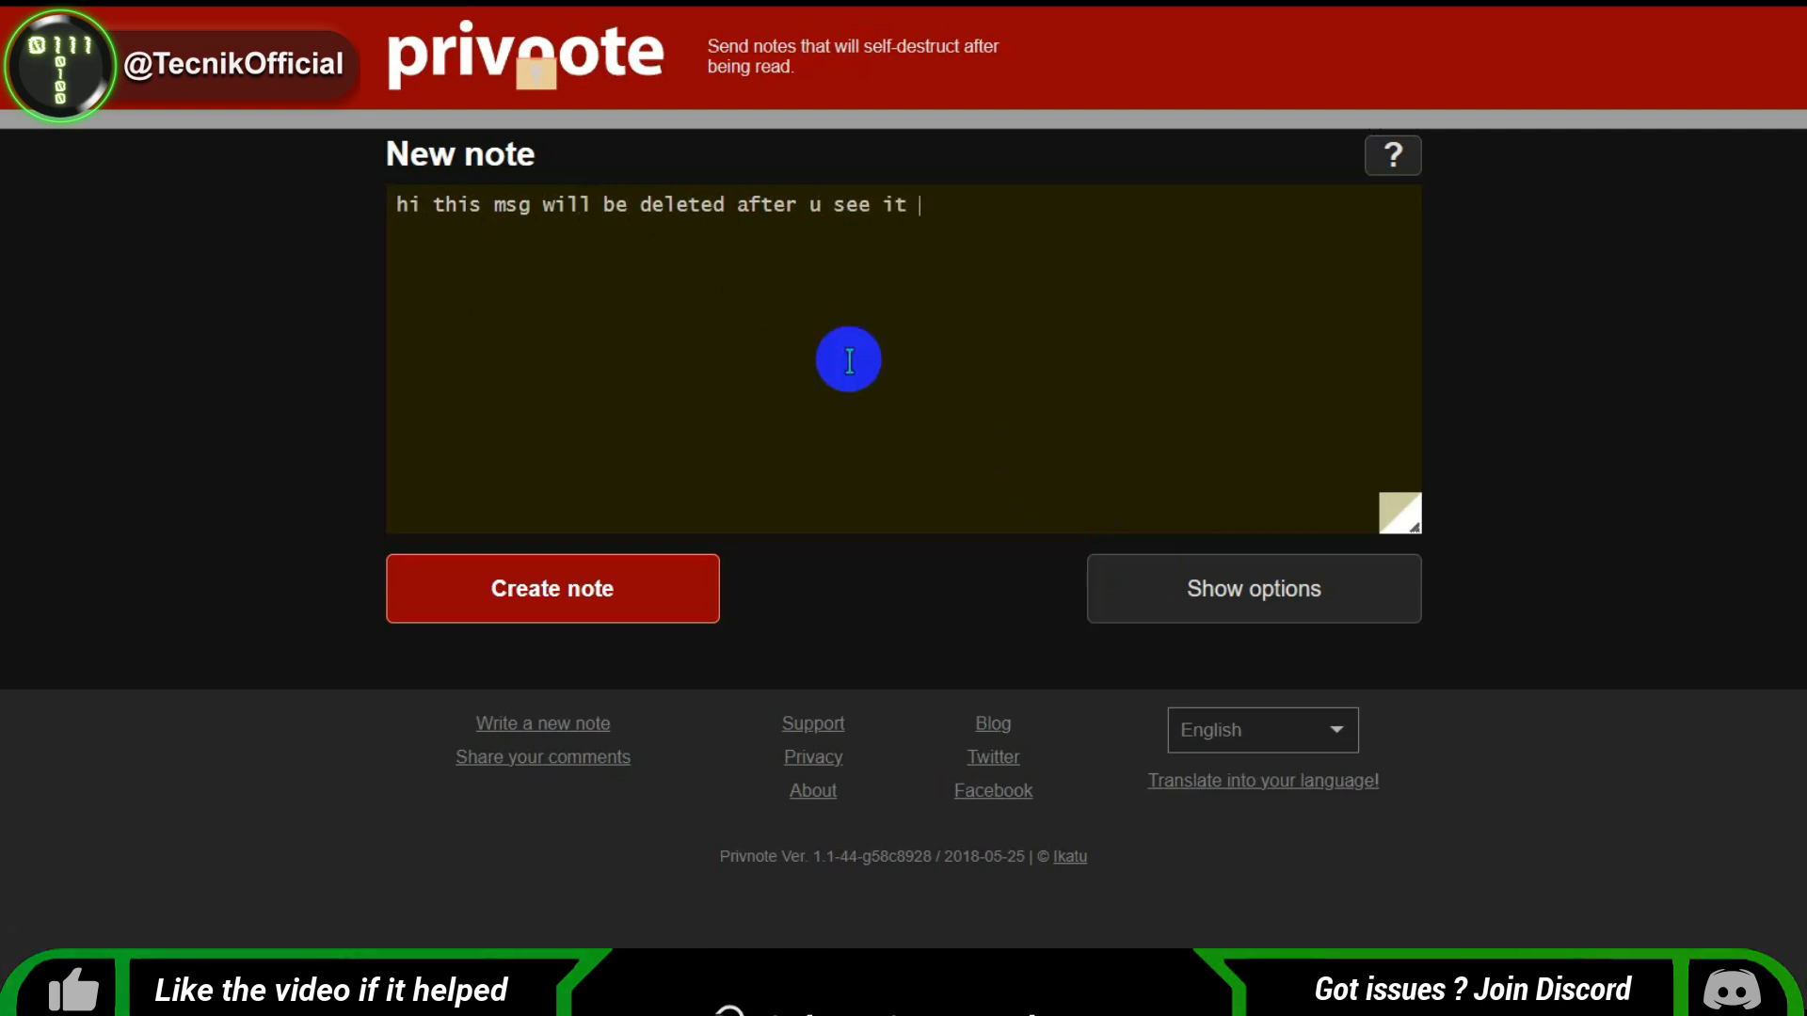
type(":)")
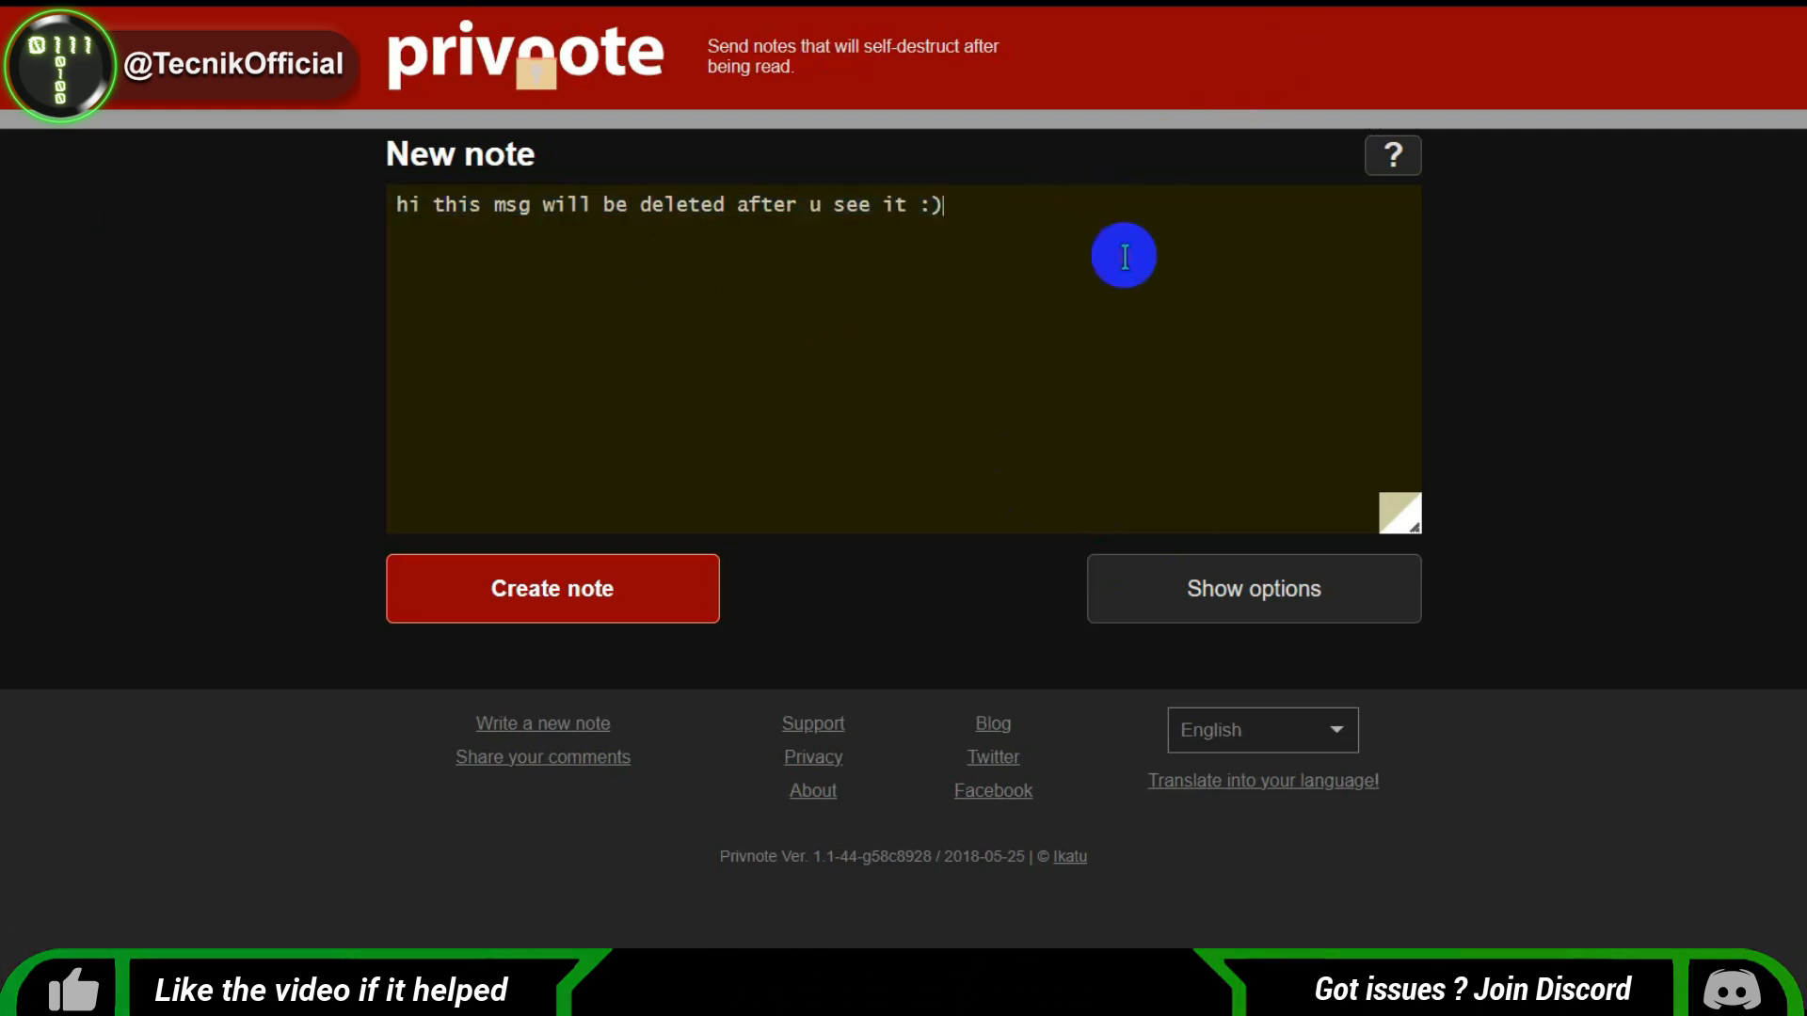
Keep self-destruct 'after reading it' in the options and create the note.
left_click(1251, 589)
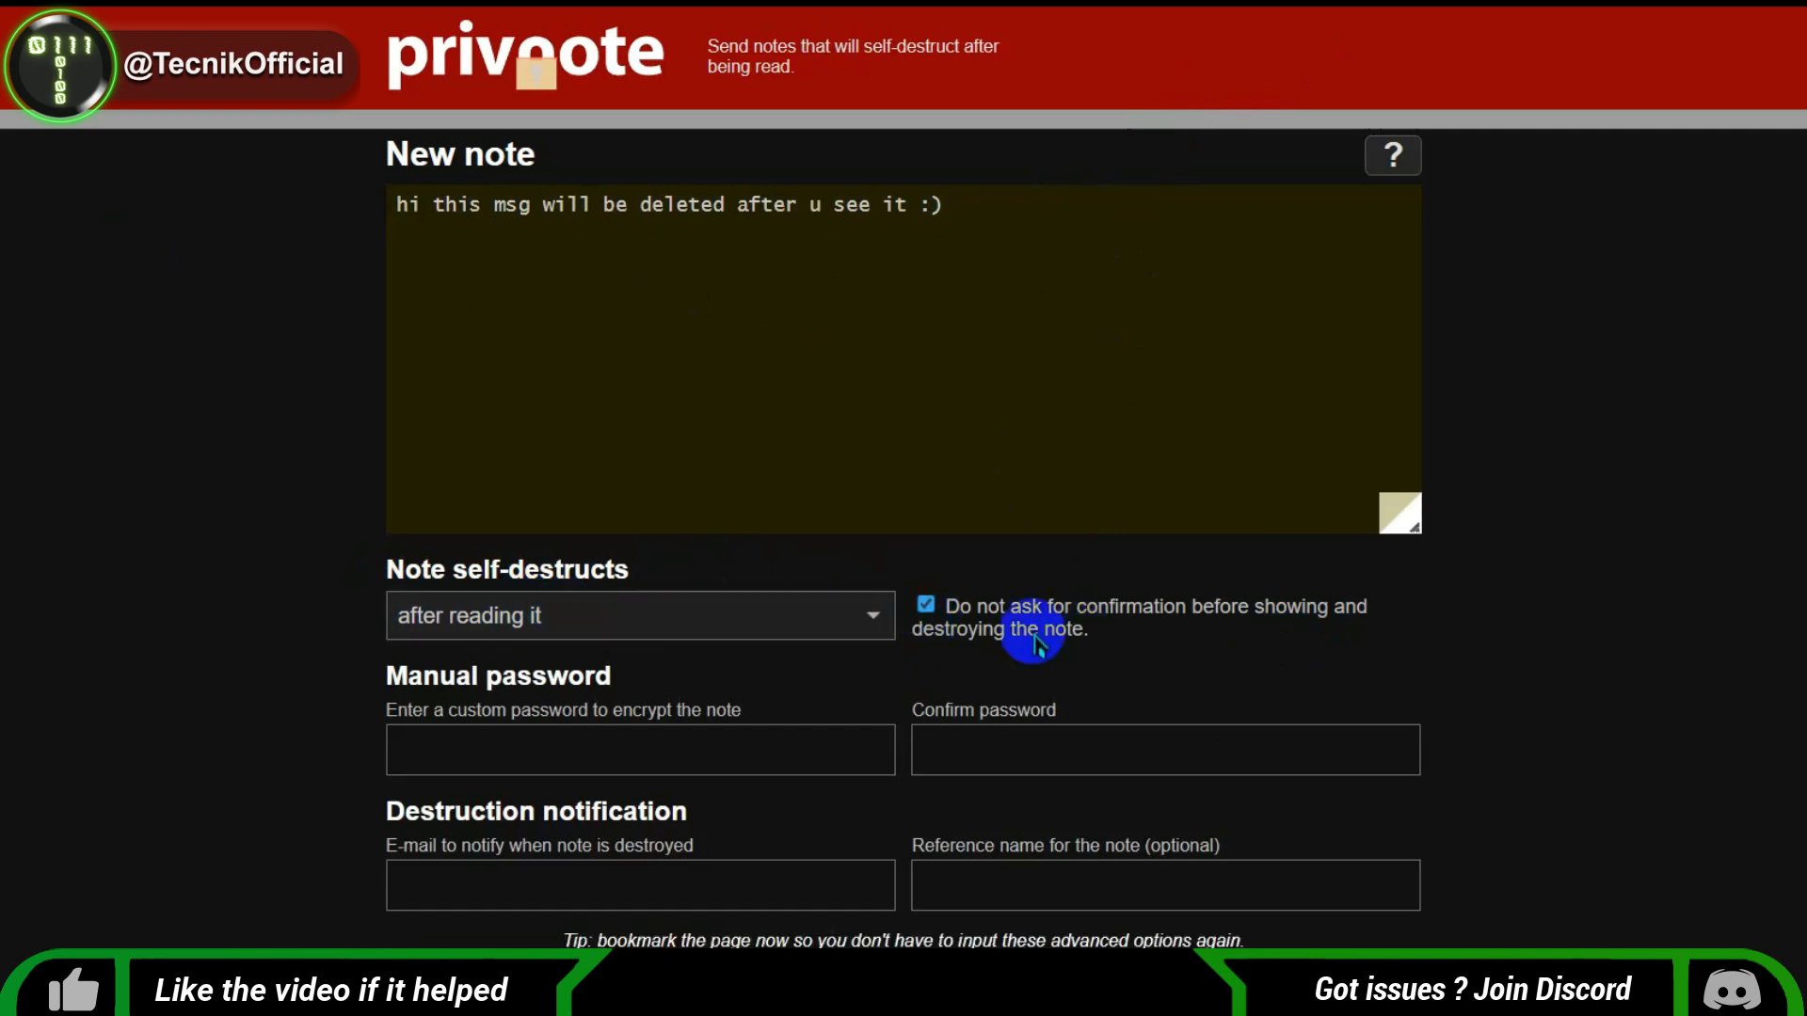
scroll("down", 3)
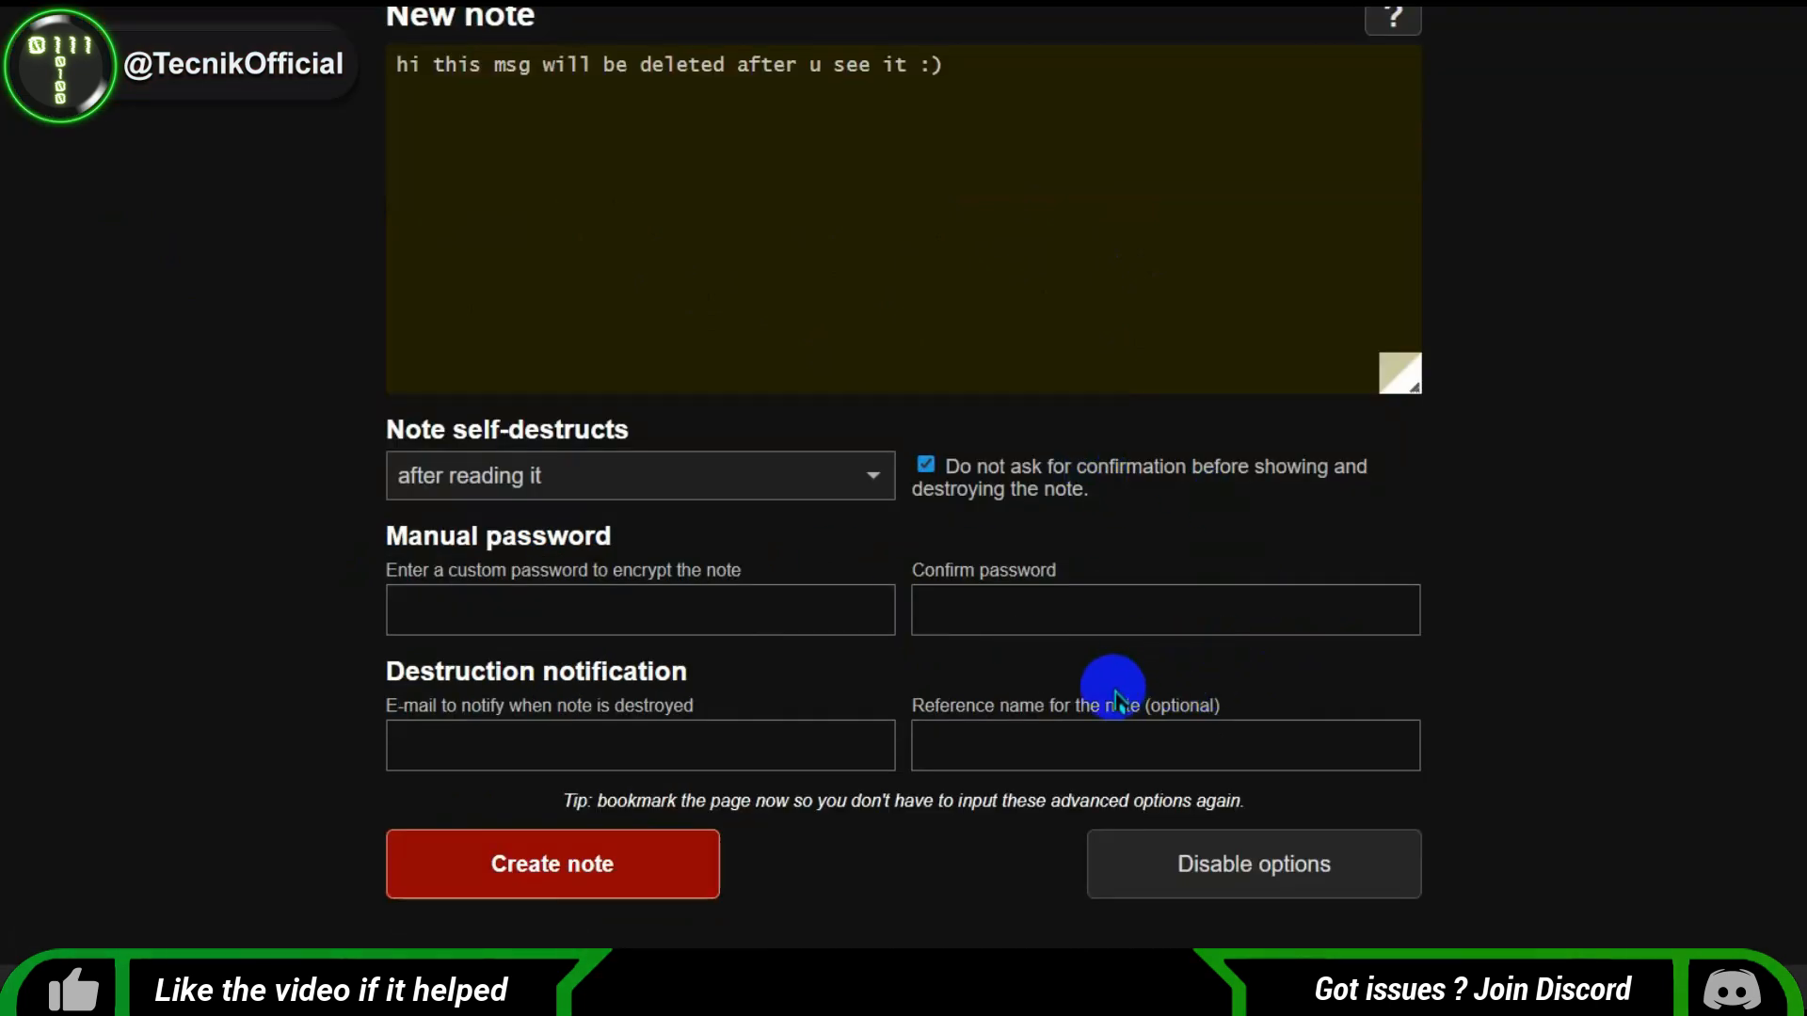
scroll("up", 3)
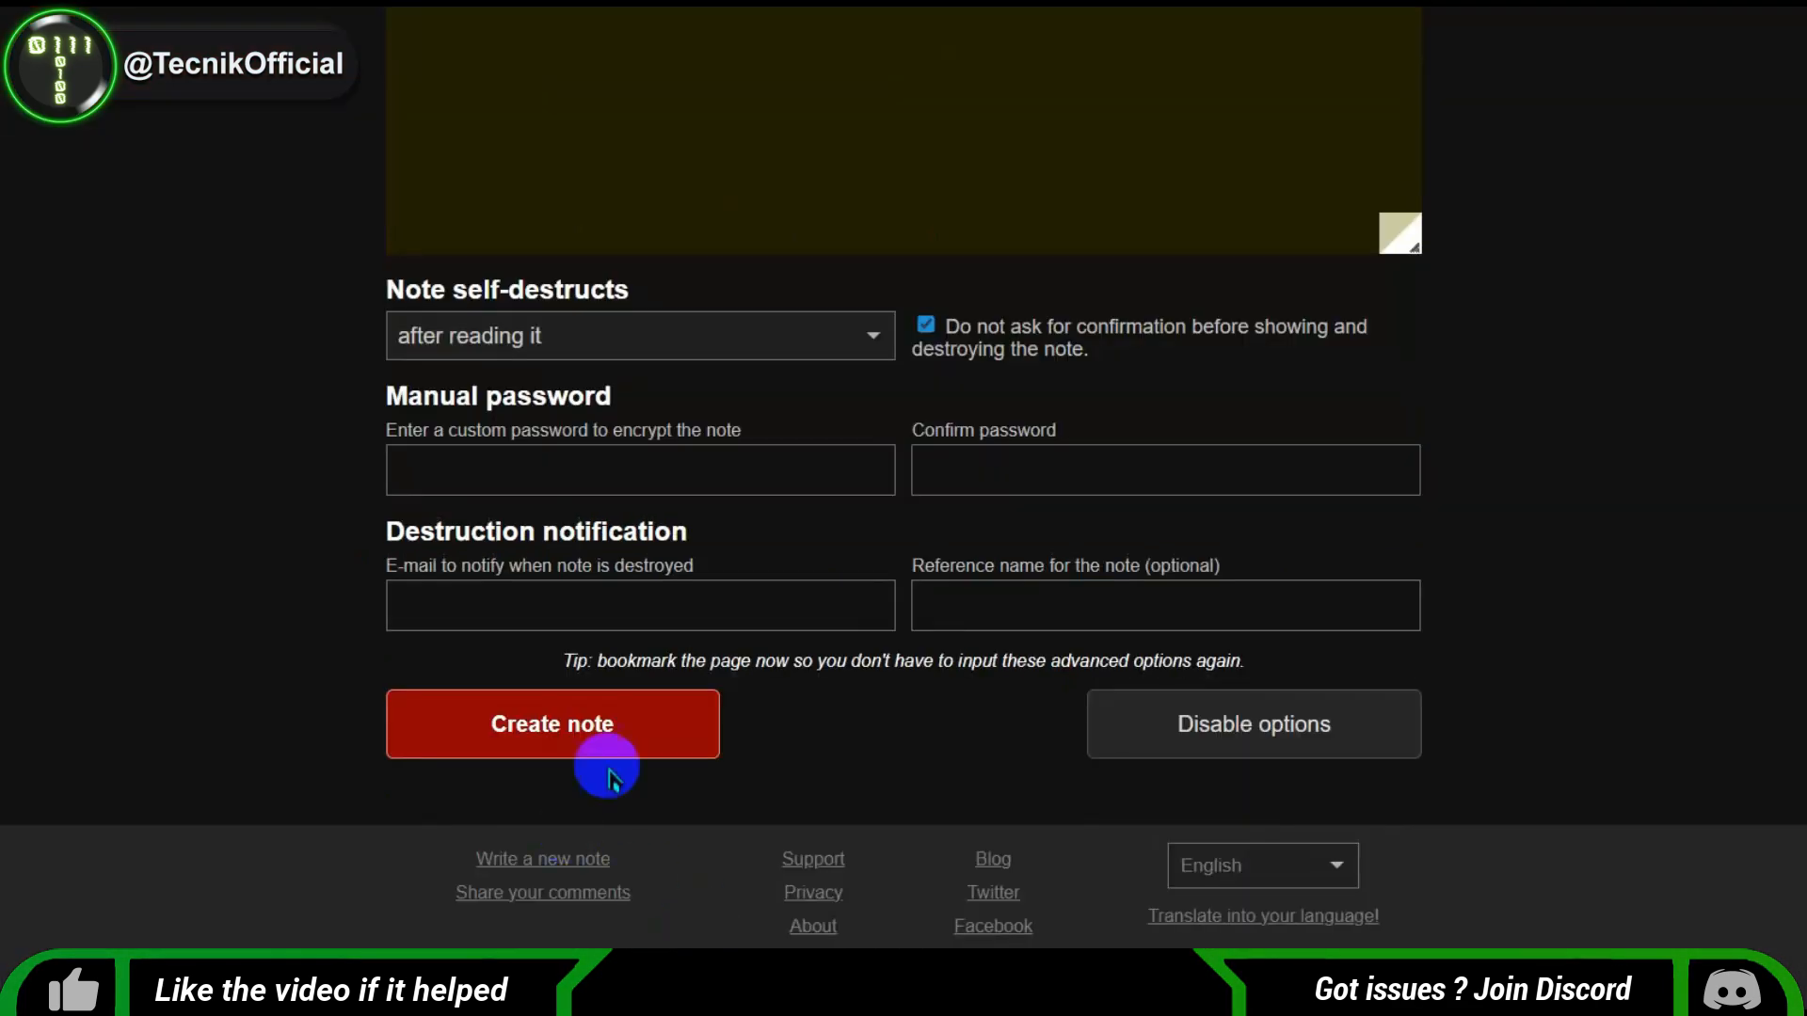
left_click(552, 722)
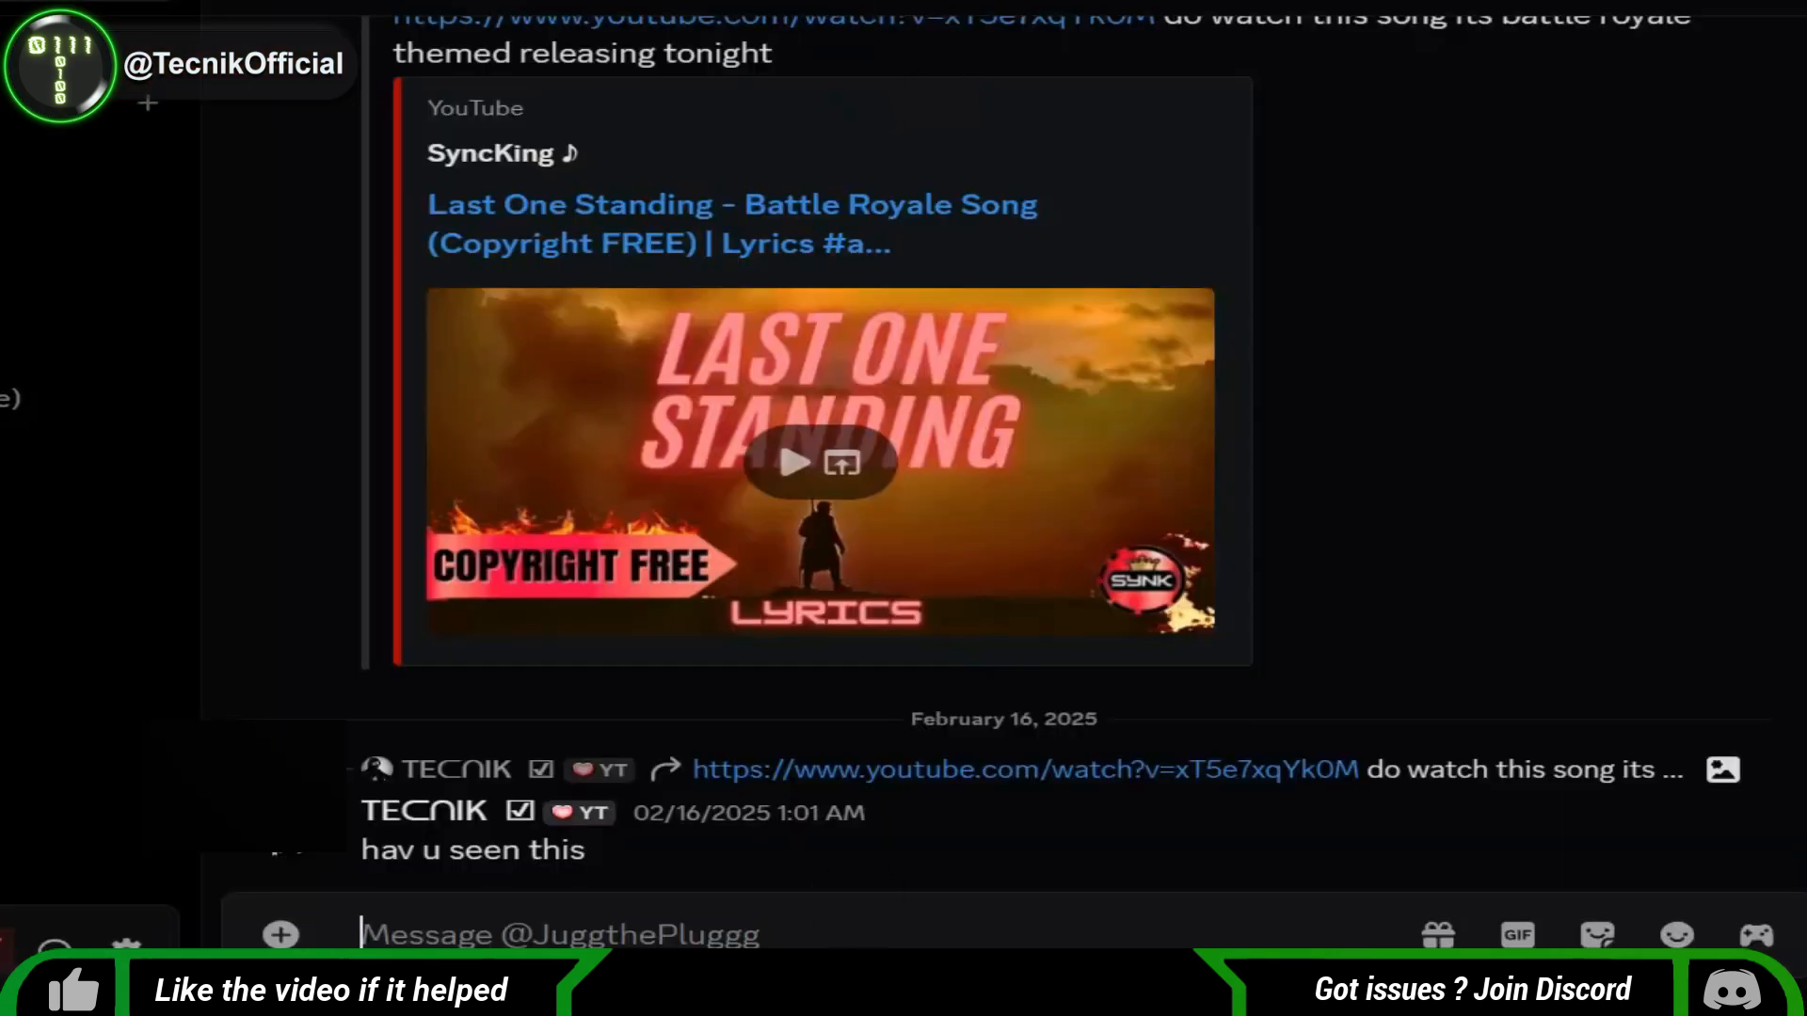
Paste the Privnote link into the DM box and open it via 'Go to the link'.
type("https://privnote.com/ijxN2ELC#U8hPgmU9S")
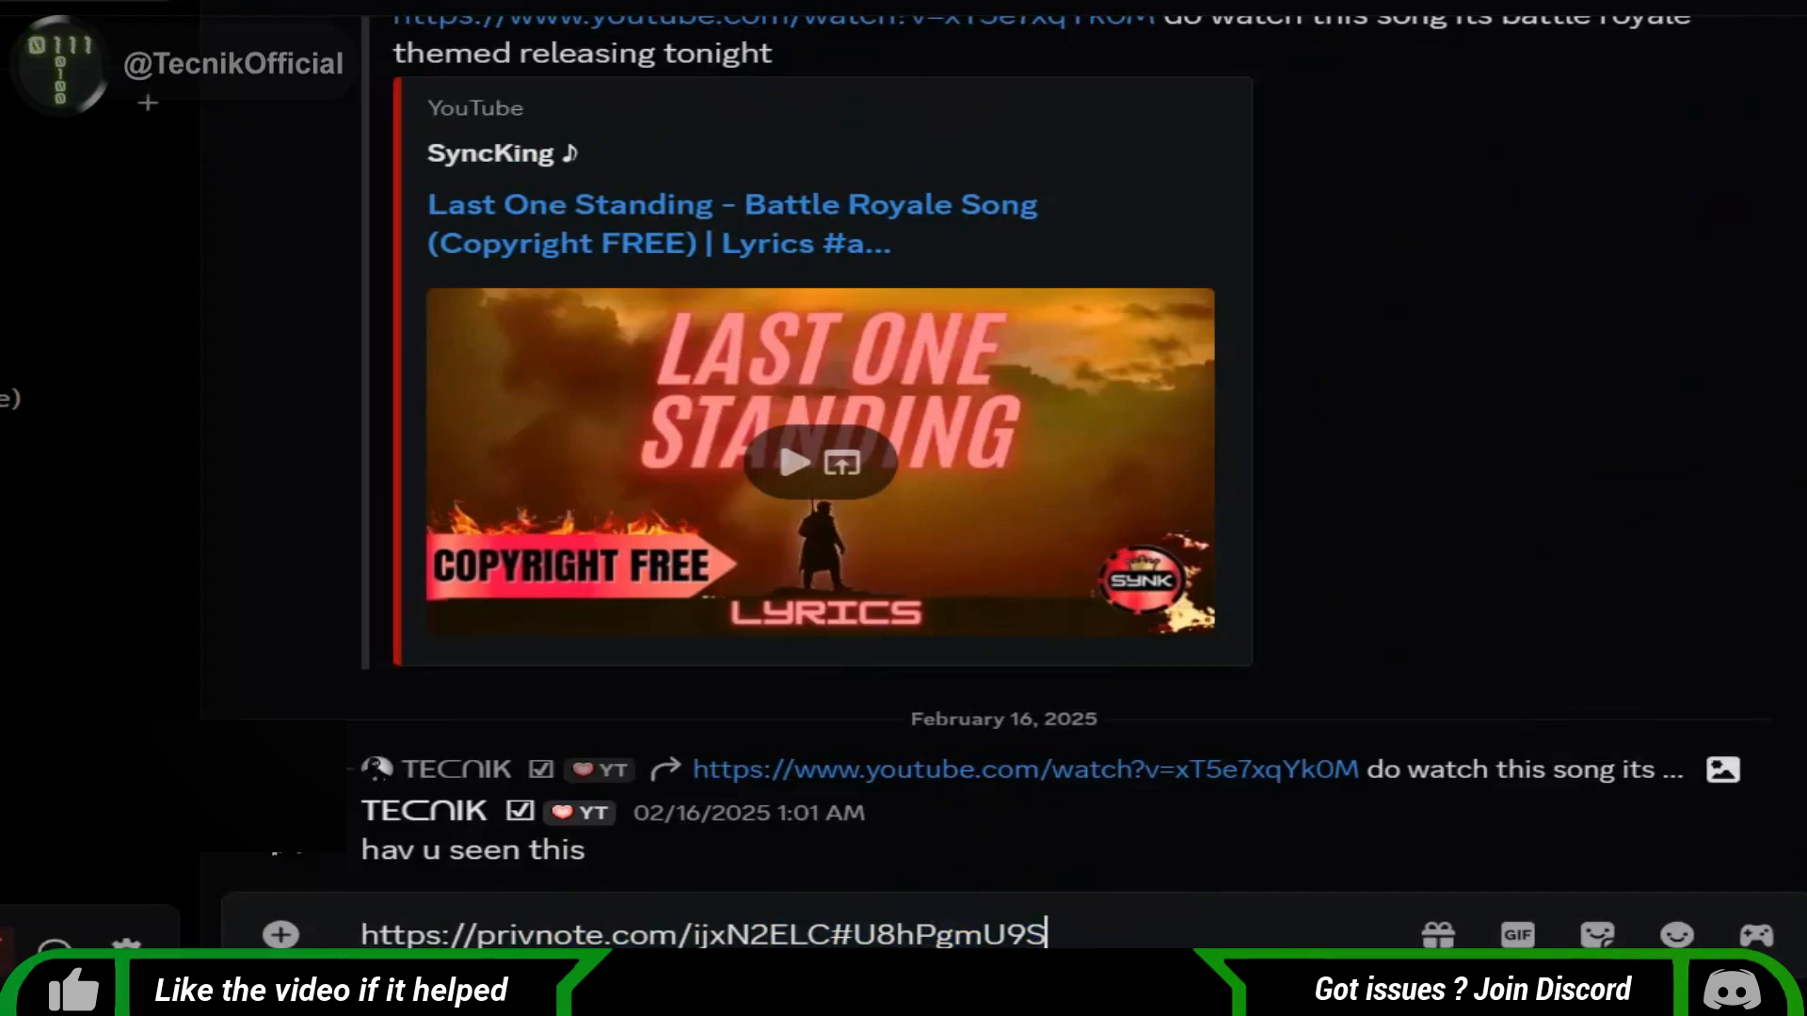
right_click(702, 936)
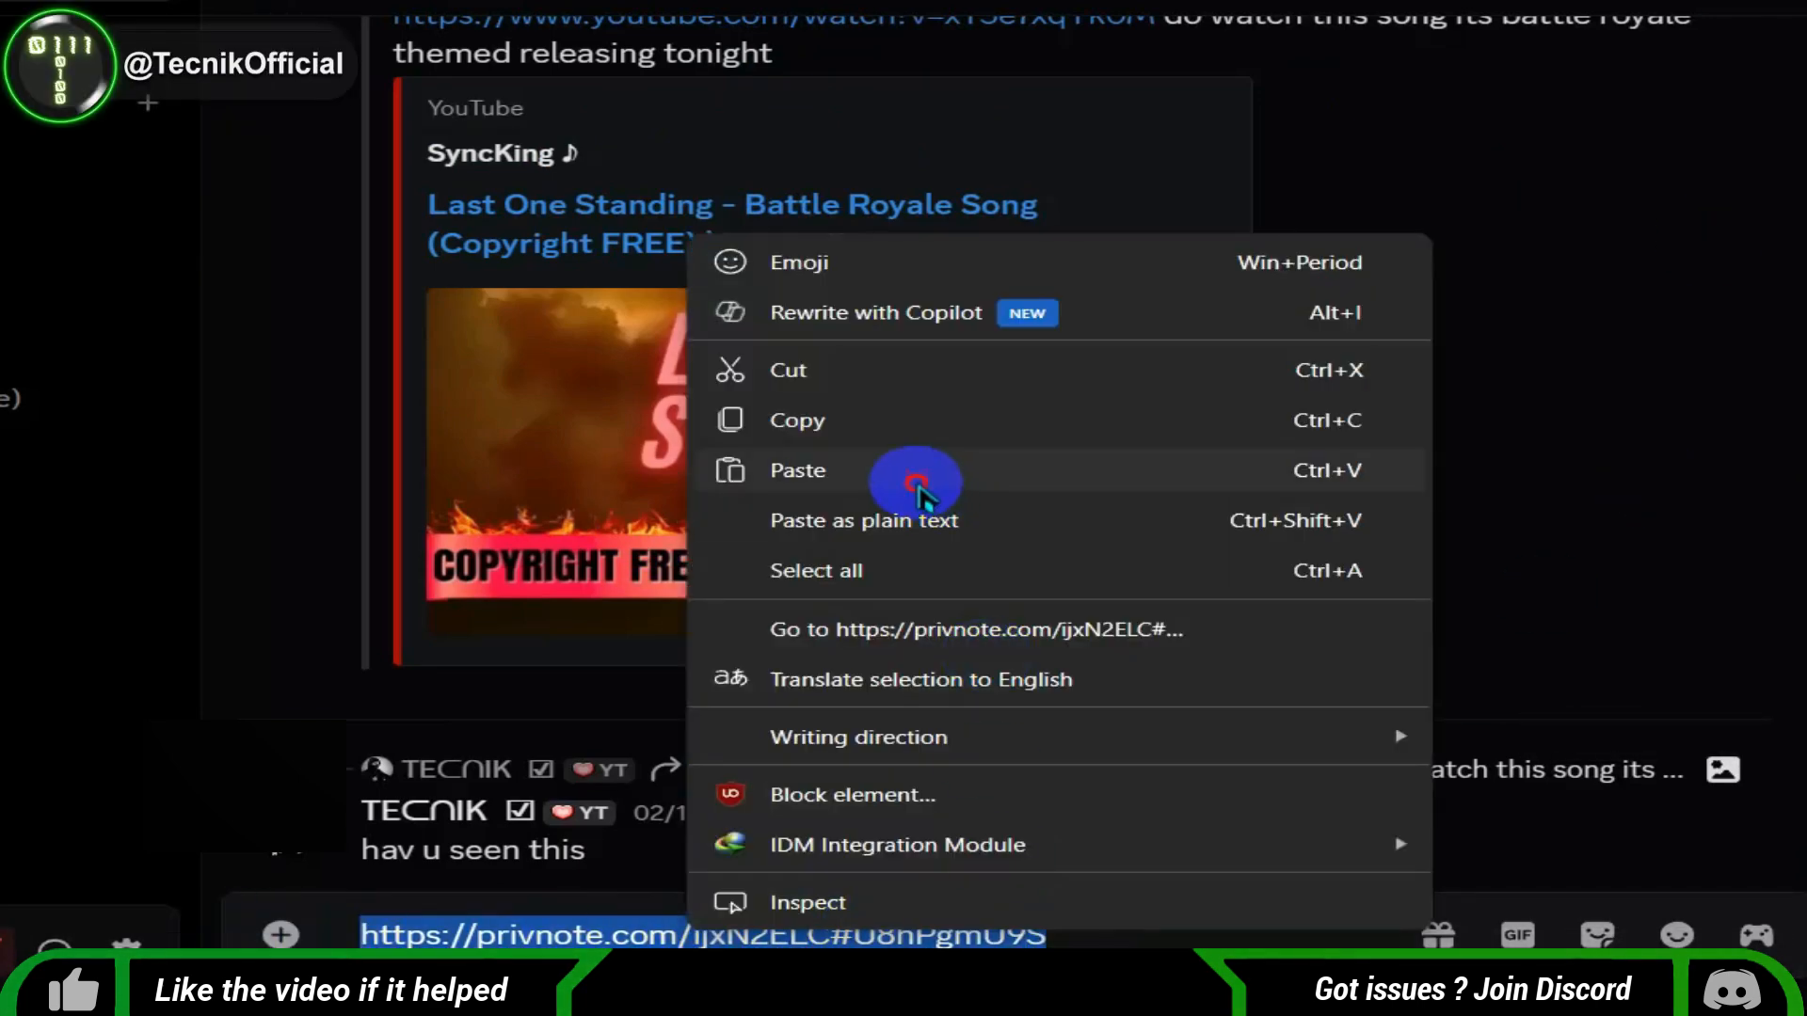
left_click(977, 628)
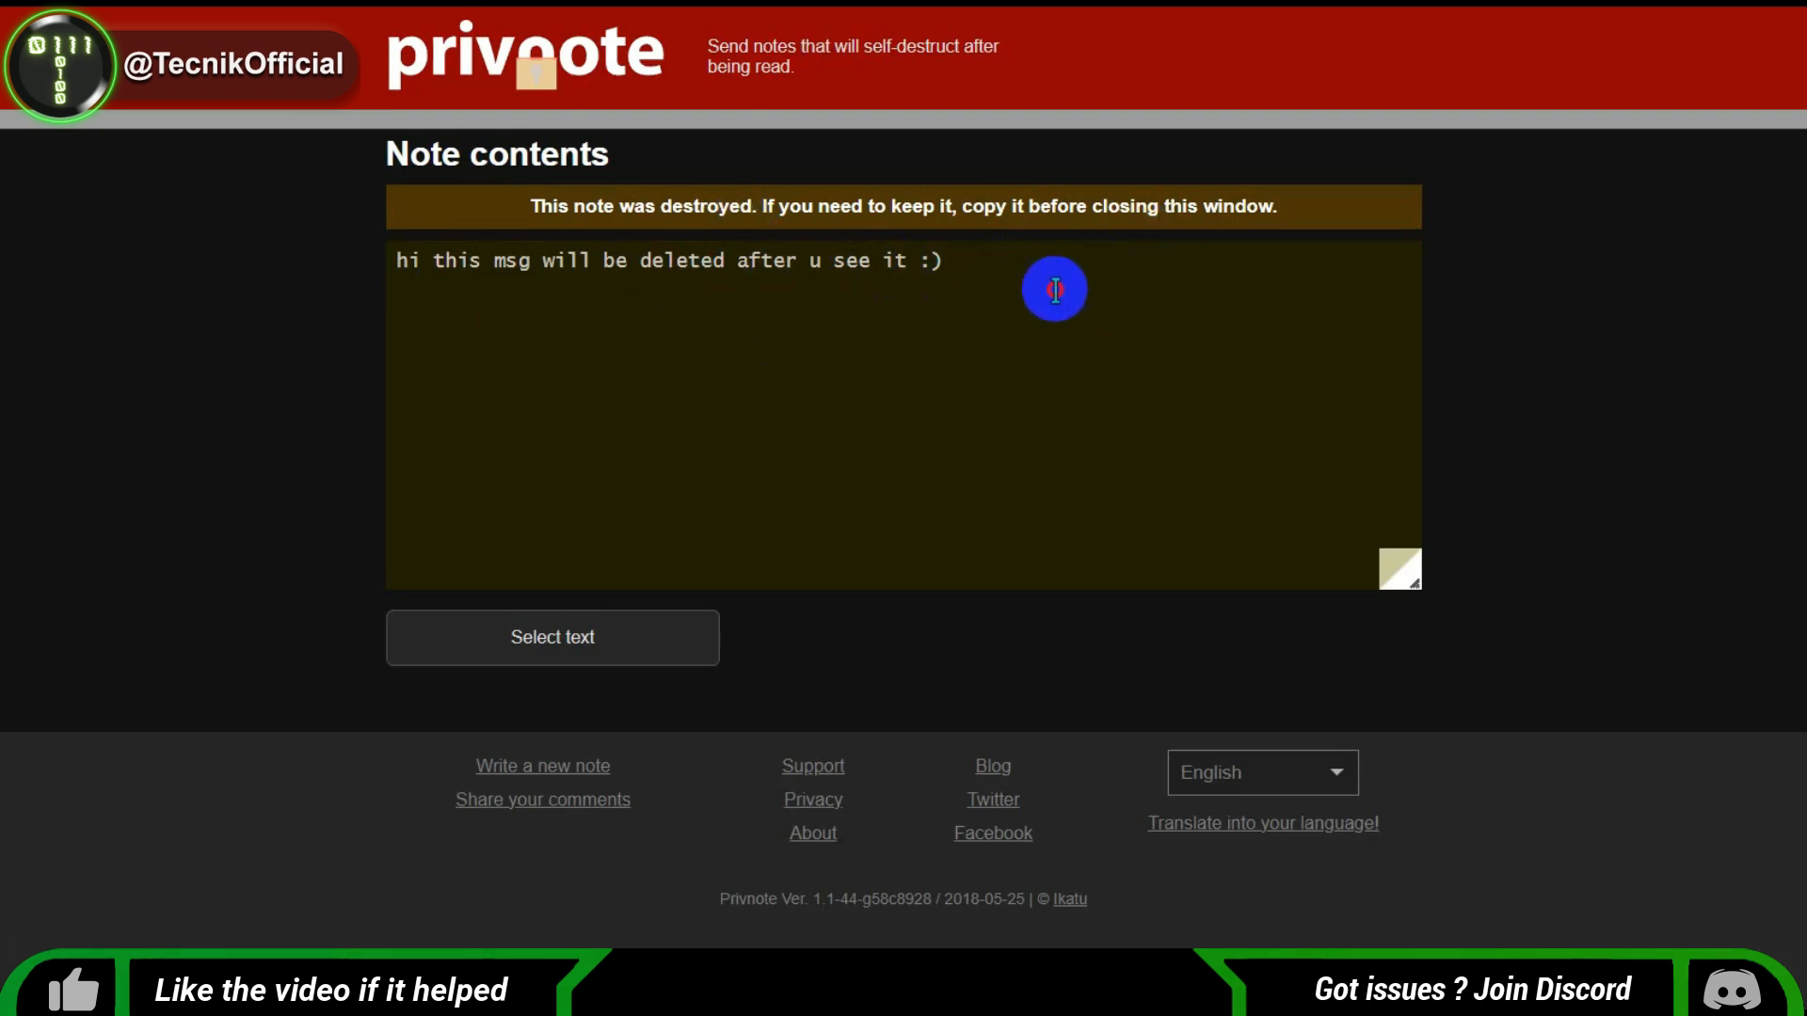
mouse_move(548, 162)
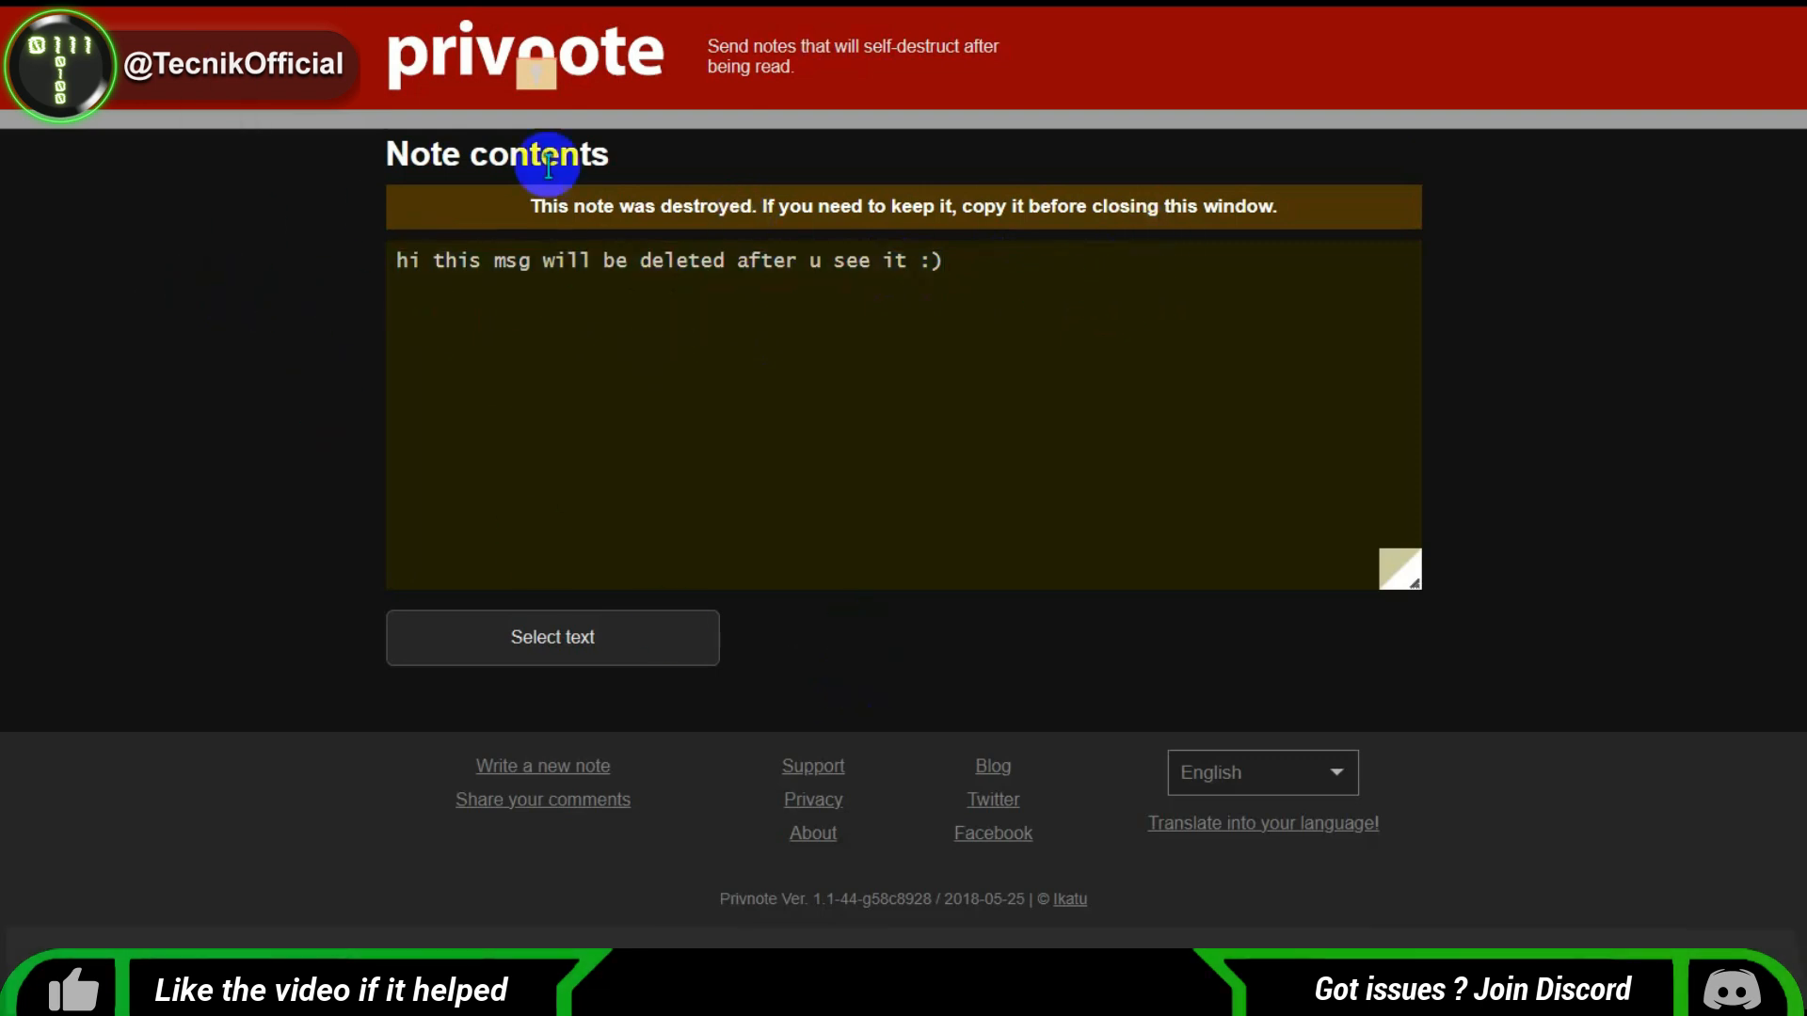